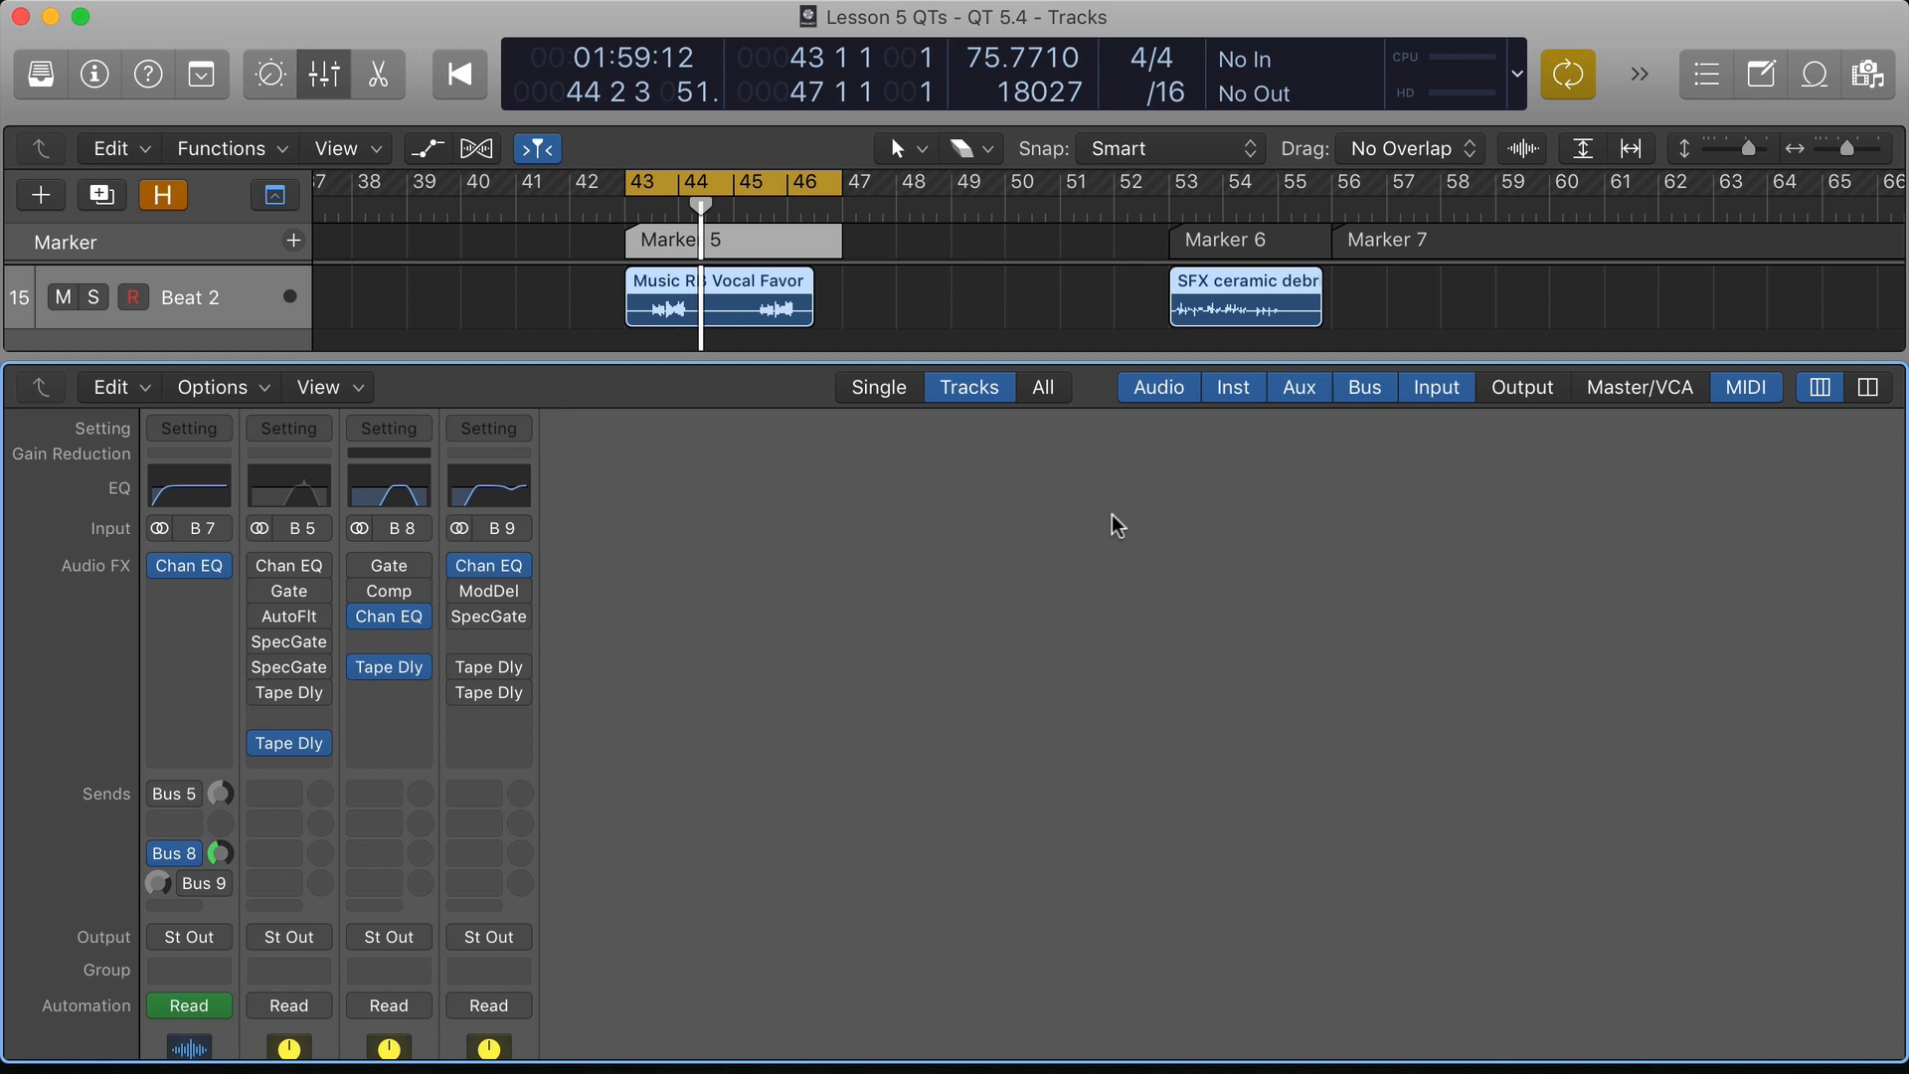
pyautogui.moveTo(927, 545)
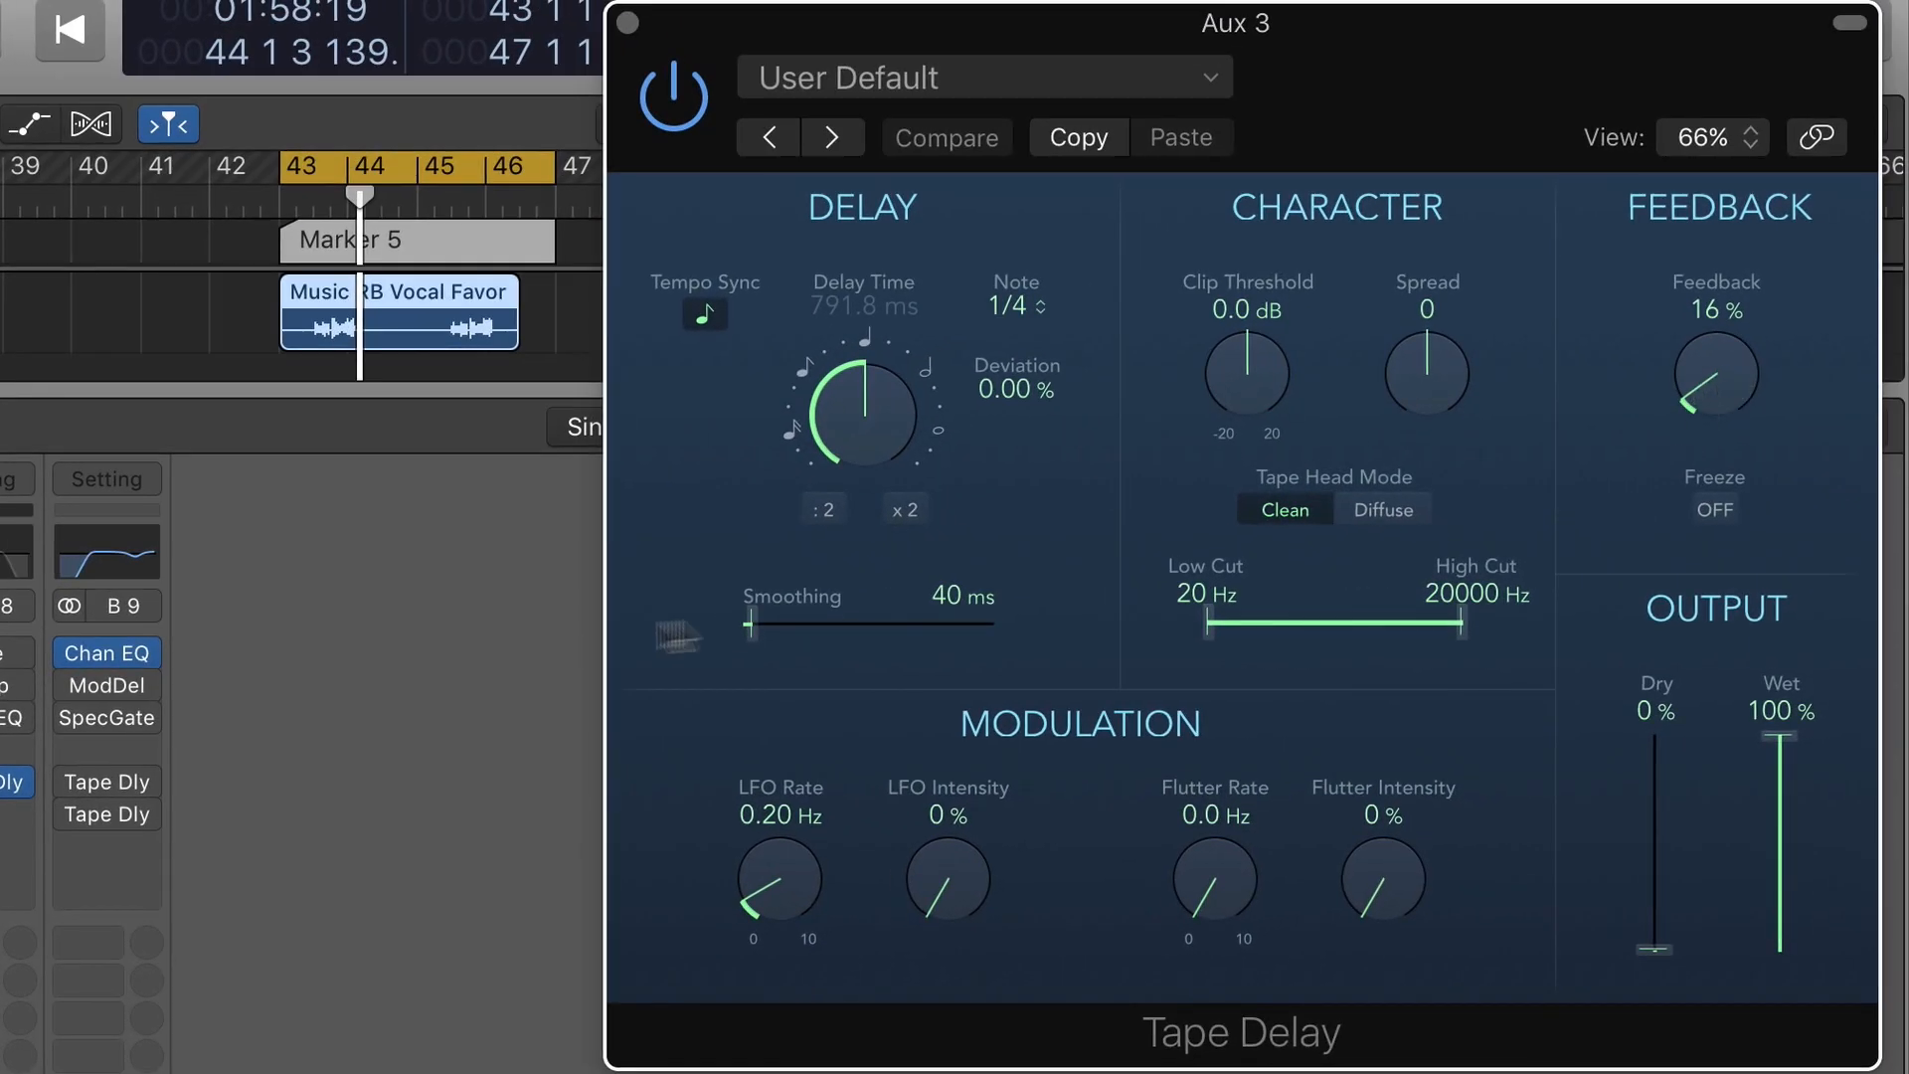
pyautogui.moveTo(555, 627)
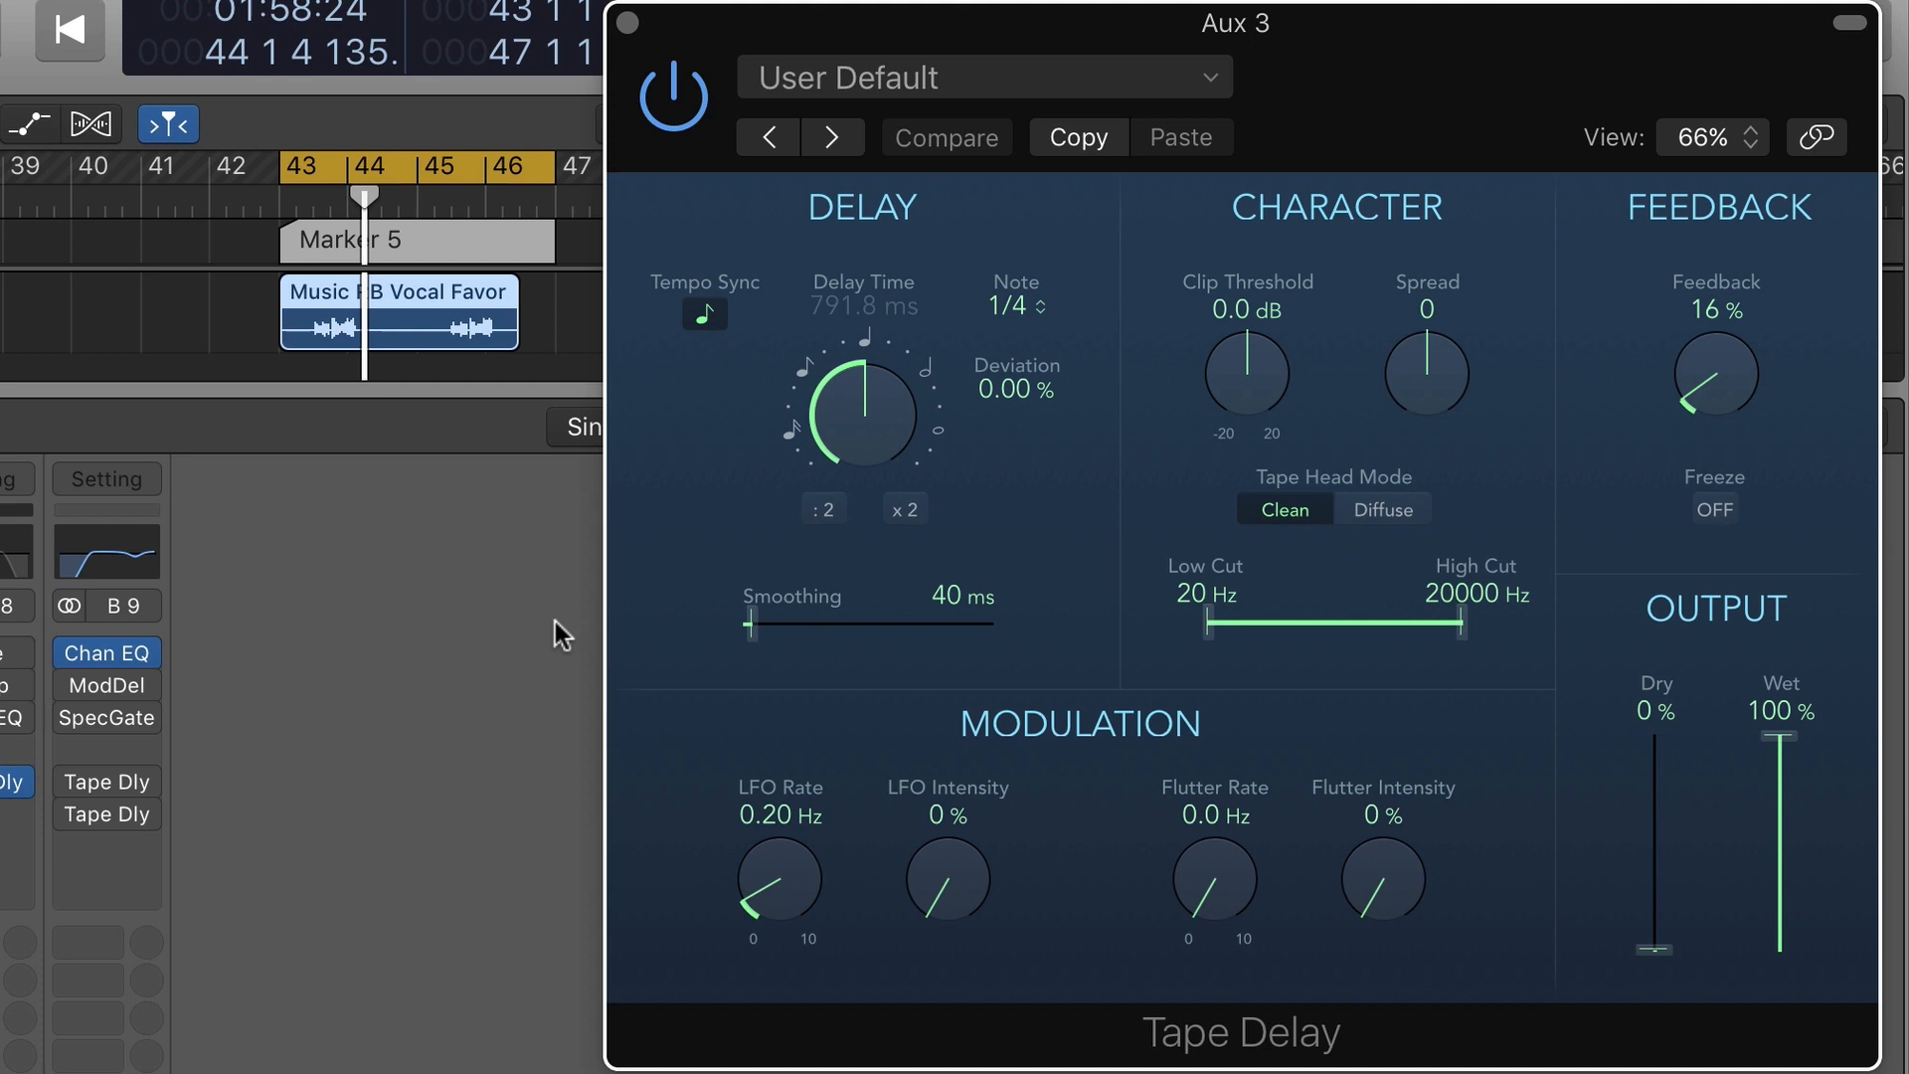
pyautogui.moveTo(1344, 658)
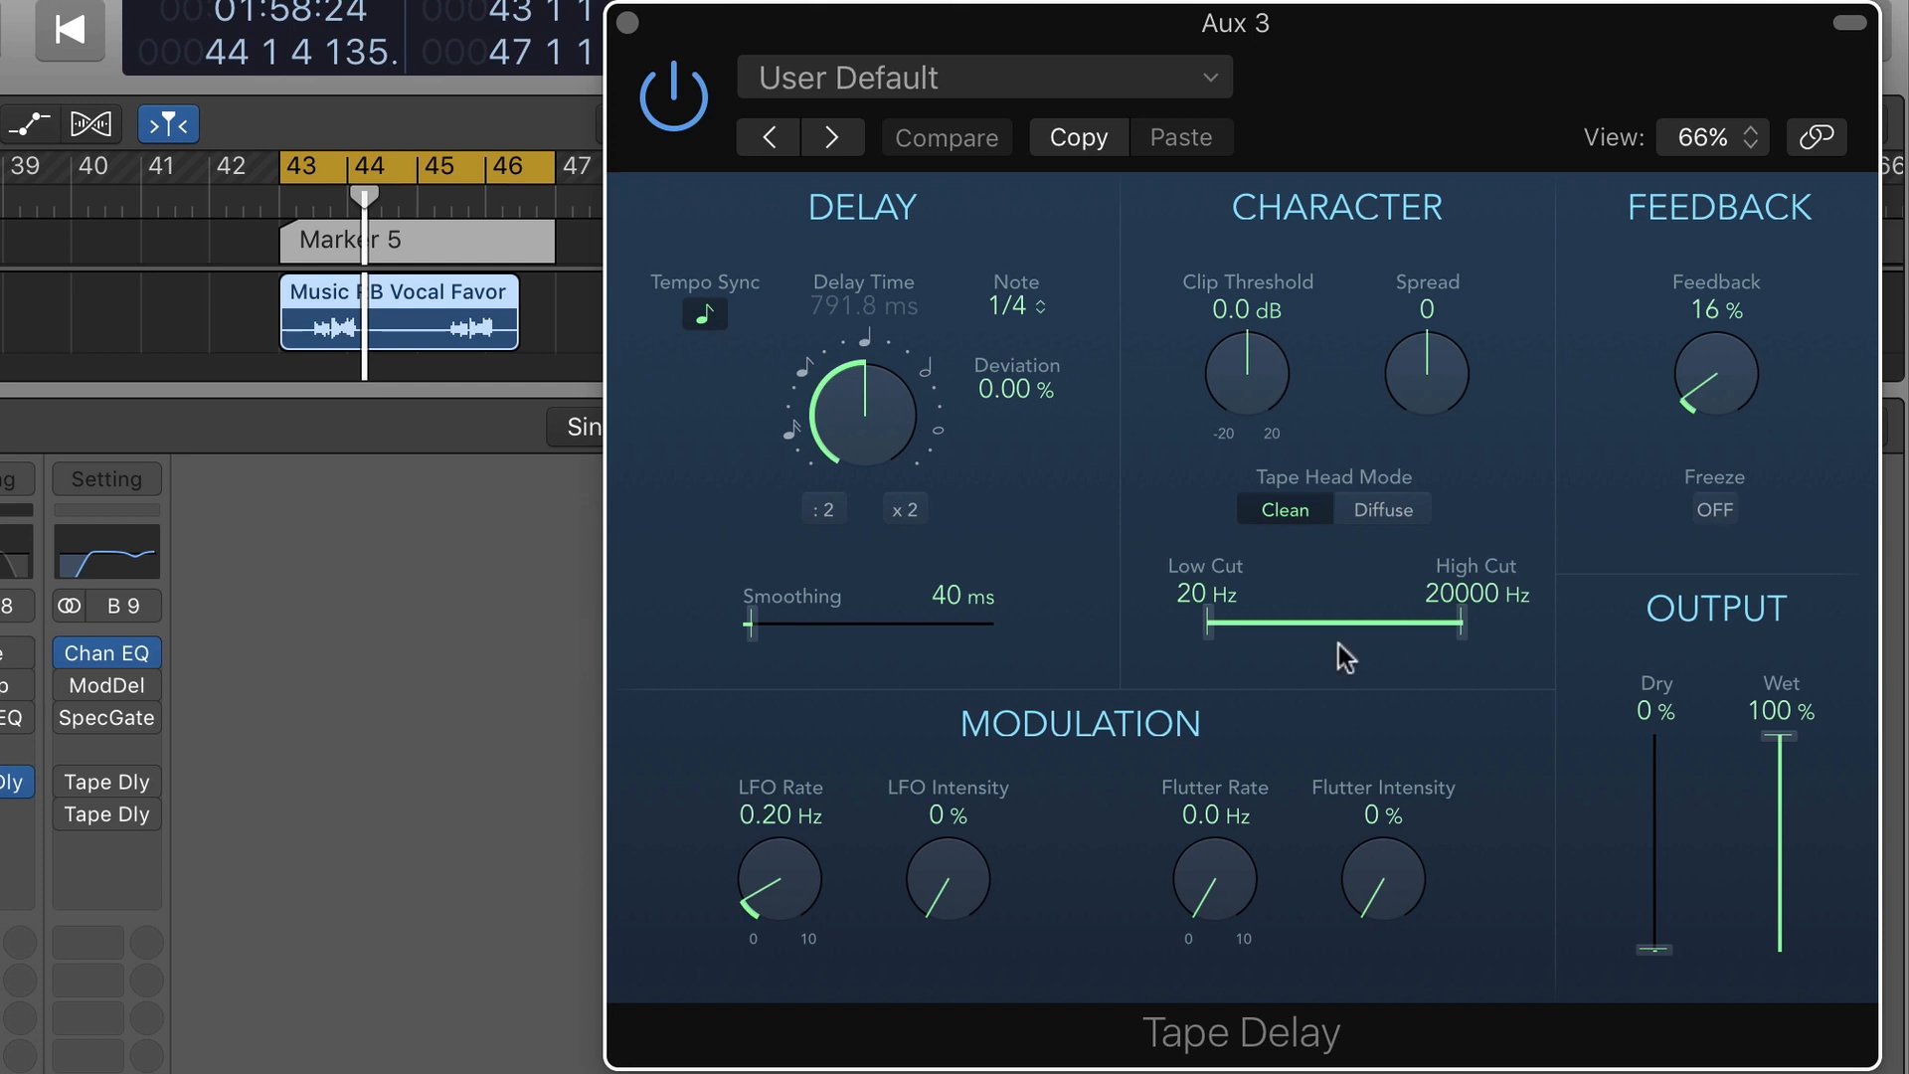
# Step: Narrow the Aux 3 Tape Delay filter band to 1500 Hz low cut and 10000 Hz high cut
pyautogui.moveTo(1202, 624); pyautogui.dragTo(1386, 624)
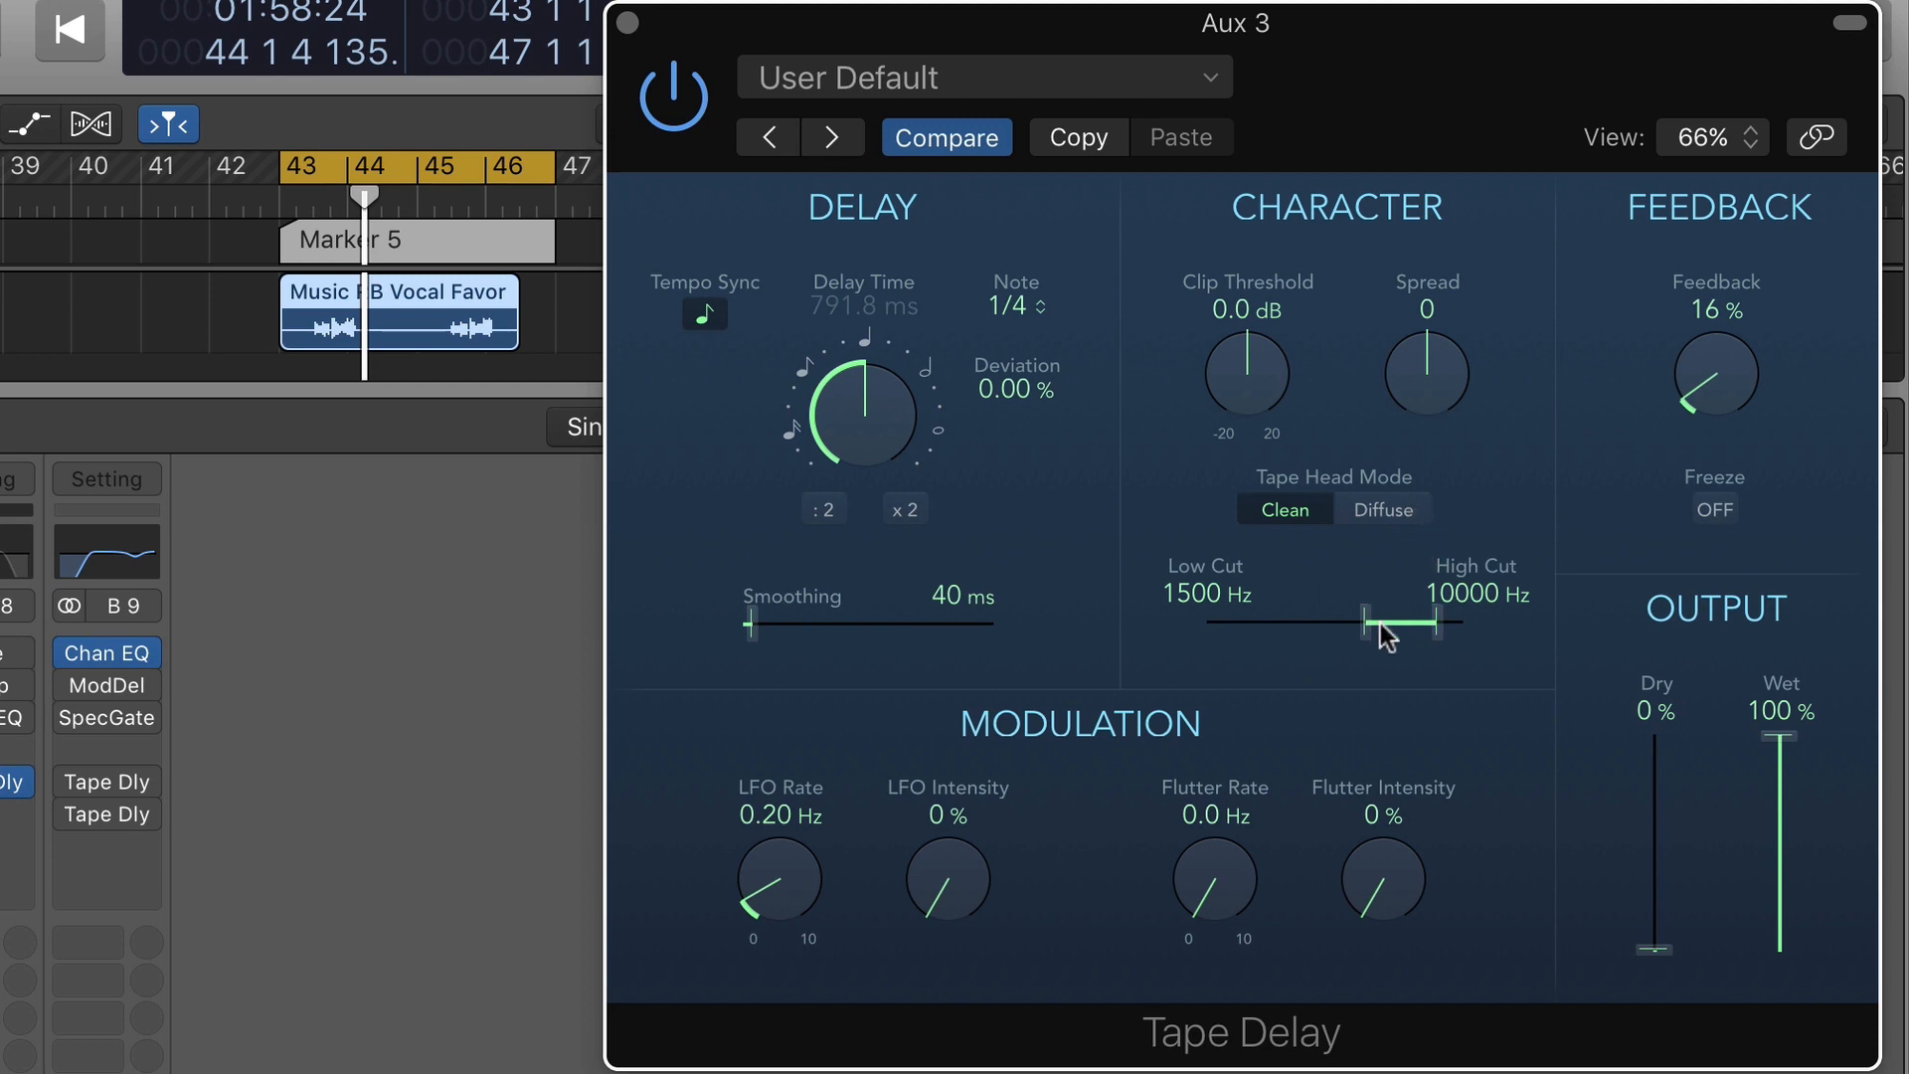
pyautogui.moveTo(1384, 614)
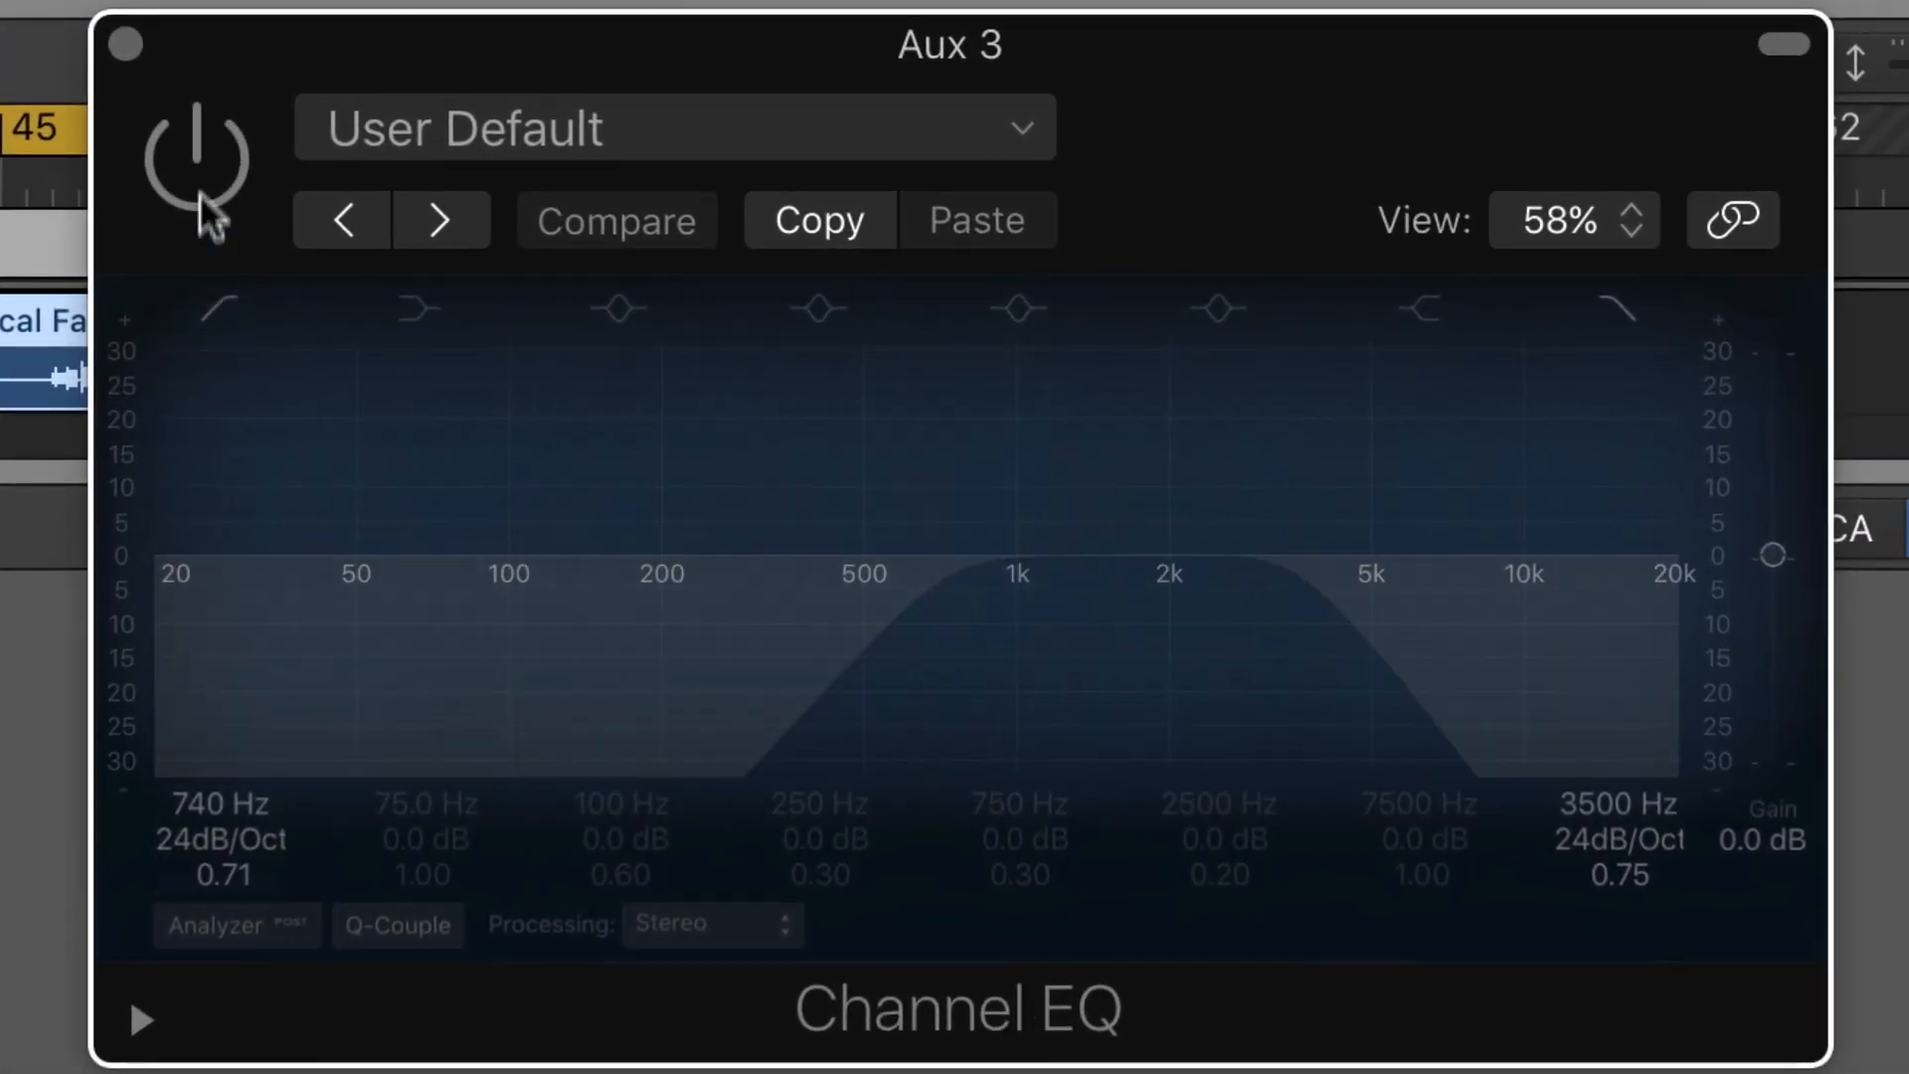
# Step: Bypass and re-enable the Aux 3 Channel EQ to compare the 740–3500 Hz band-pass
pyautogui.click(199, 149)
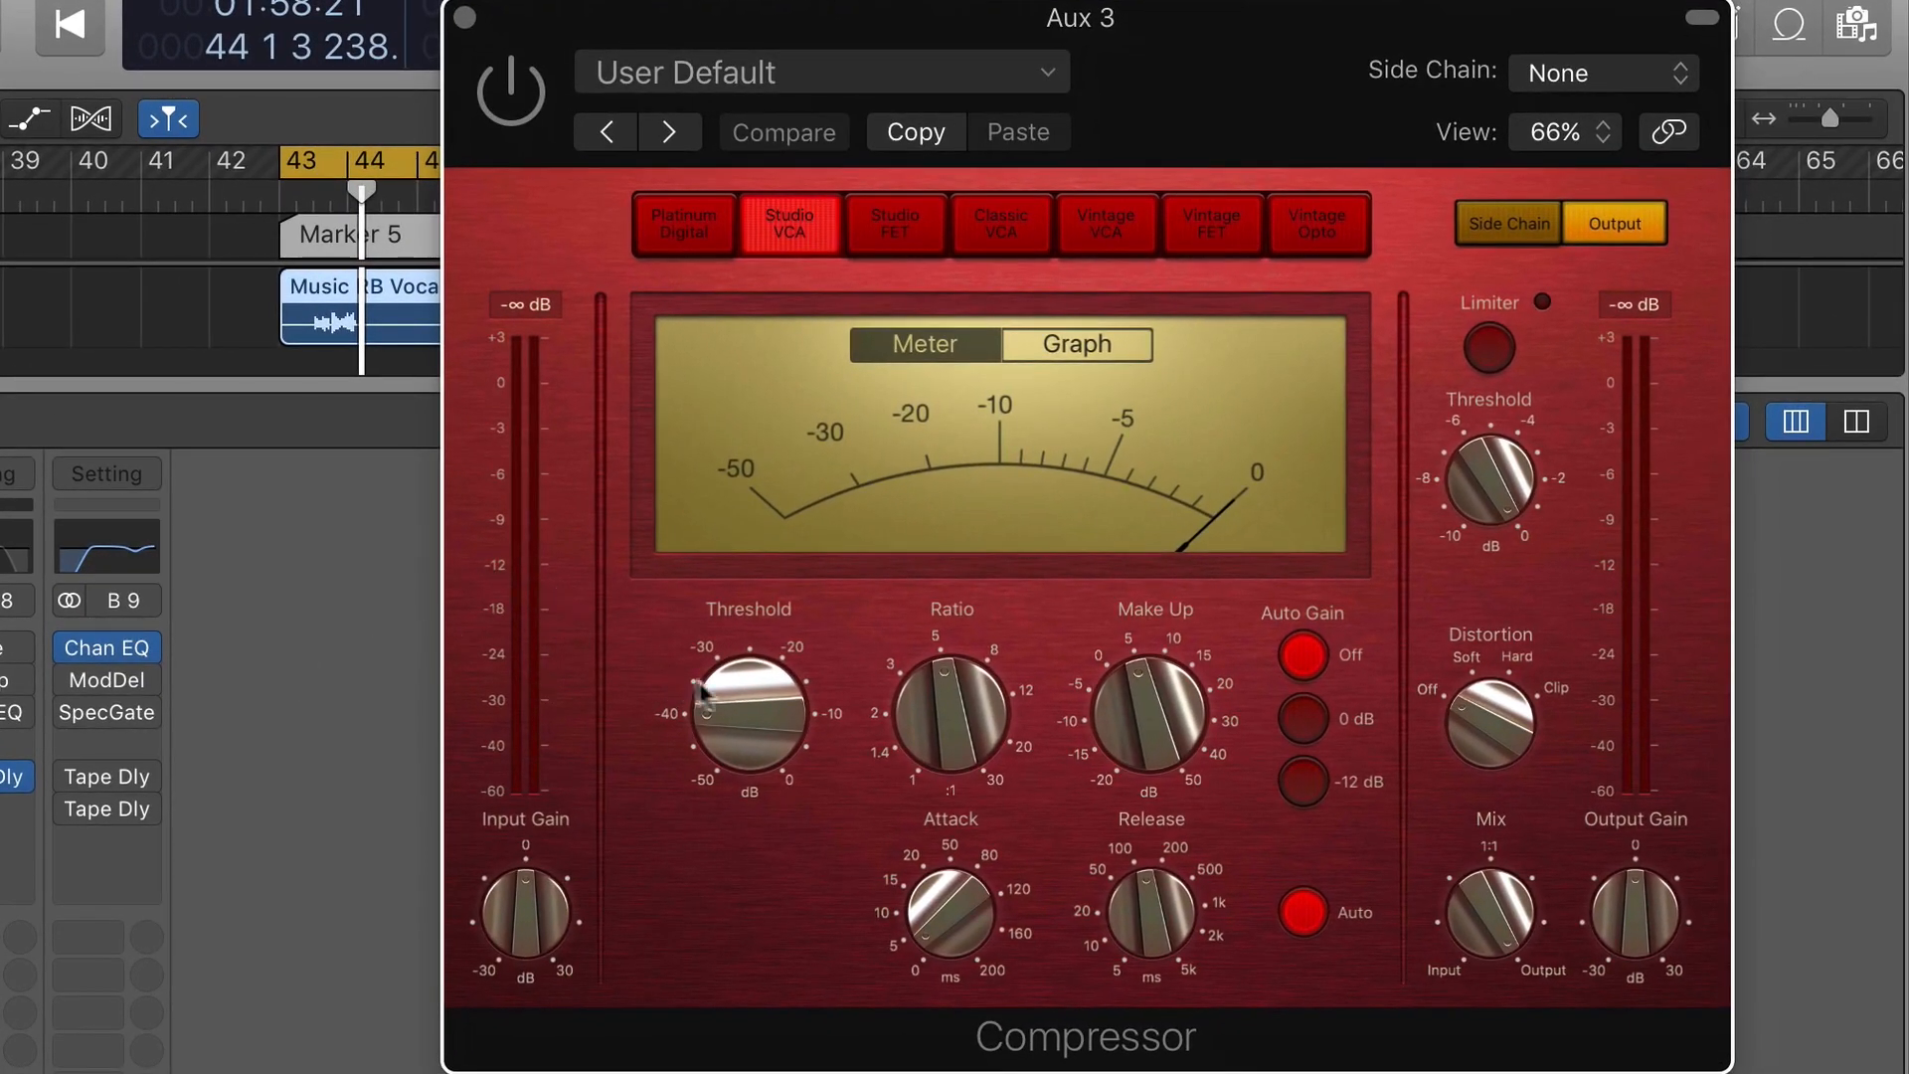
# Step: Adjust the Aux 3 Compressor threshold and track level, then make the Bus 8 send Pre Fader
pyautogui.moveTo(748, 715); pyautogui.dragTo(747, 724)
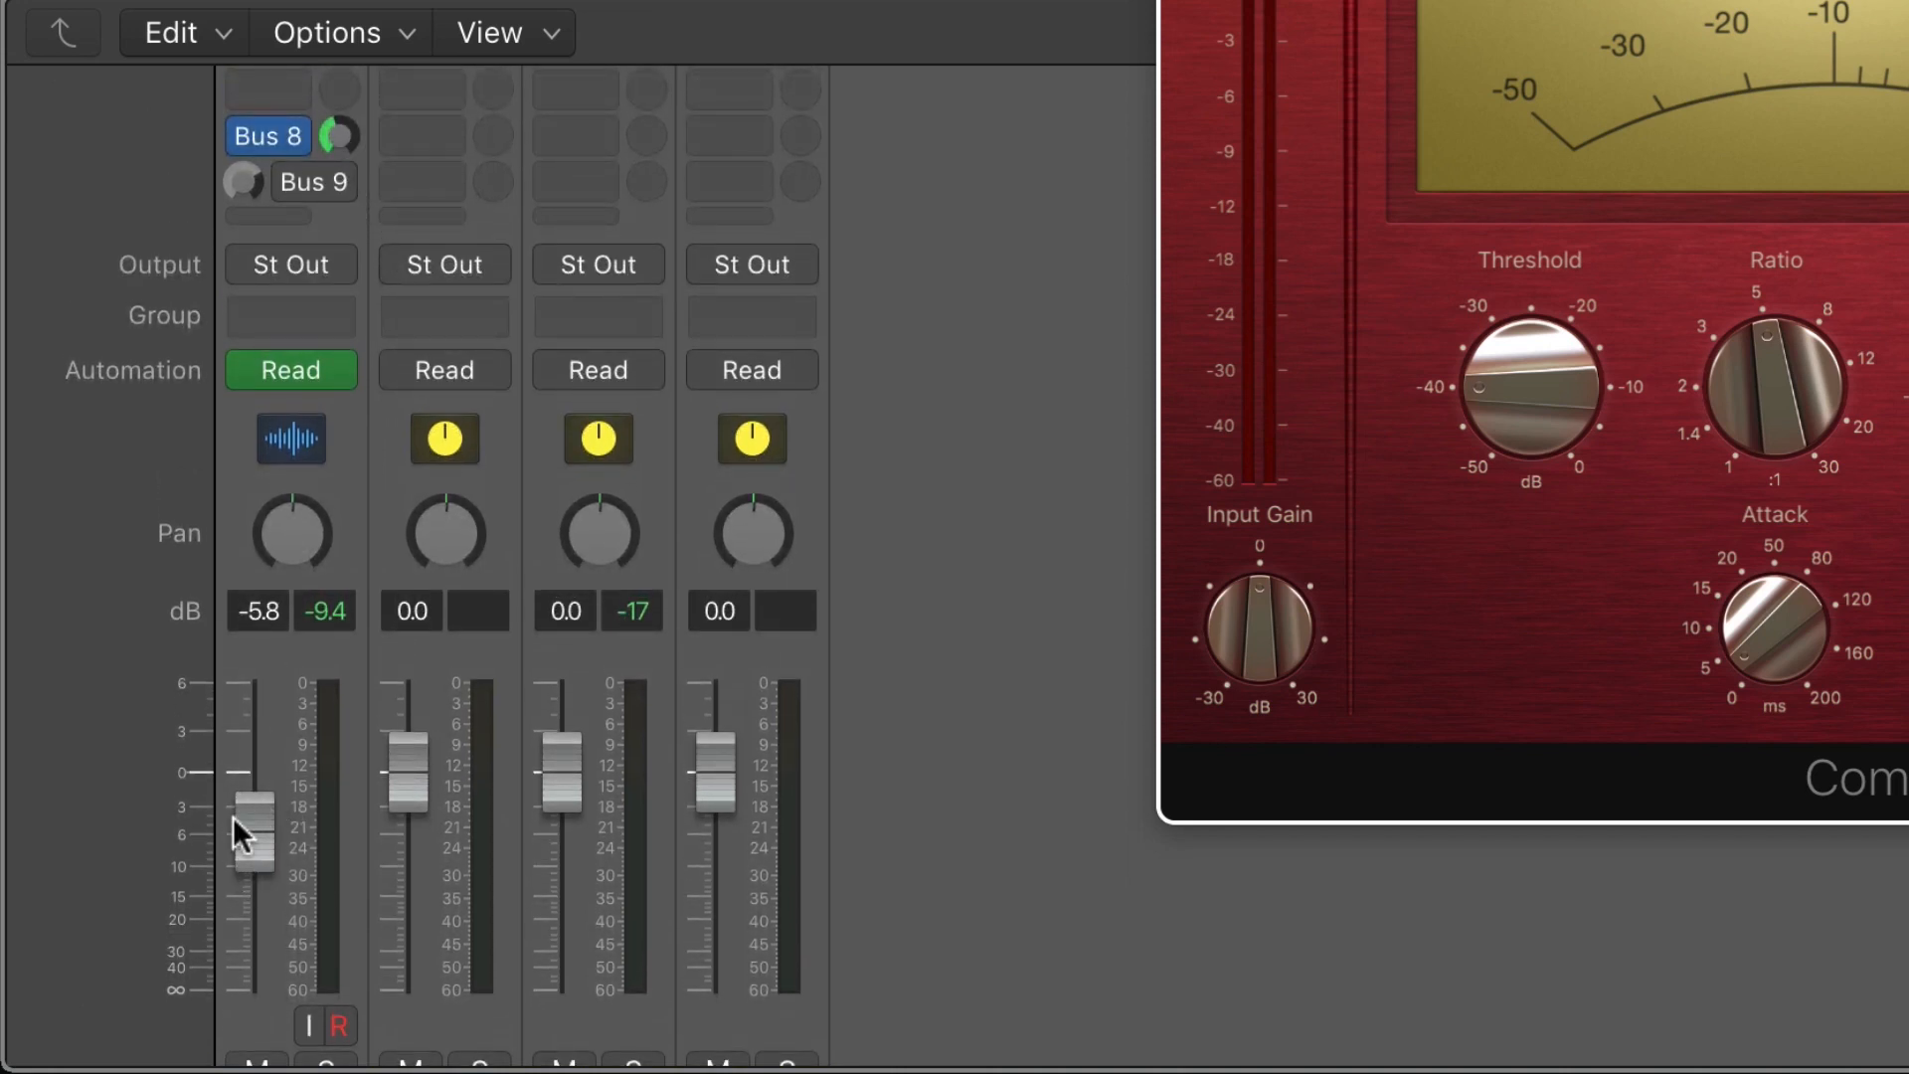
pyautogui.moveTo(1527, 390); pyautogui.dragTo(1582, 384)
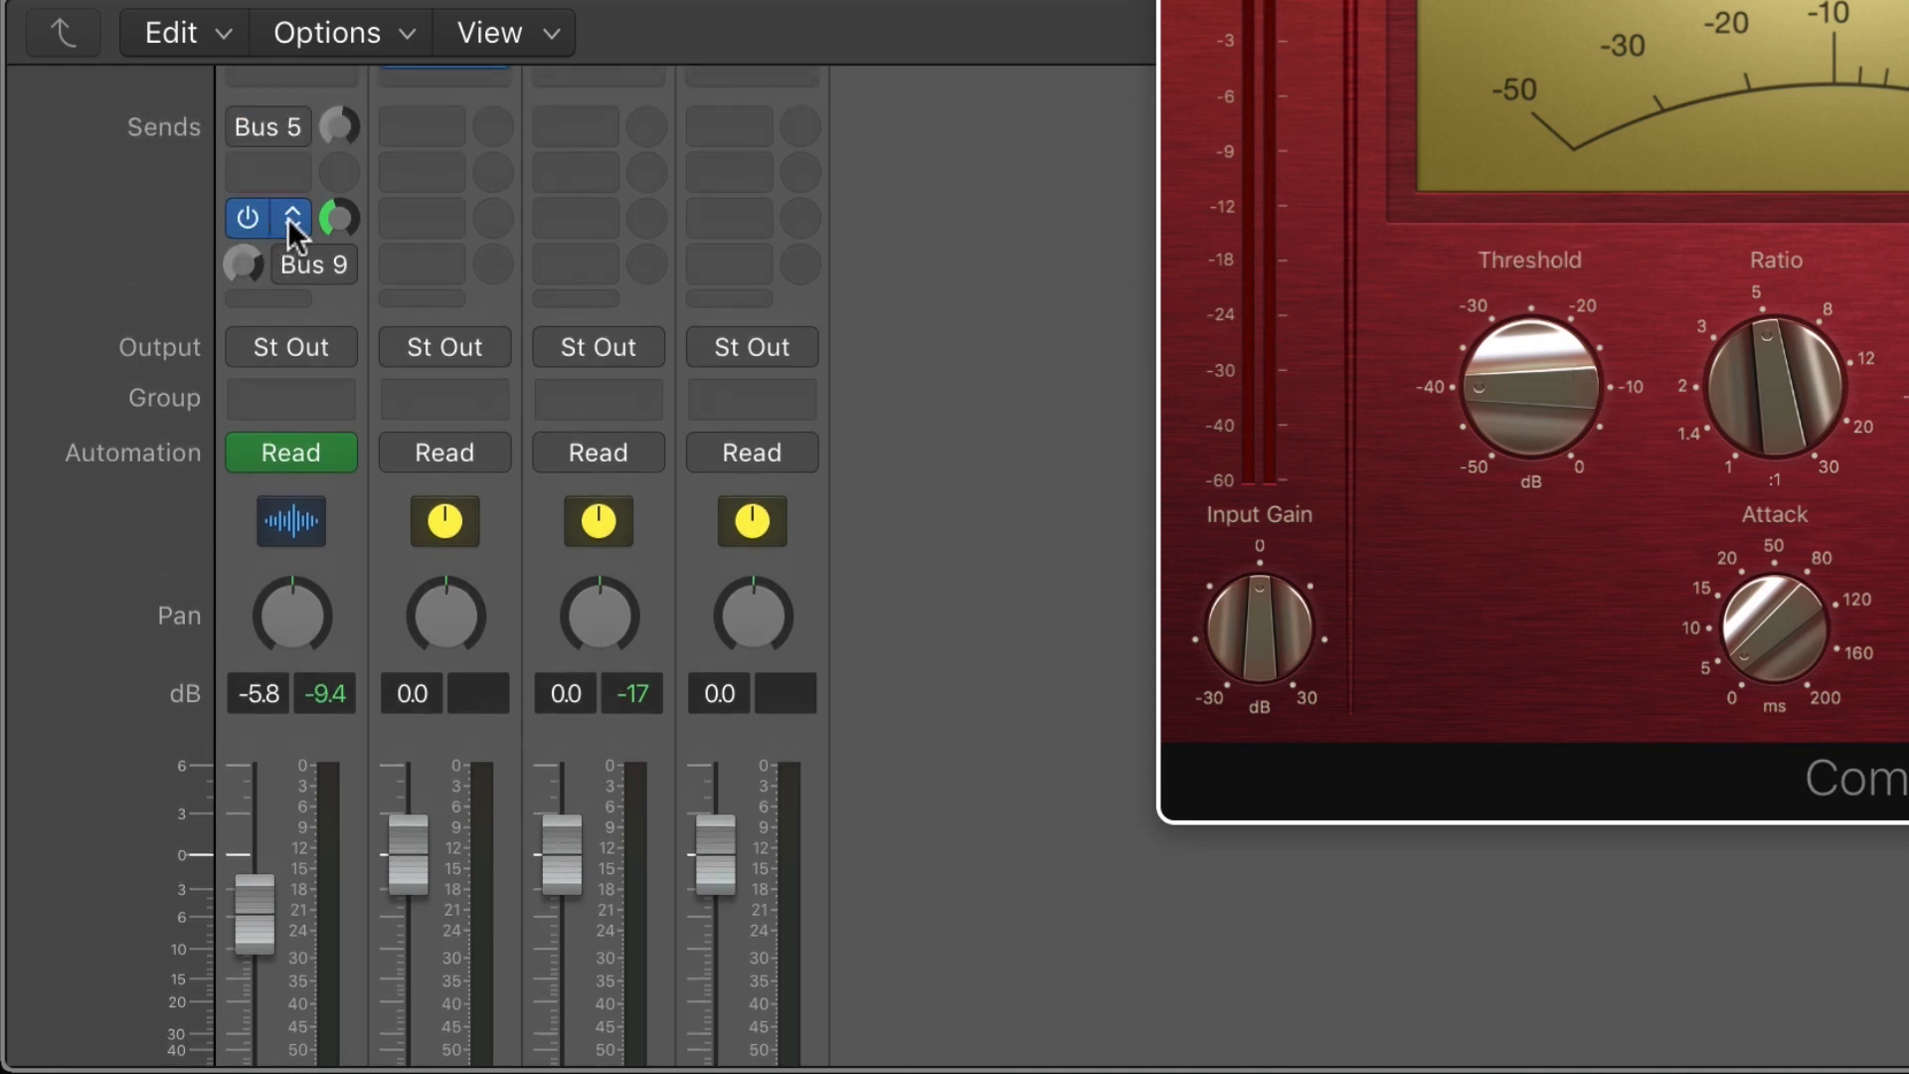
pyautogui.click(291, 219)
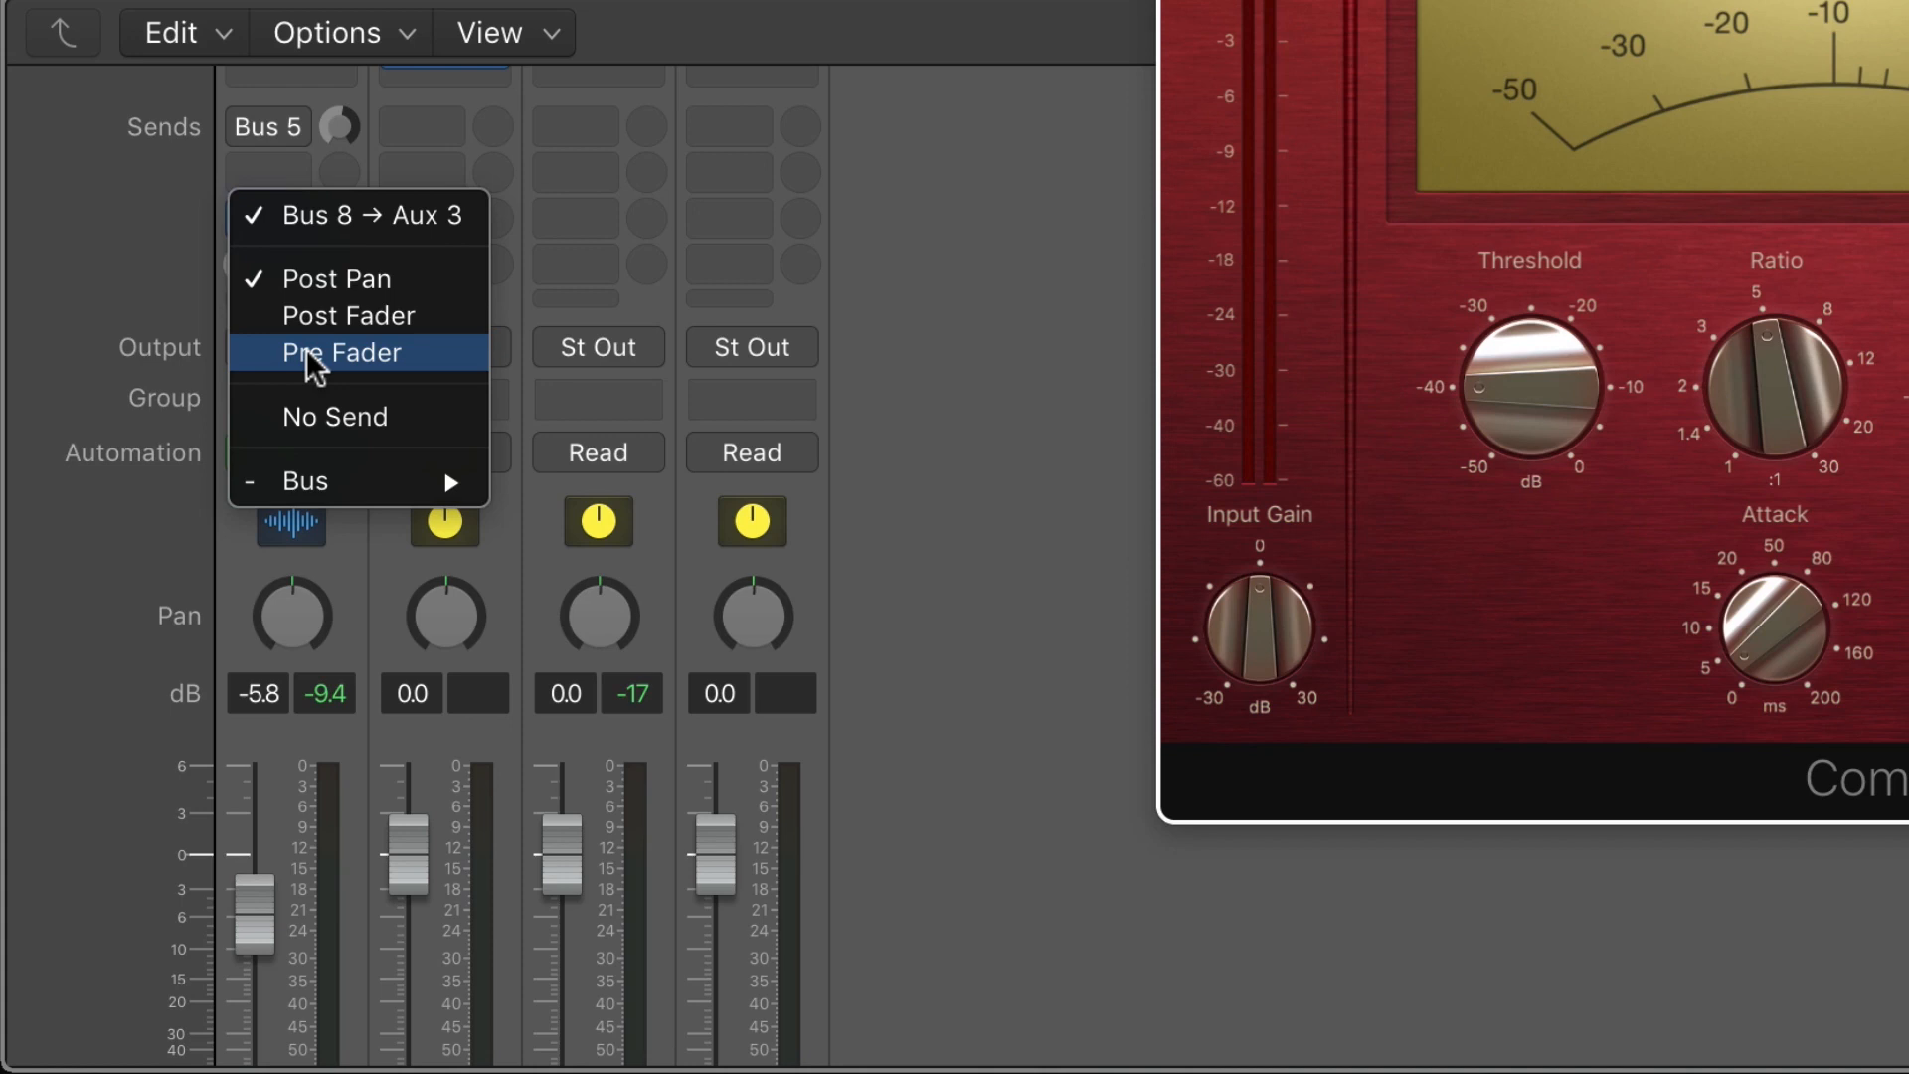
pyautogui.click(338, 352)
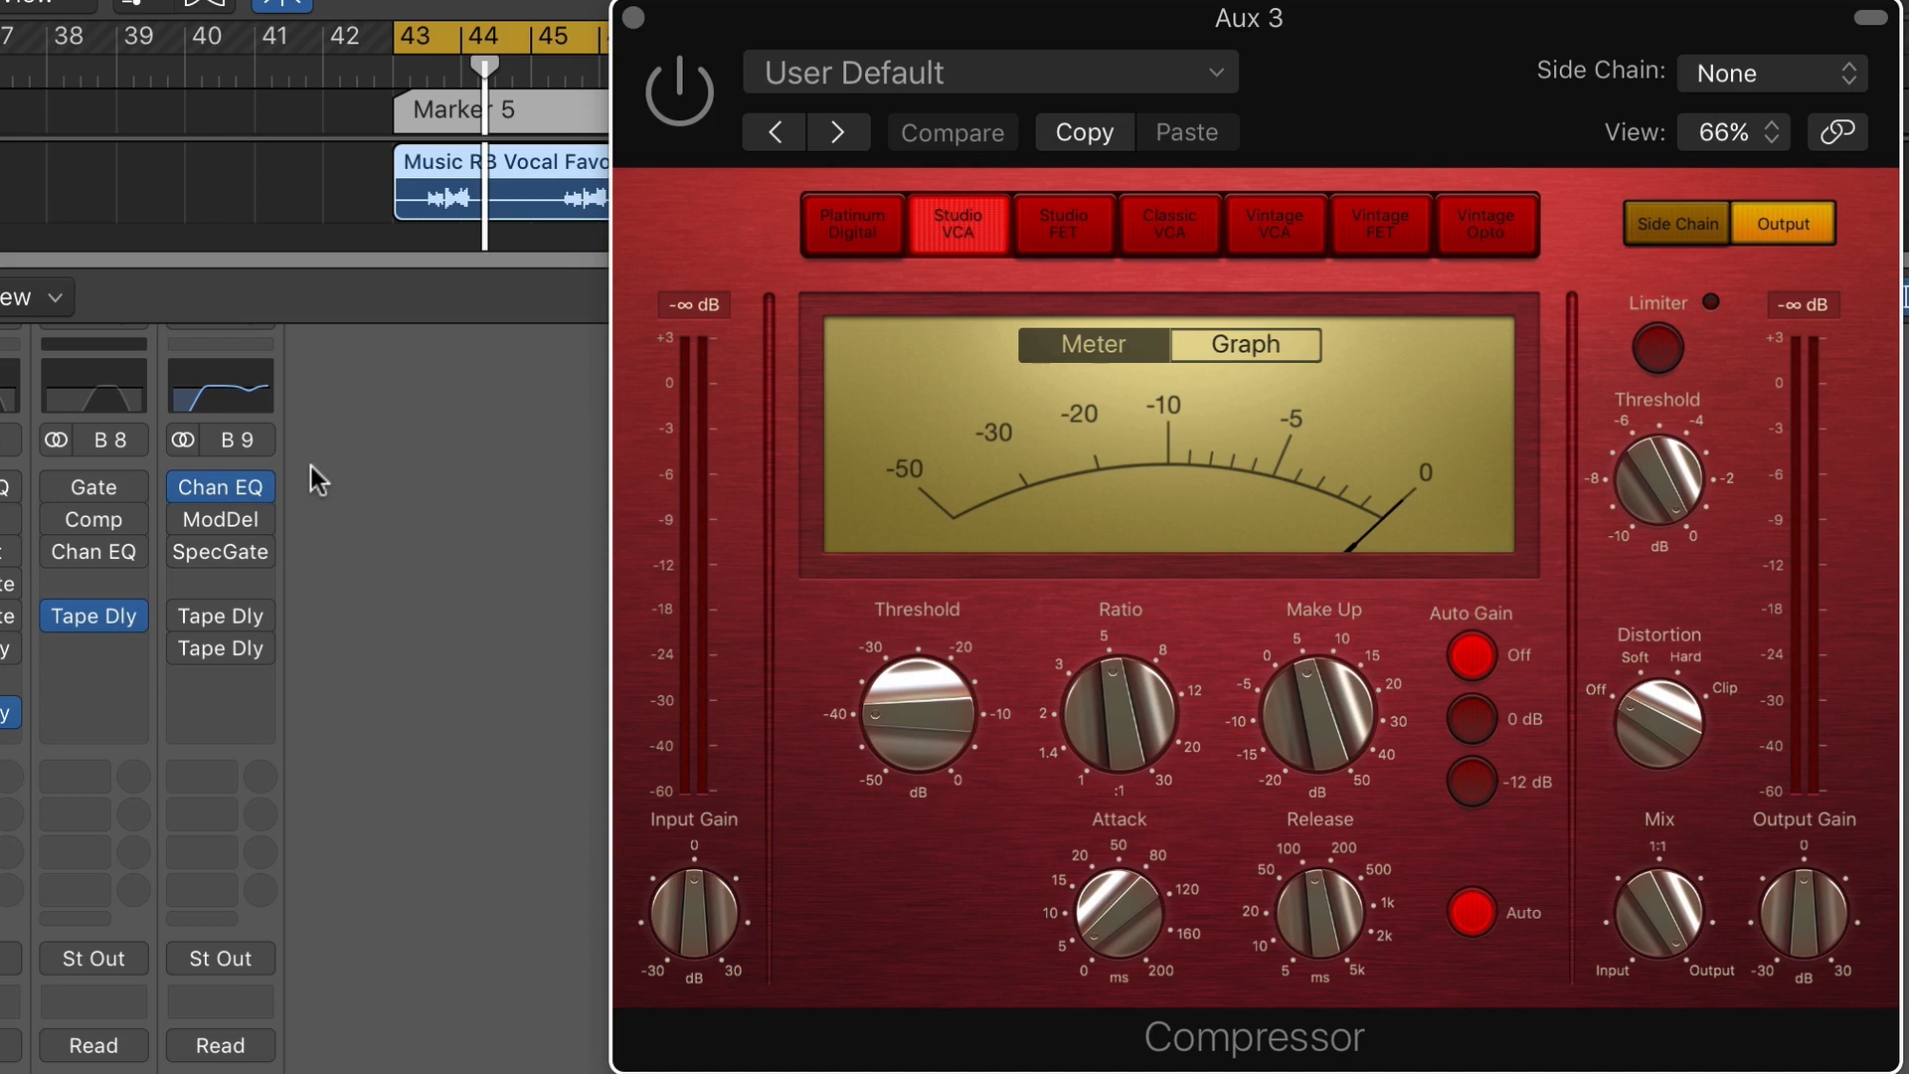
pyautogui.moveTo(326, 454)
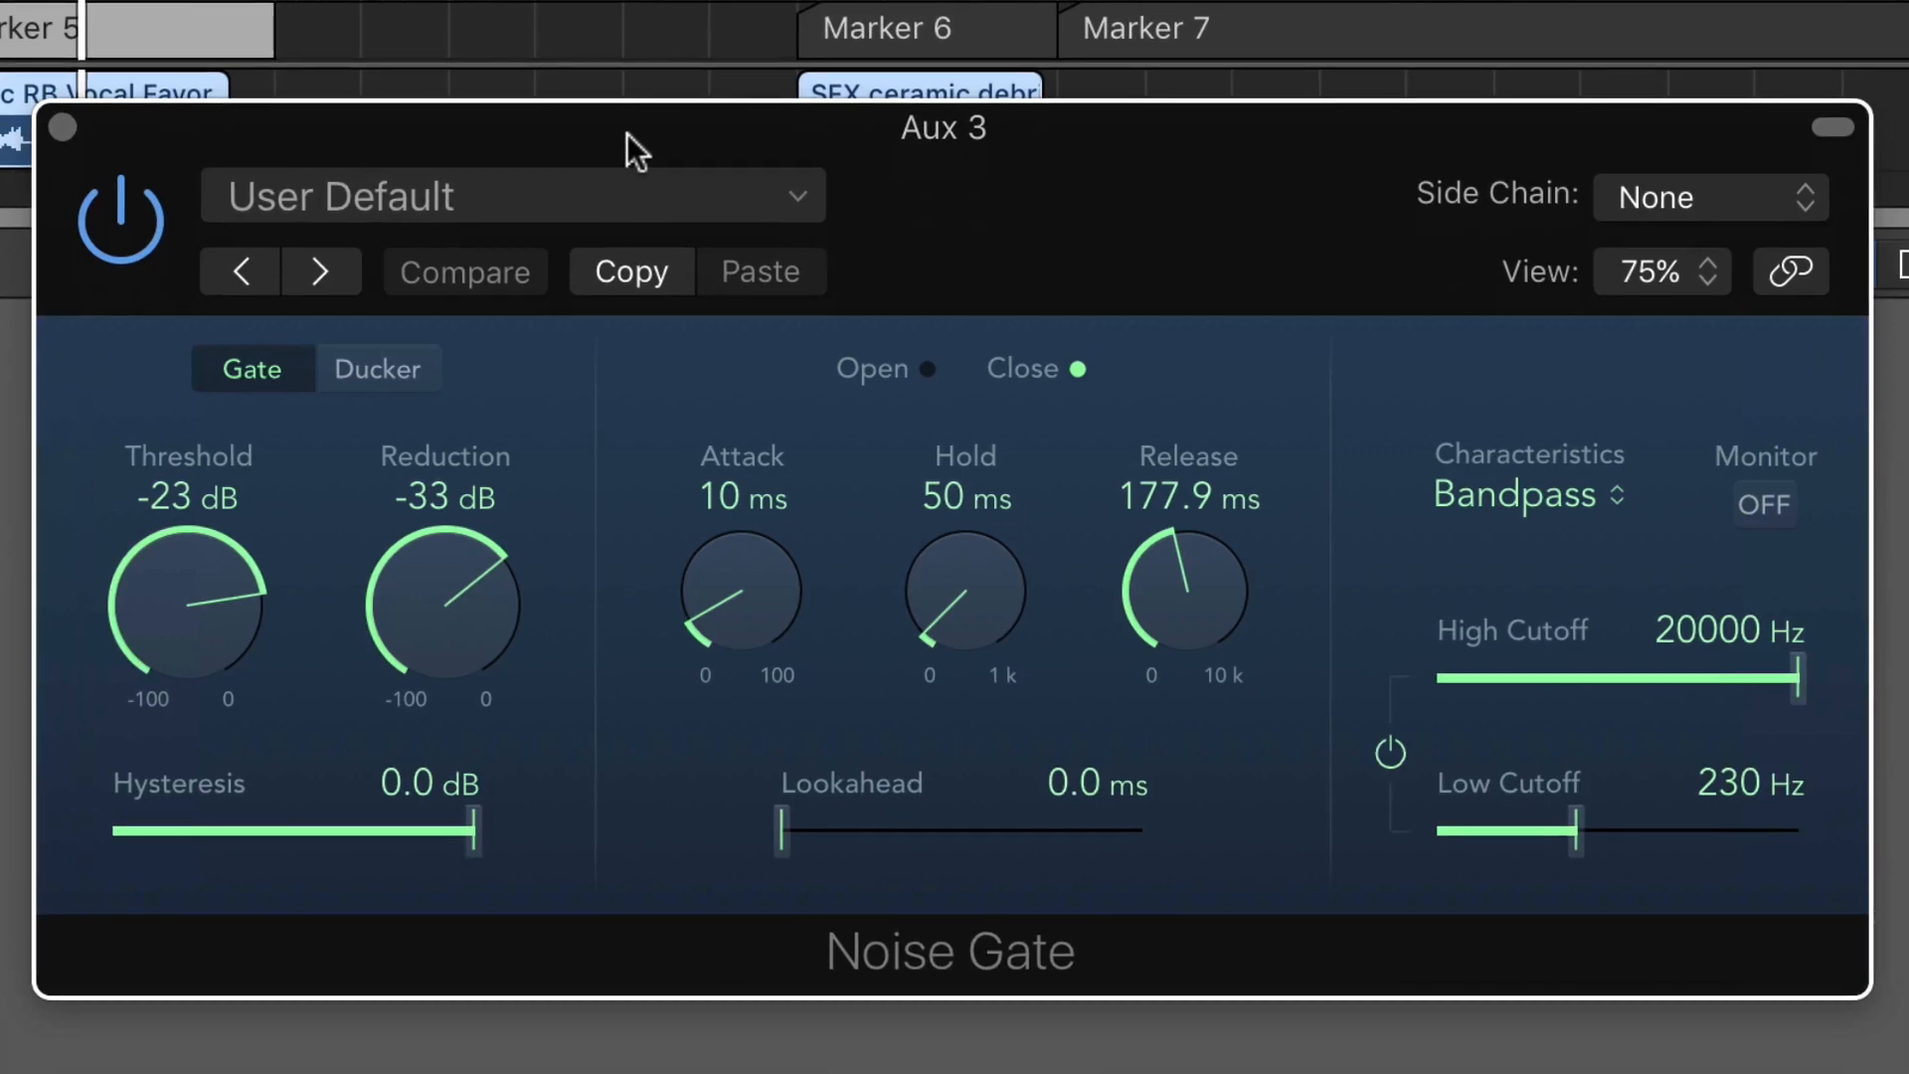
pyautogui.moveTo(396, 545)
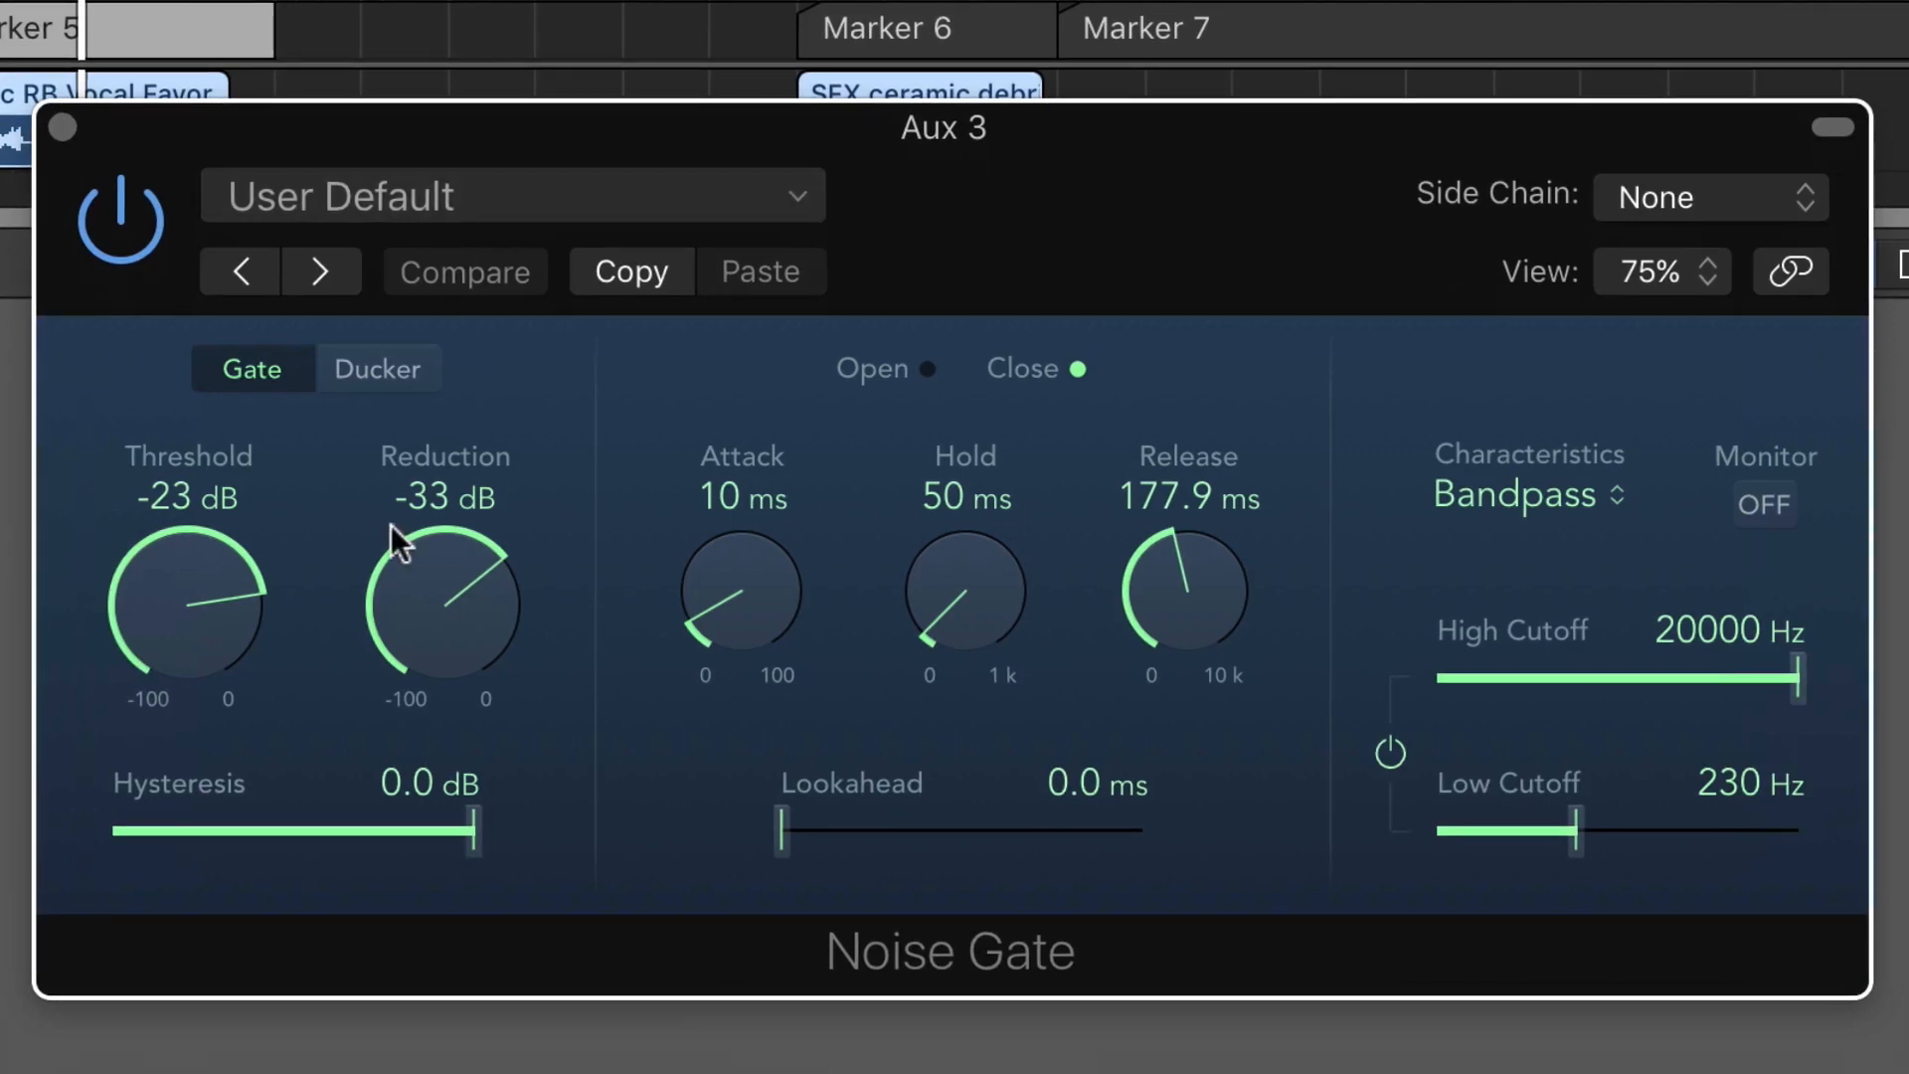
pyautogui.moveTo(288, 596)
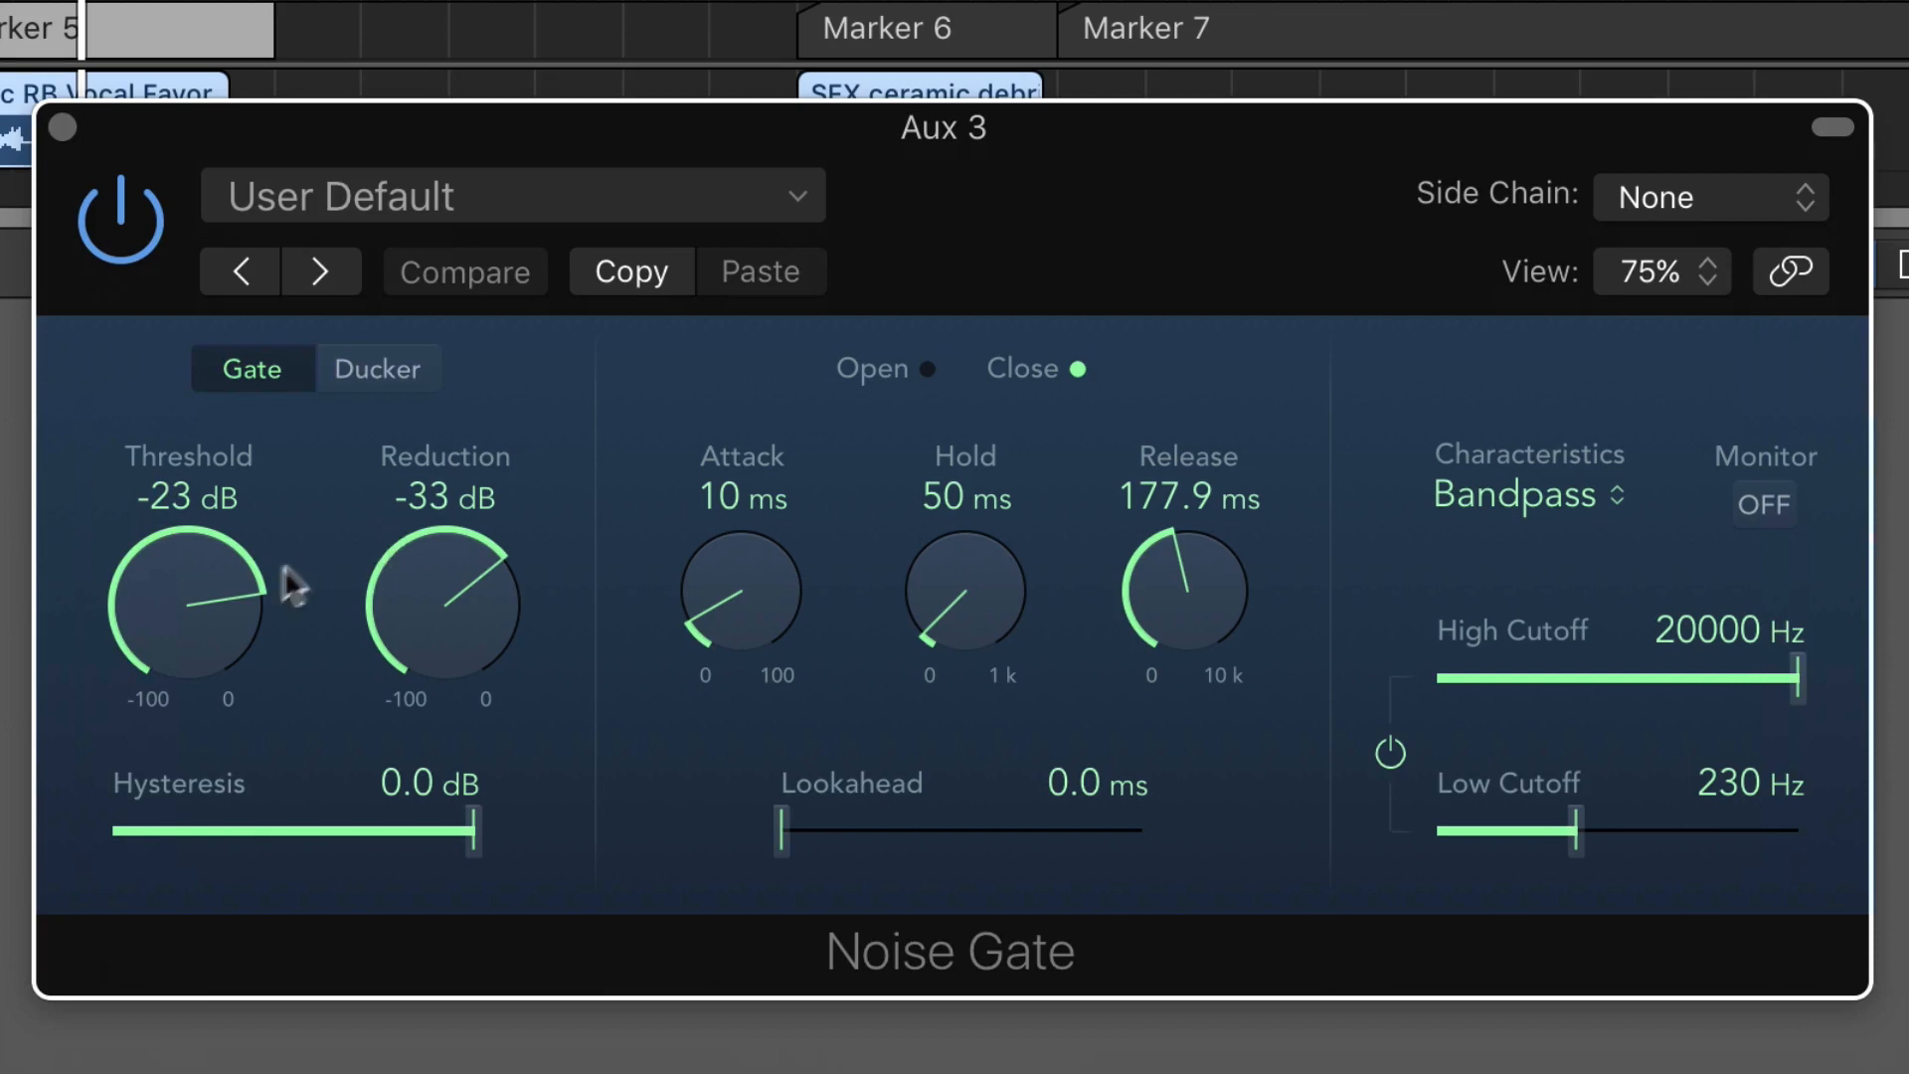
# Step: Raise the Aux 3 Noise Gate threshold knob to its new level
pyautogui.moveTo(188, 597); pyautogui.dragTo(205, 585)
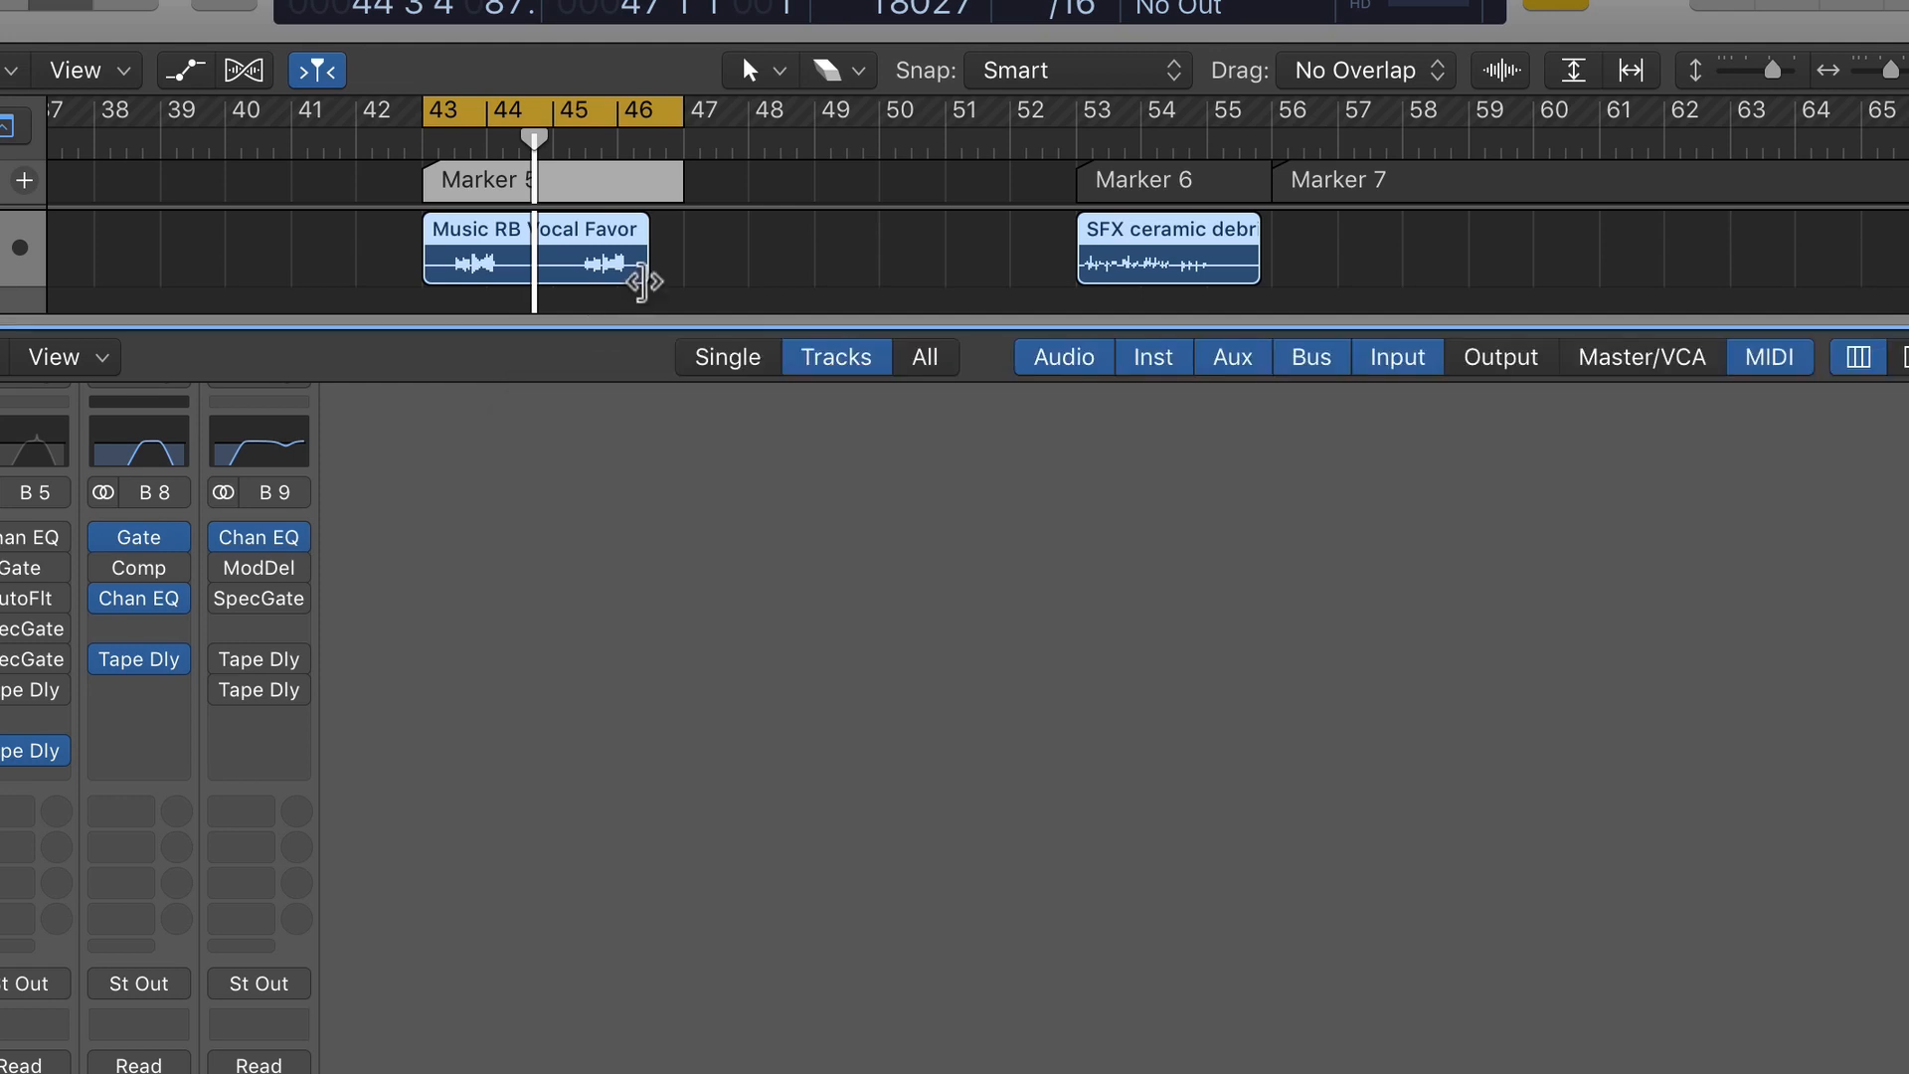
# Step: Toggle the Beat trap region's Bus 5 send on and off to audition Aux 1's tape echo
pyautogui.hscroll(-3)
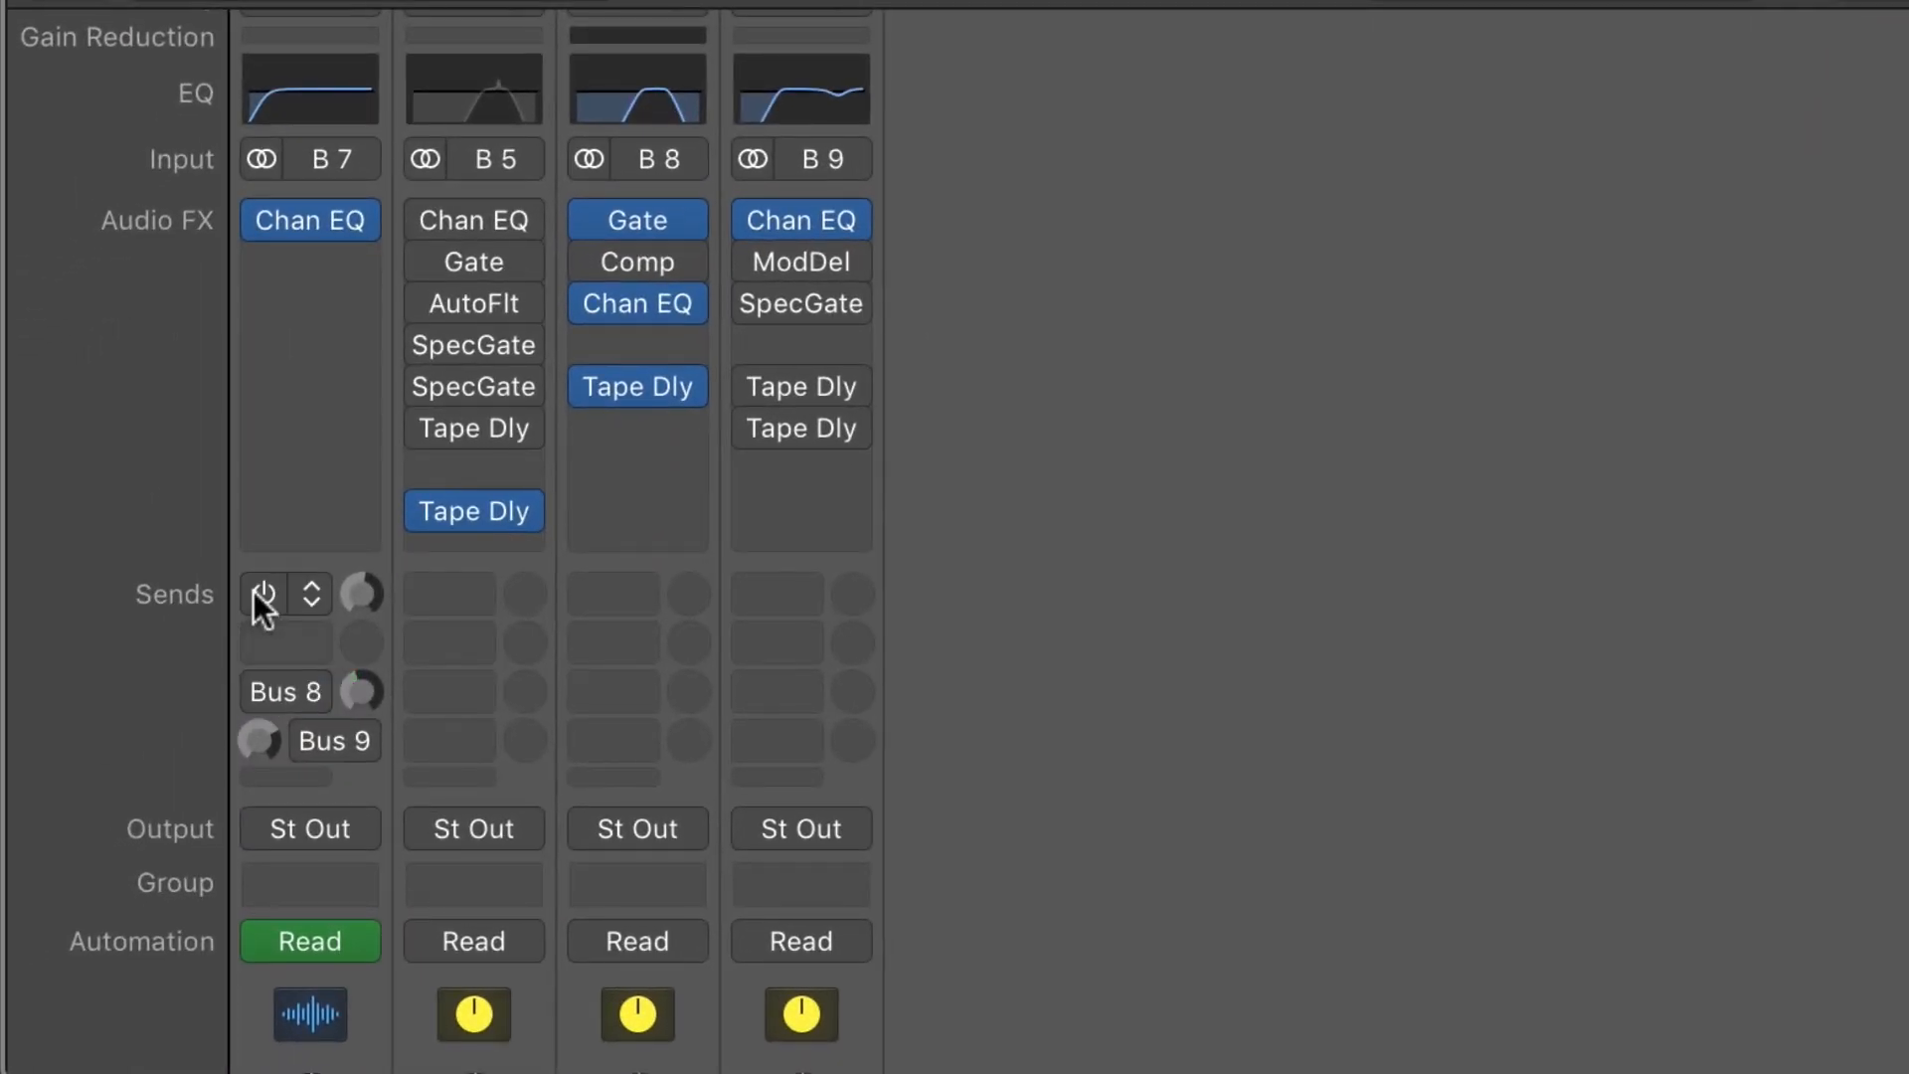
pyautogui.click(262, 594)
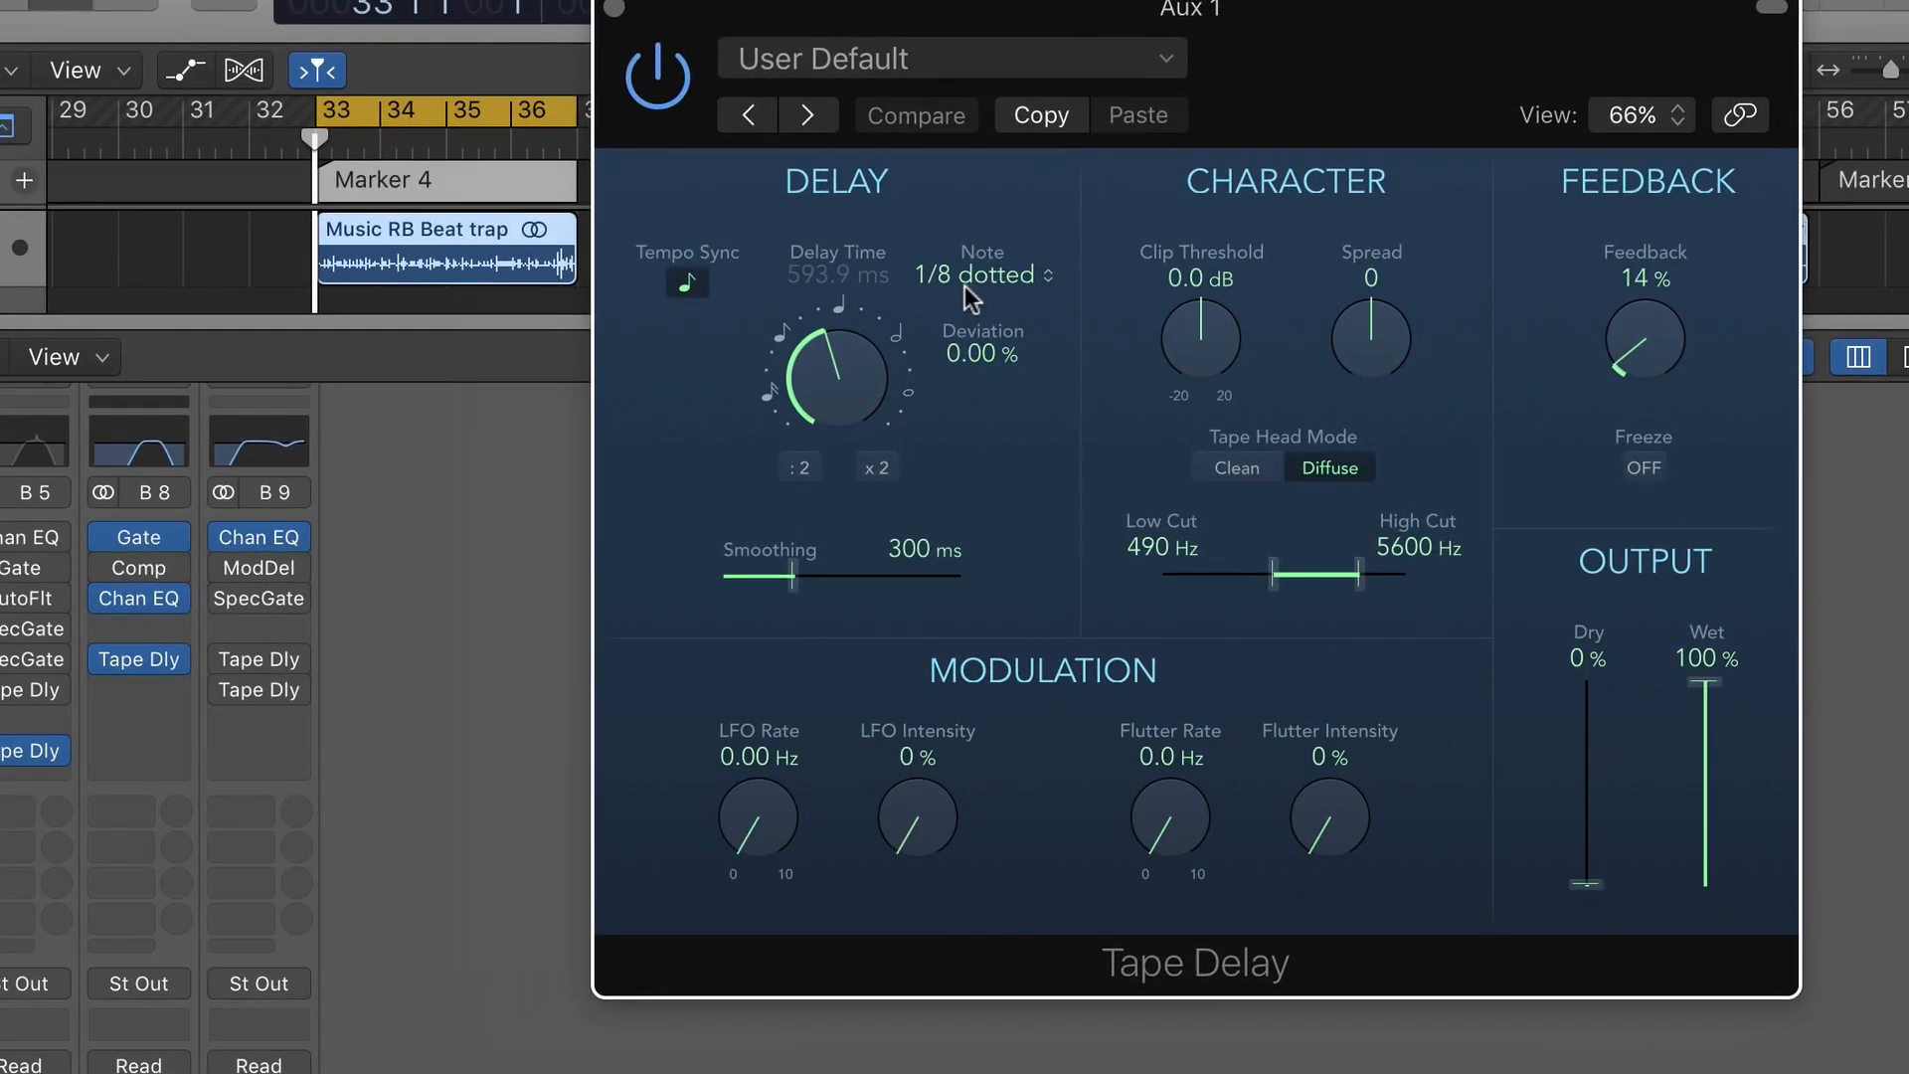
pyautogui.moveTo(622, 8)
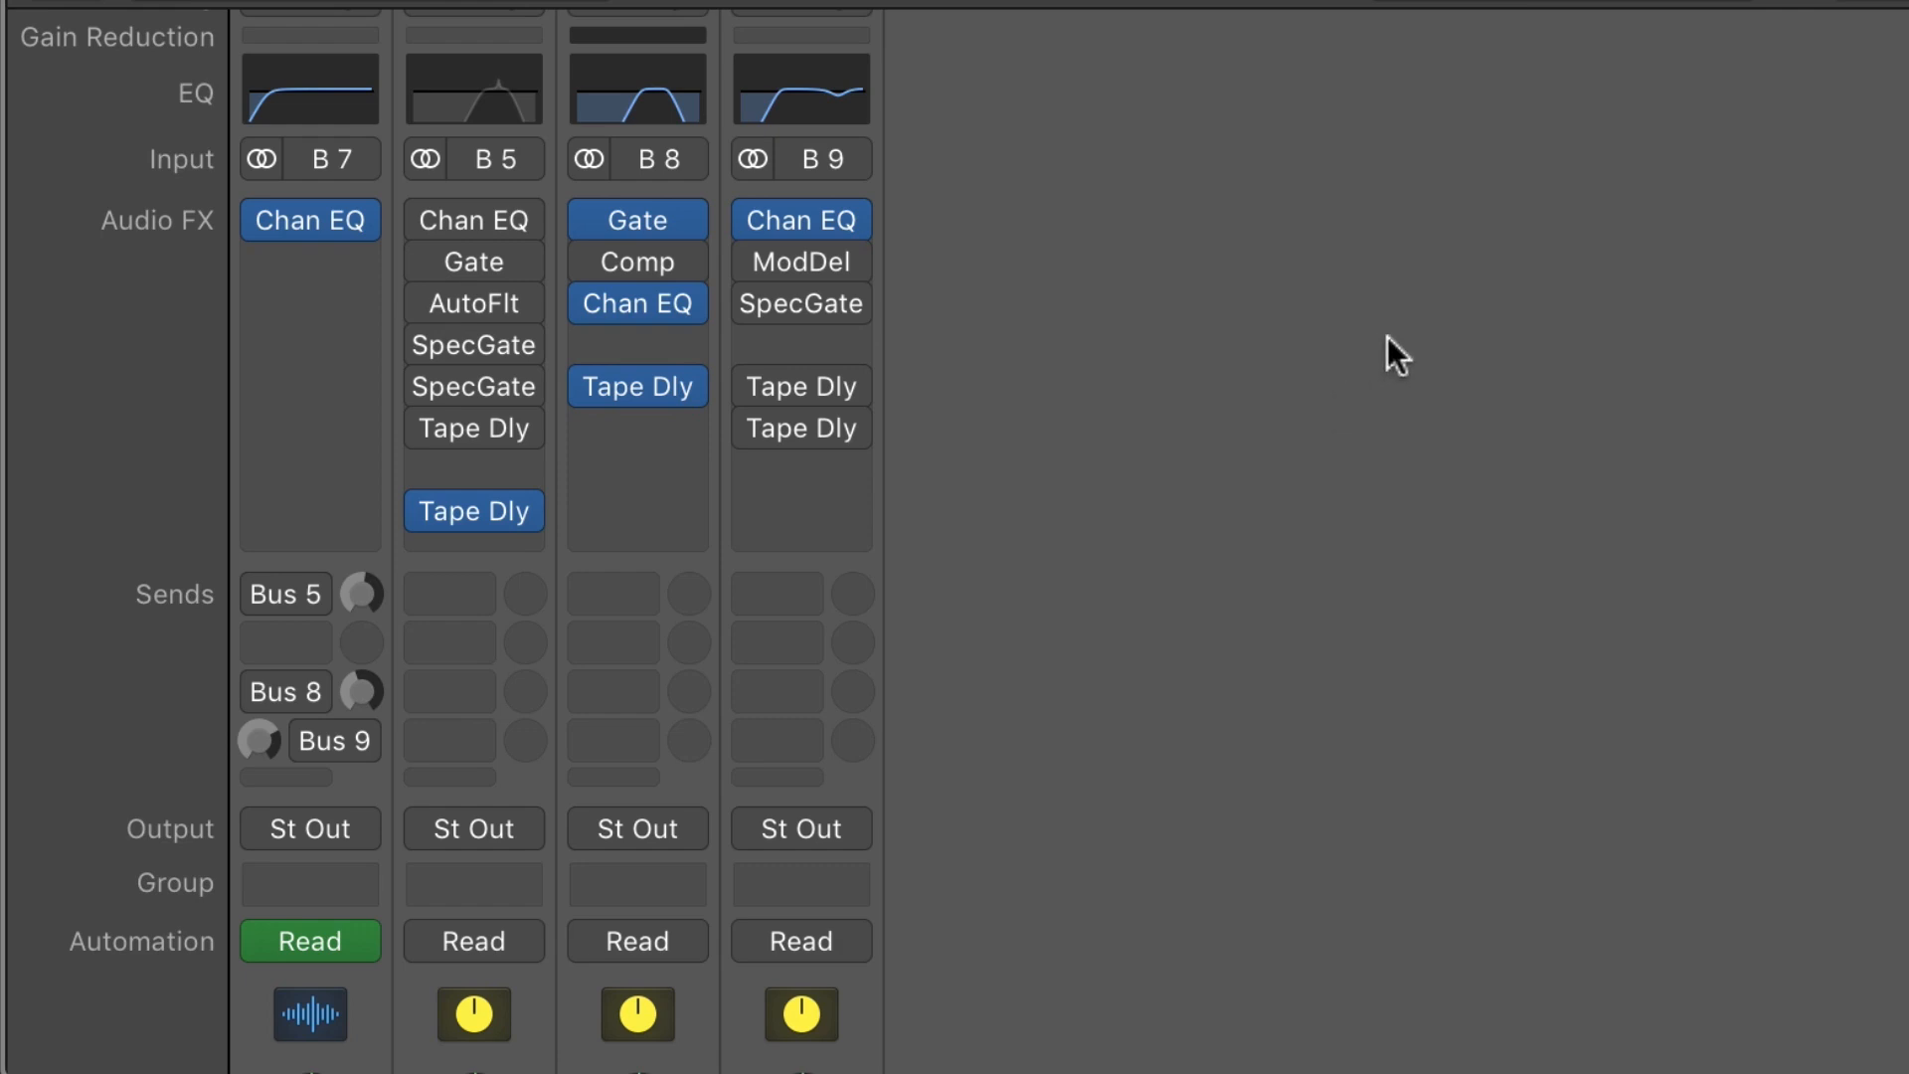
pyautogui.click(286, 595)
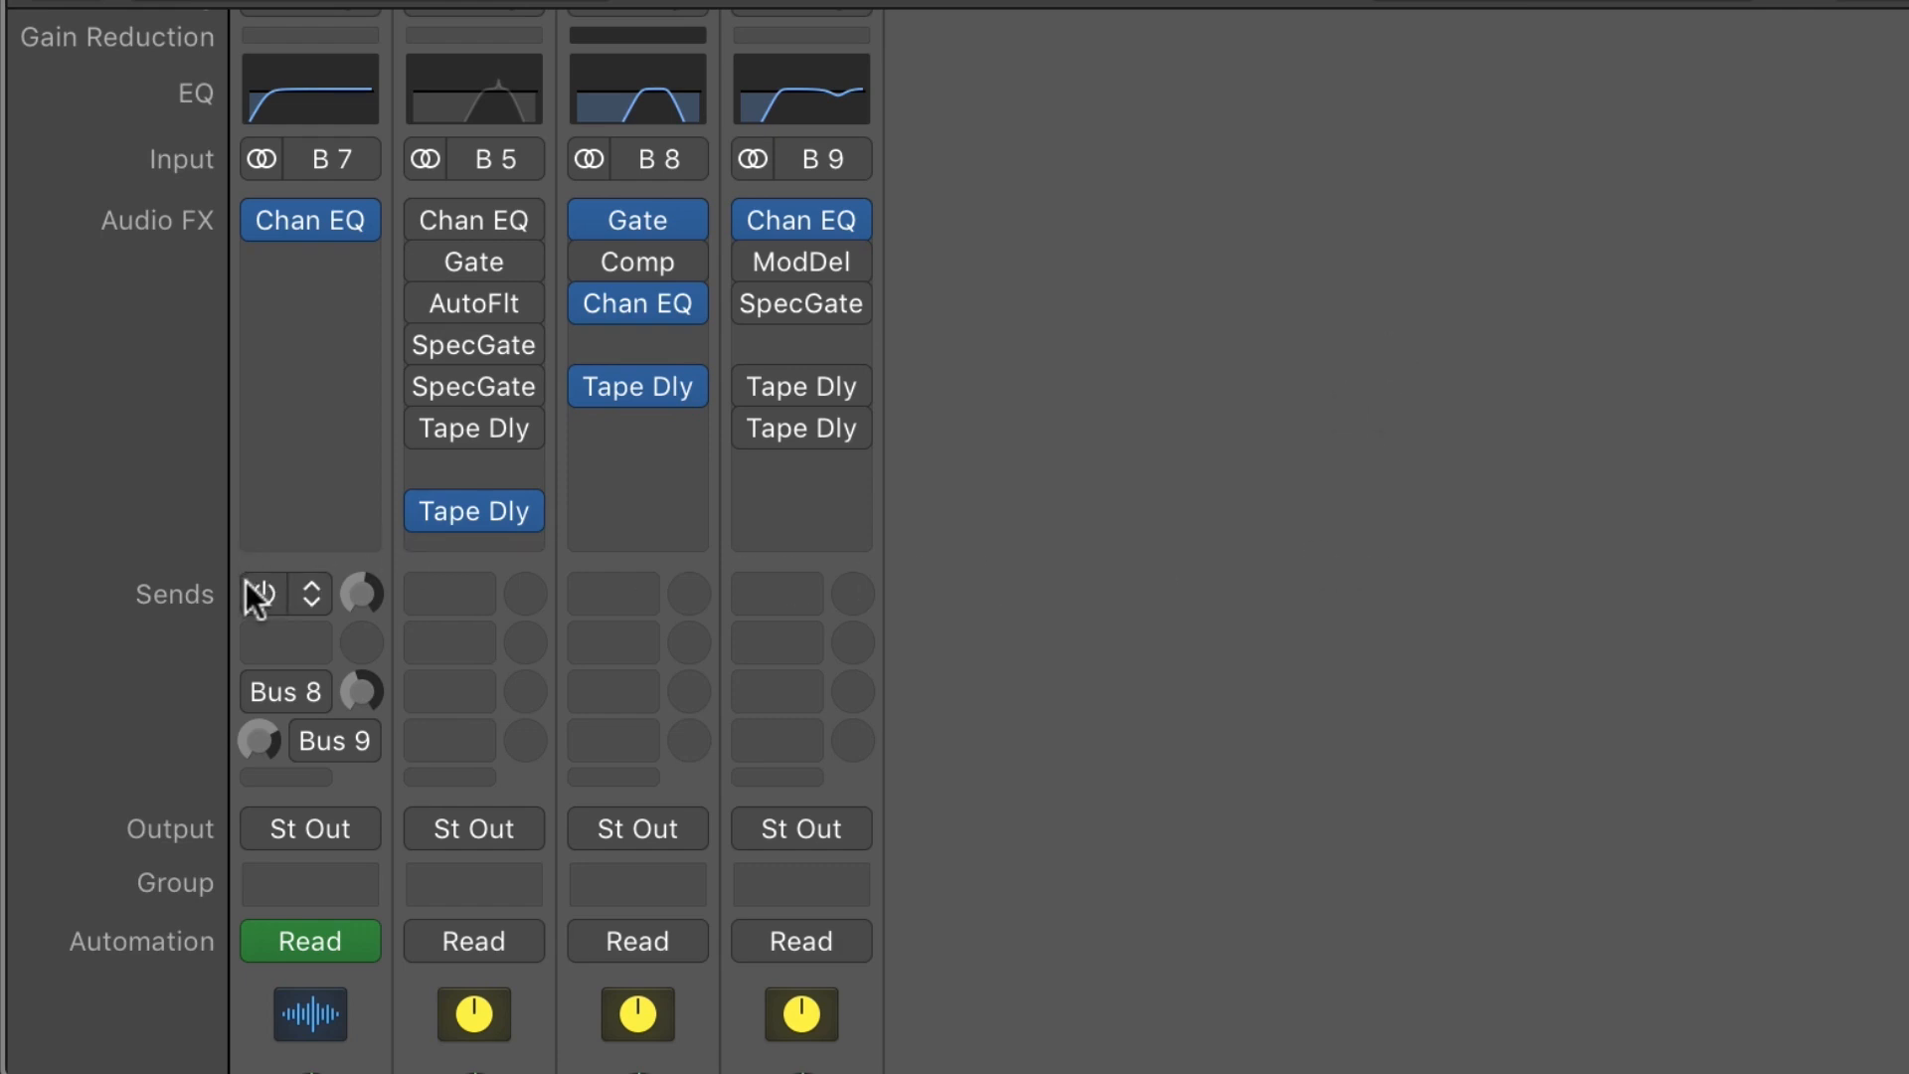
pyautogui.click(282, 593)
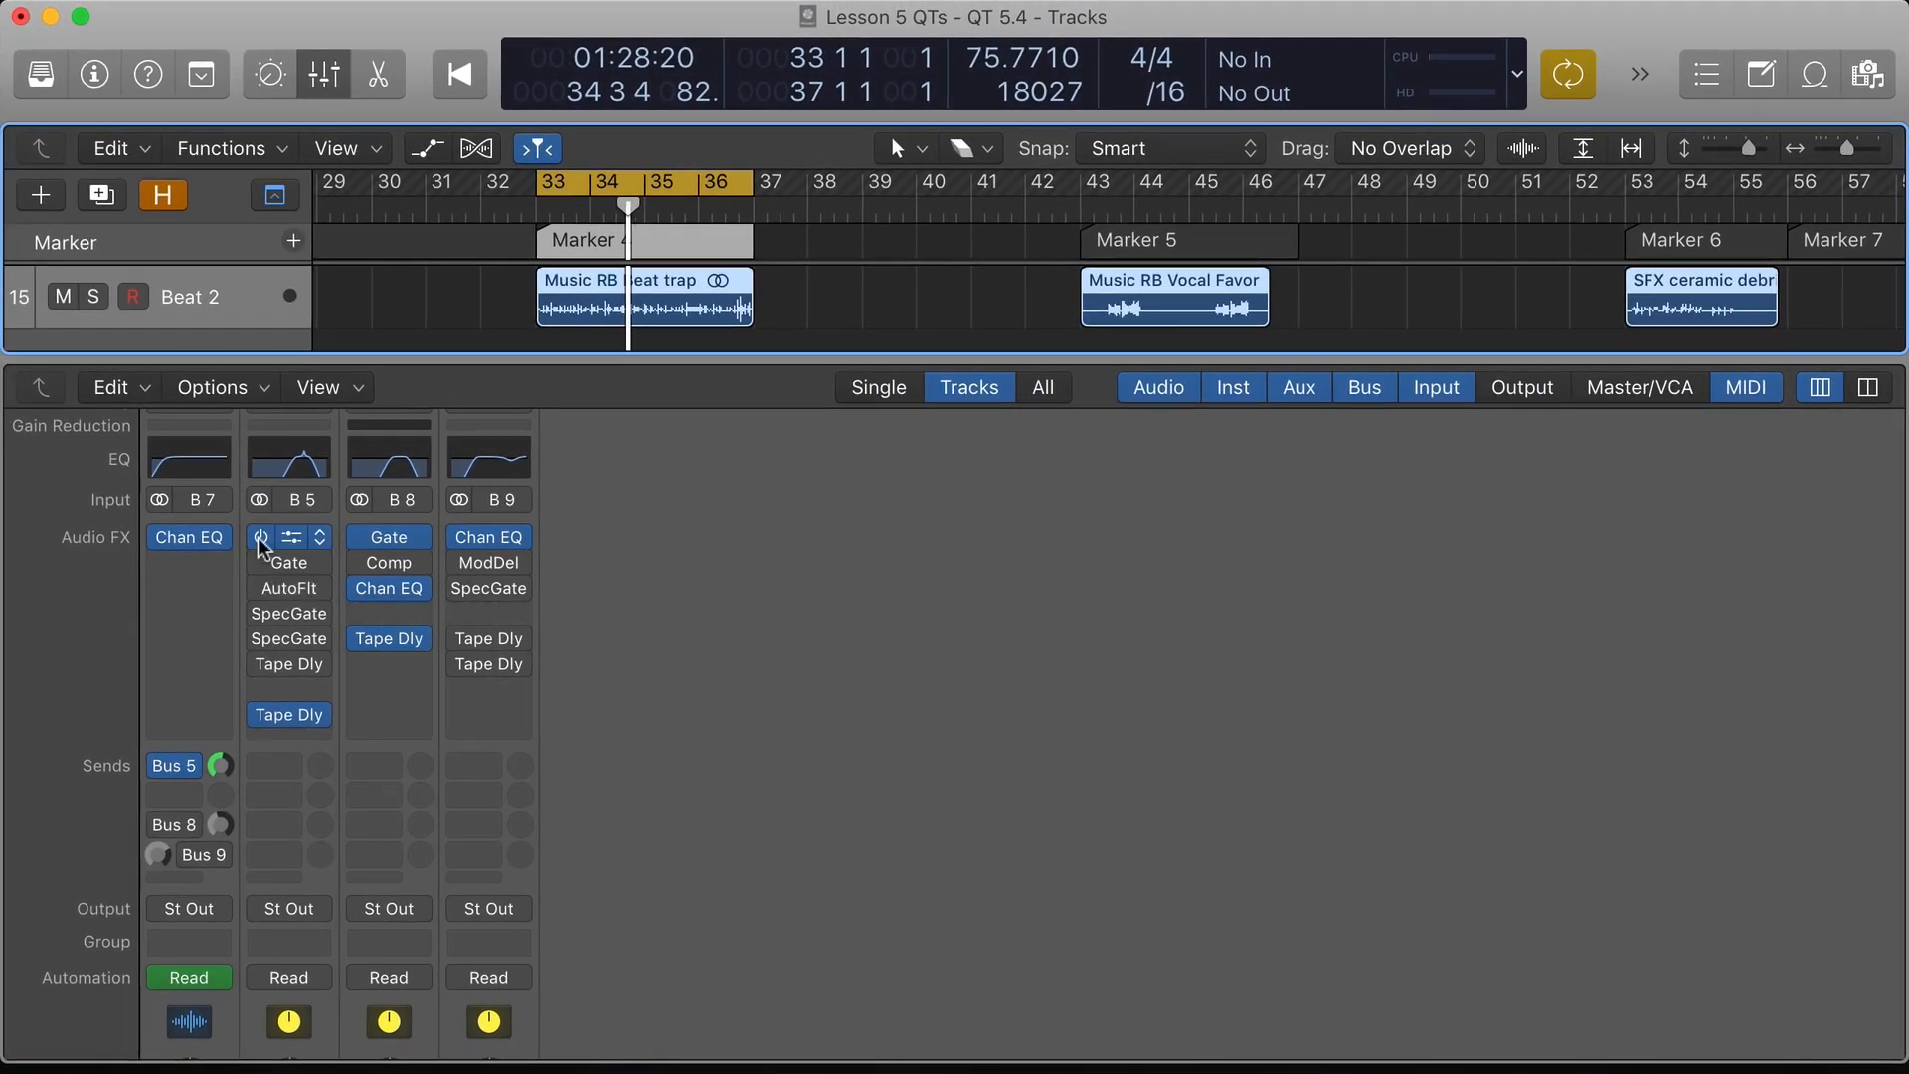
# Step: Bring up the Aux 1 Noise Gate (−27 dB, 480–1600 Hz bandpass side filter) and reposition its window
pyautogui.click(290, 563)
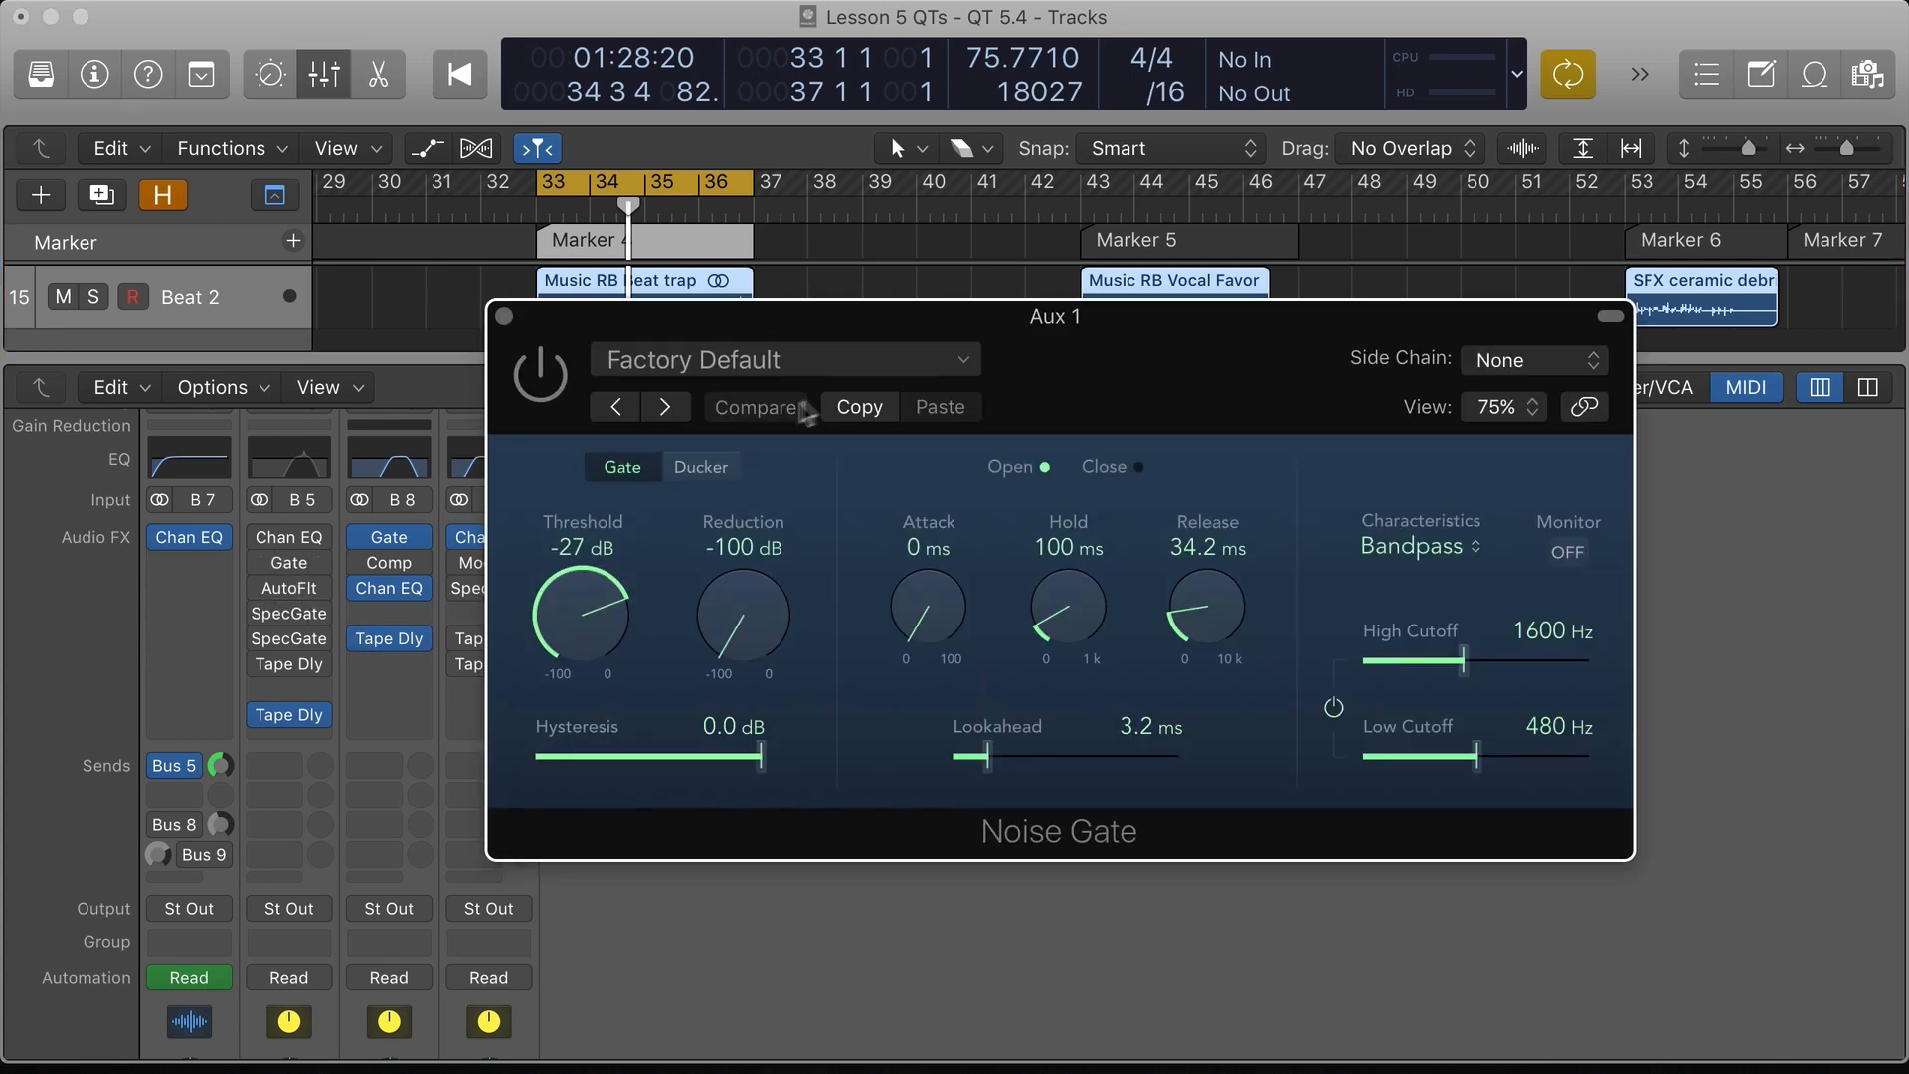
pyautogui.moveTo(1055, 316); pyautogui.dragTo(1157, 251)
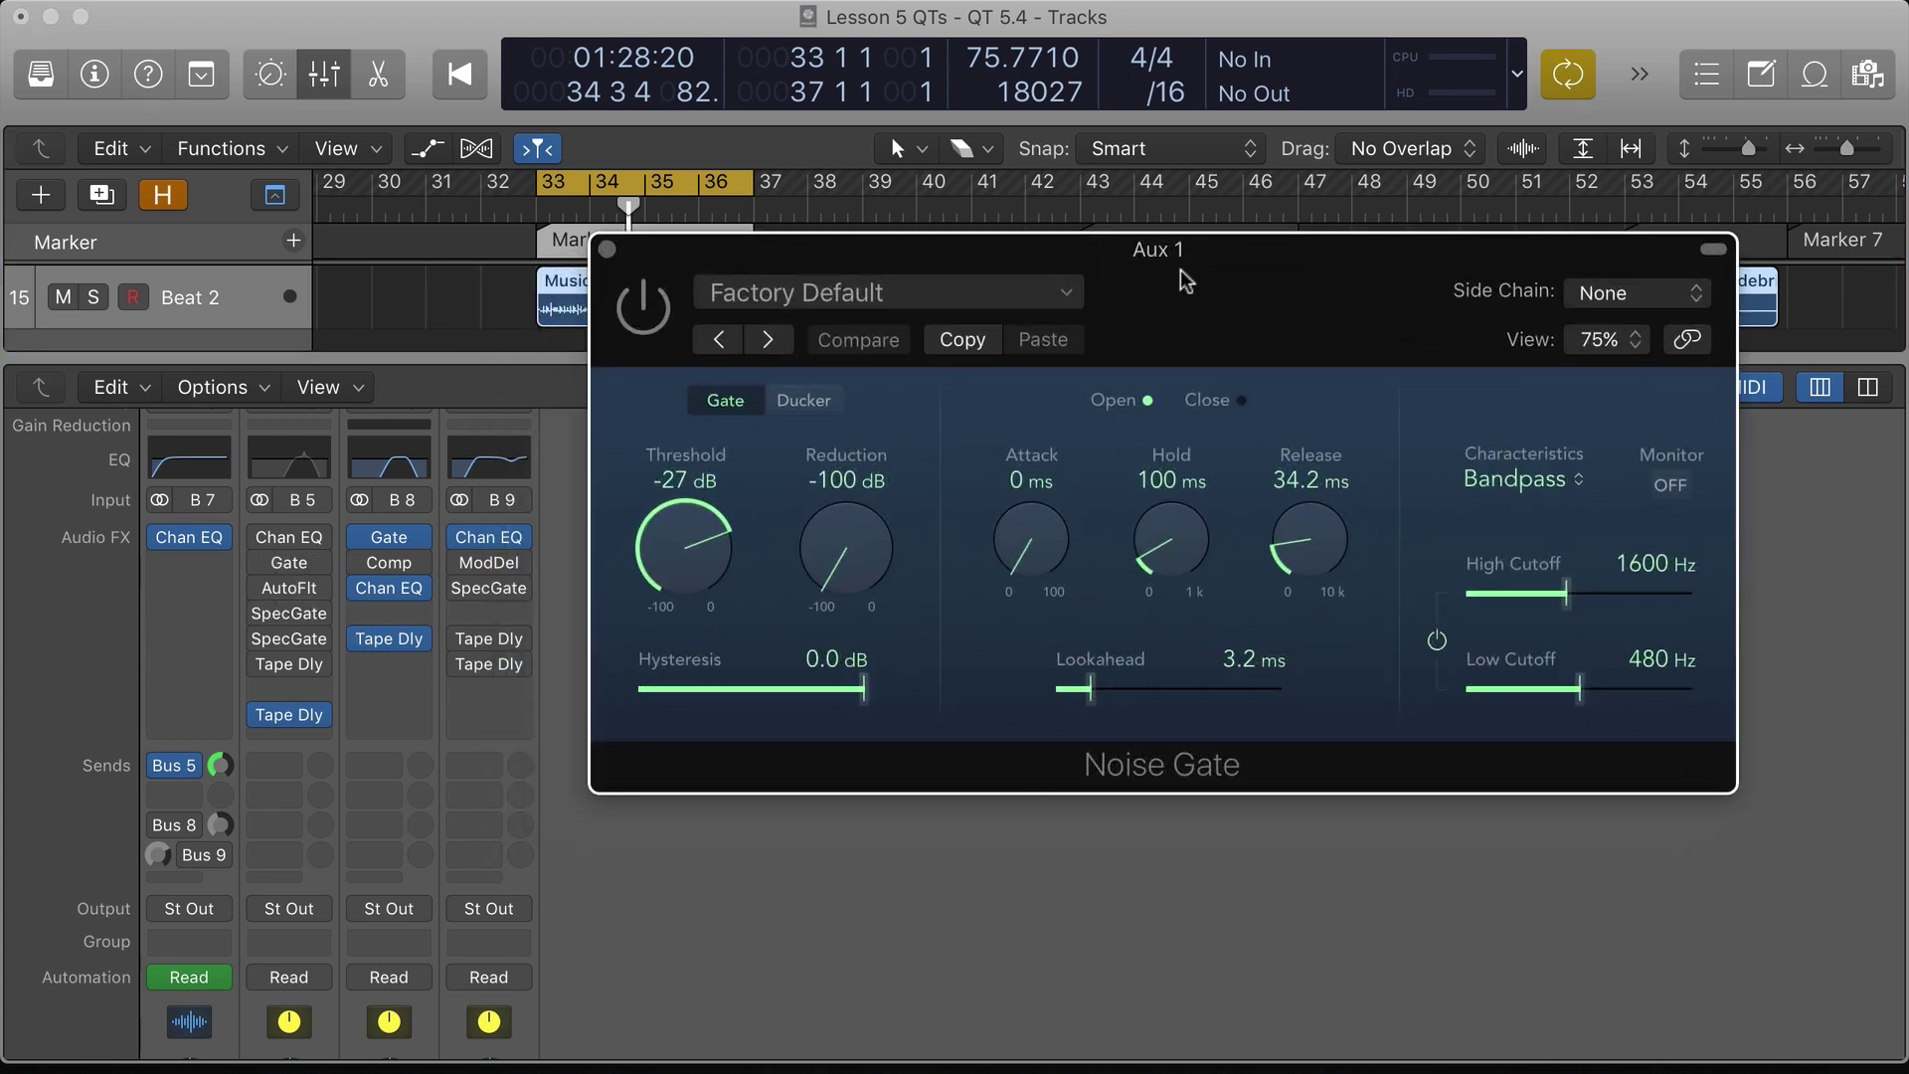
pyautogui.moveTo(650, 318)
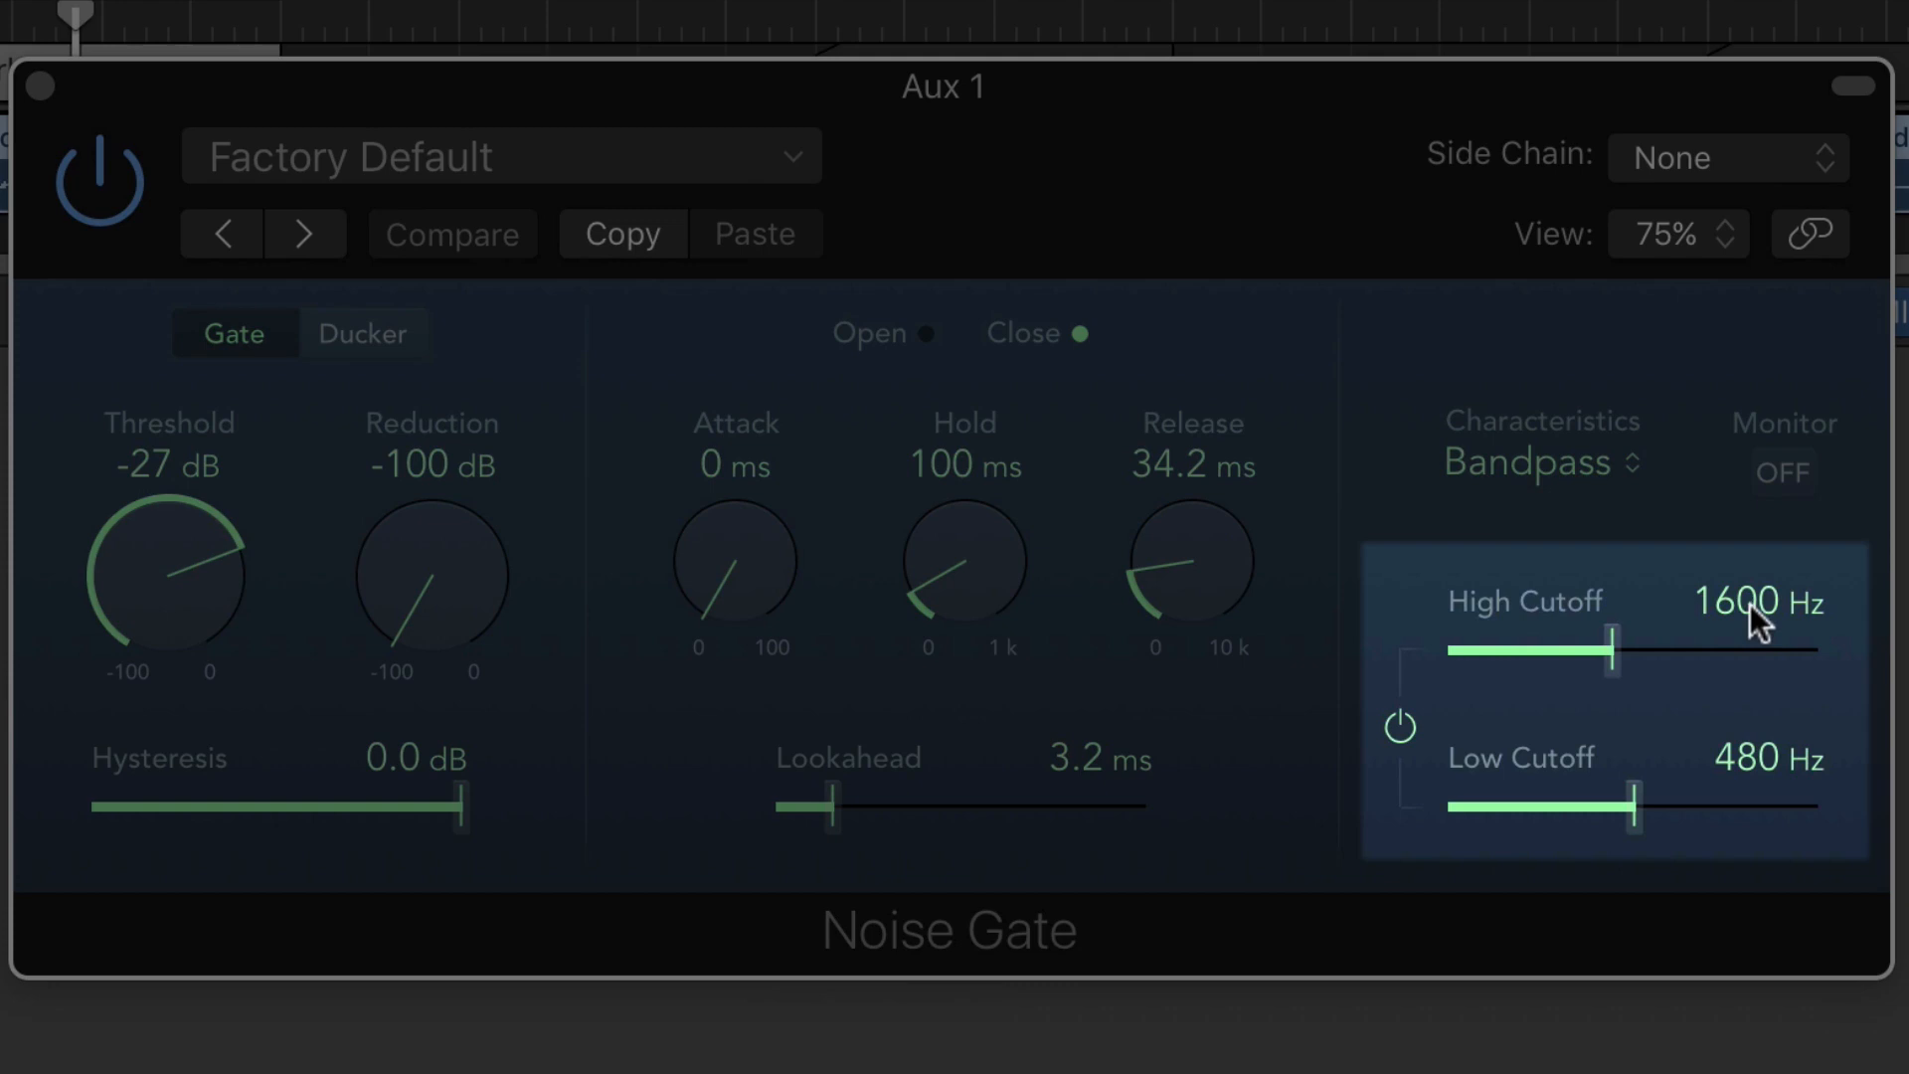
pyautogui.moveTo(1760, 799)
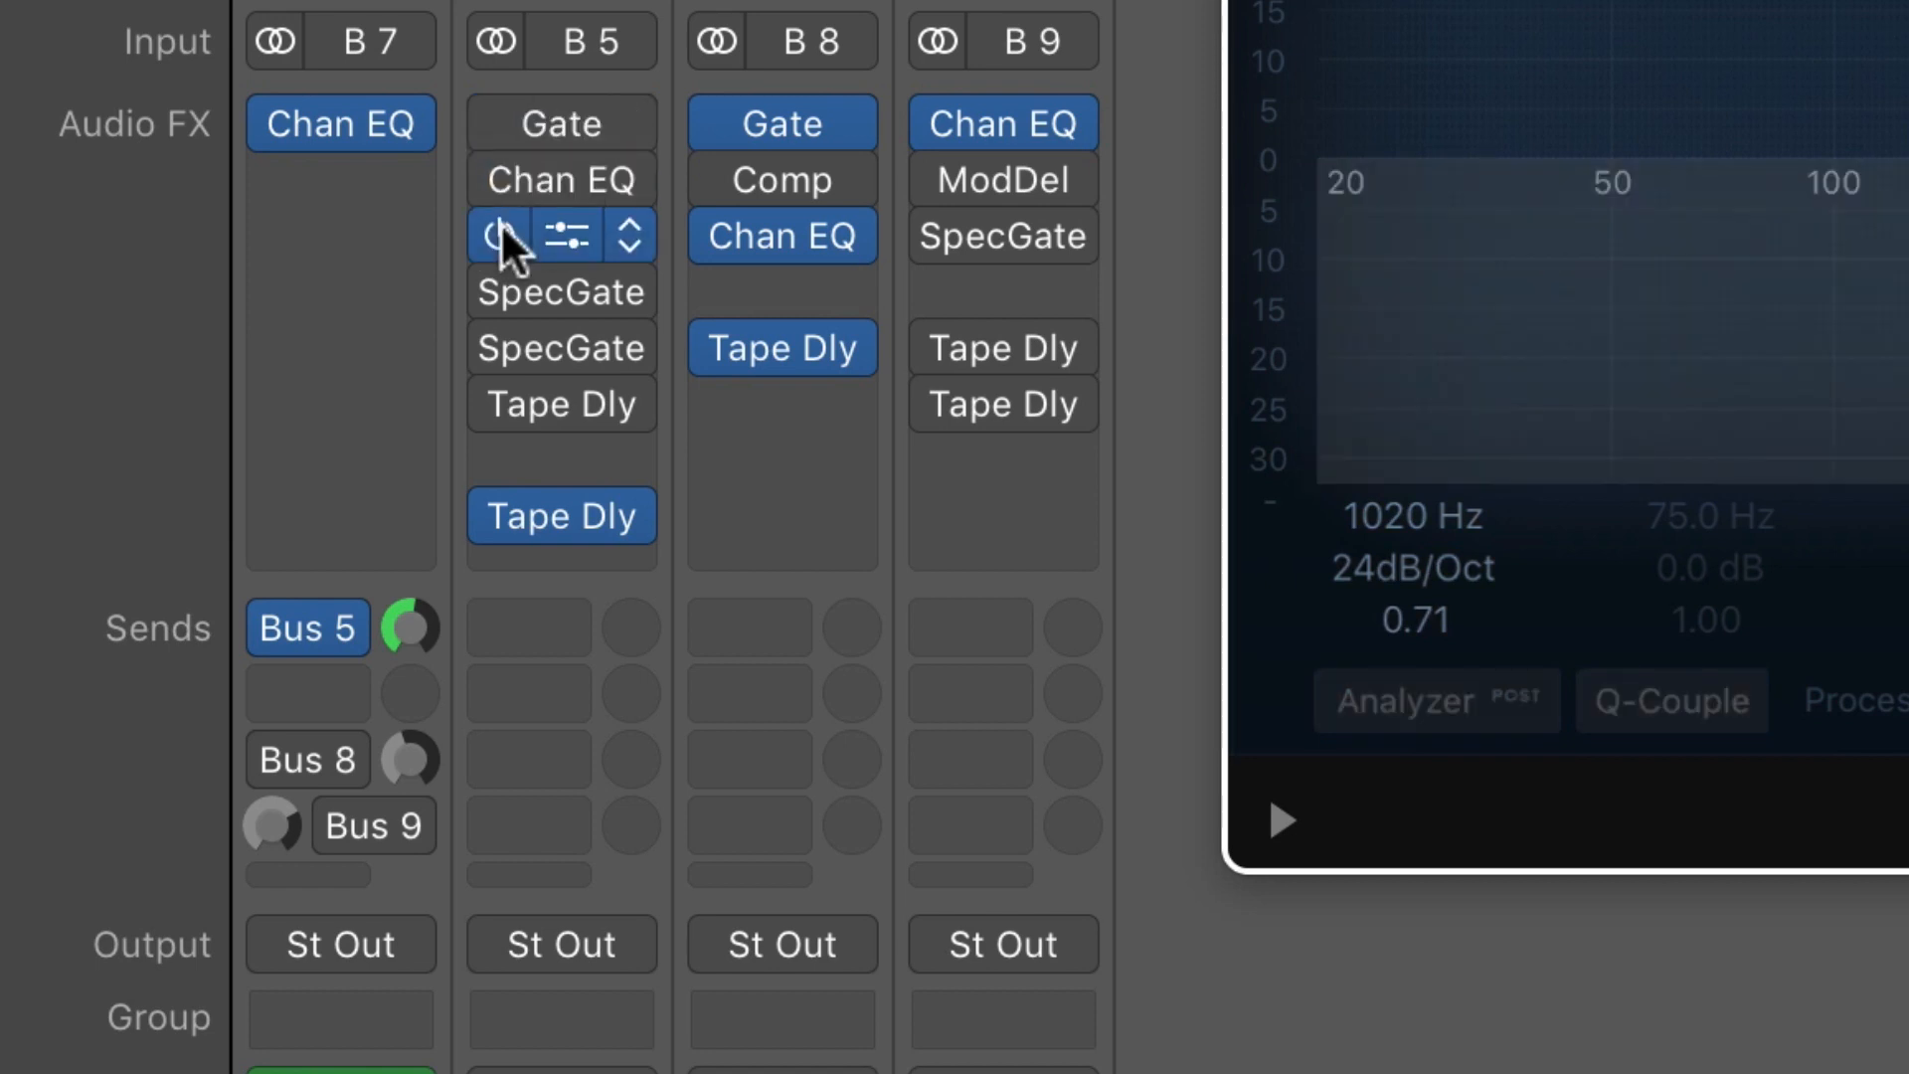
# Step: Bring up the Aux 1 AutoFilter showing 54% cutoff and 39% resonance
pyautogui.click(501, 234)
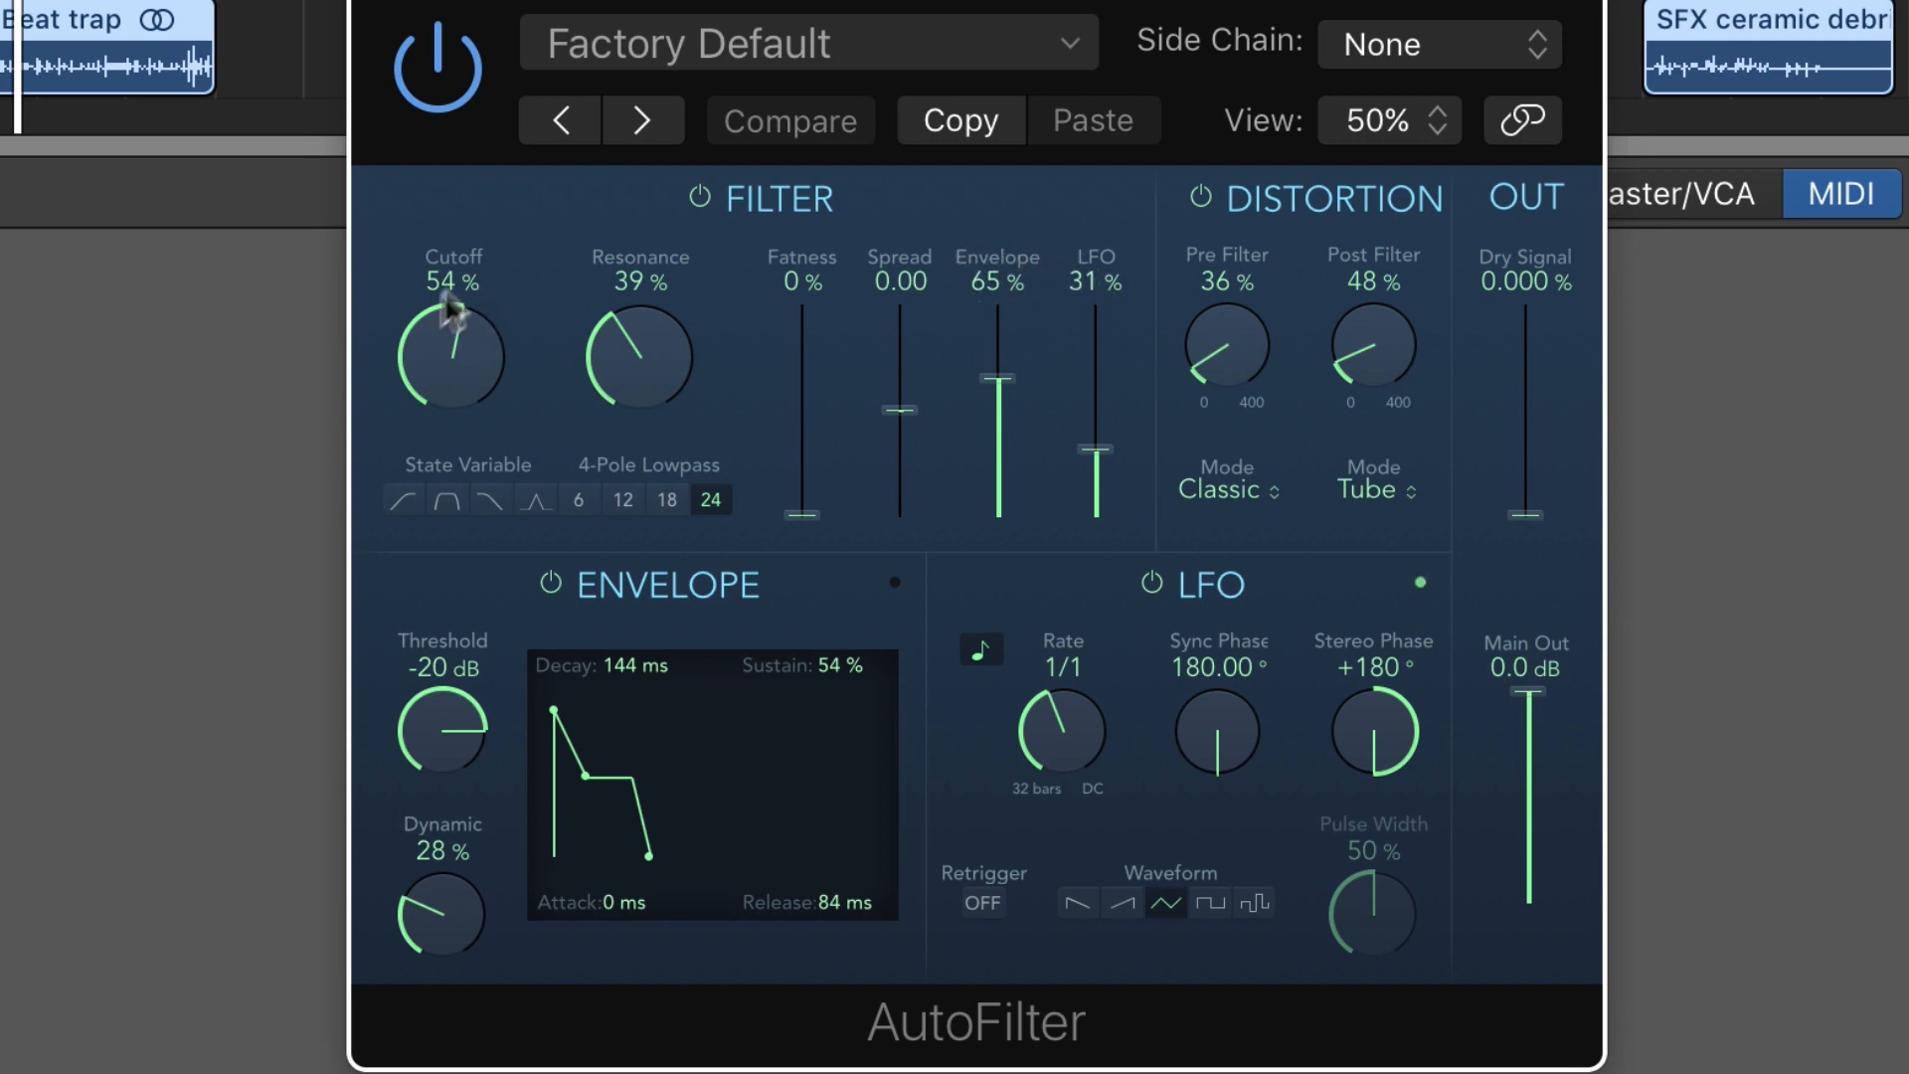
pyautogui.moveTo(718, 342)
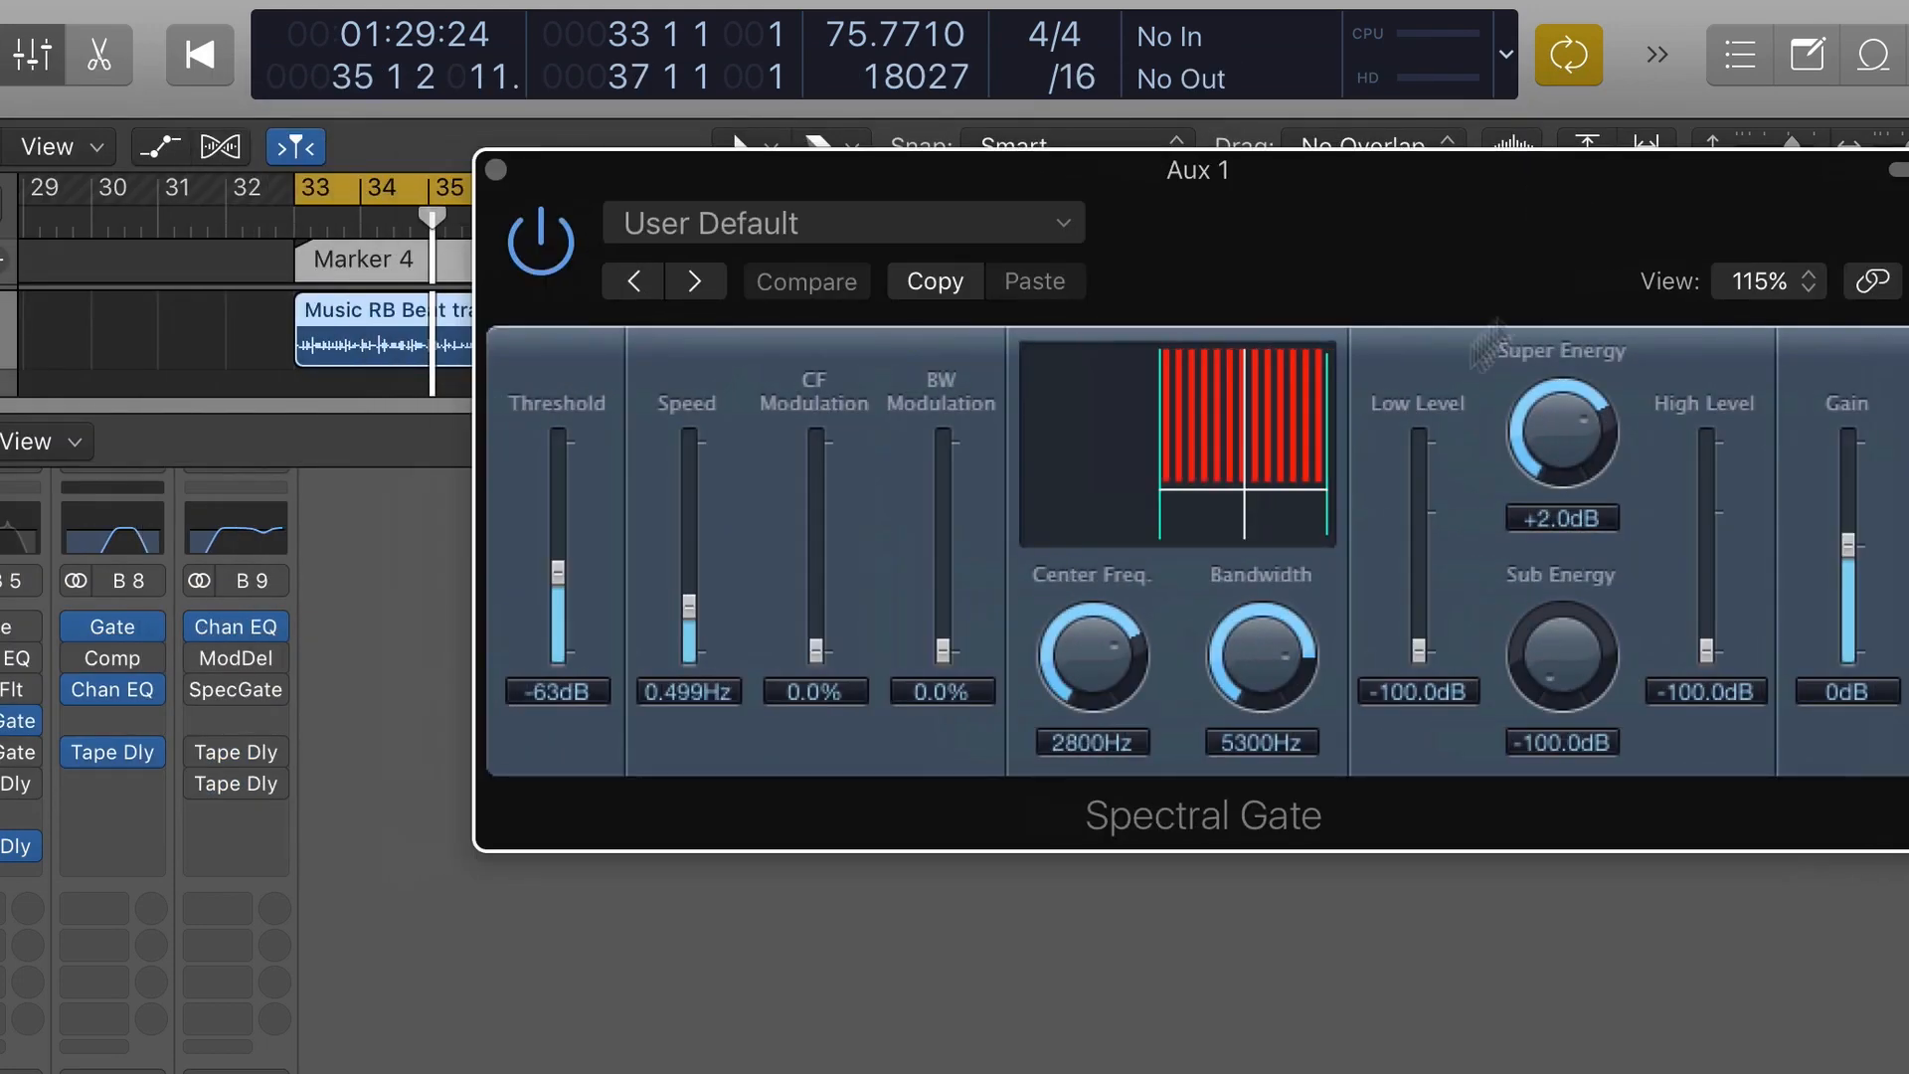
pyautogui.moveTo(1201, 475)
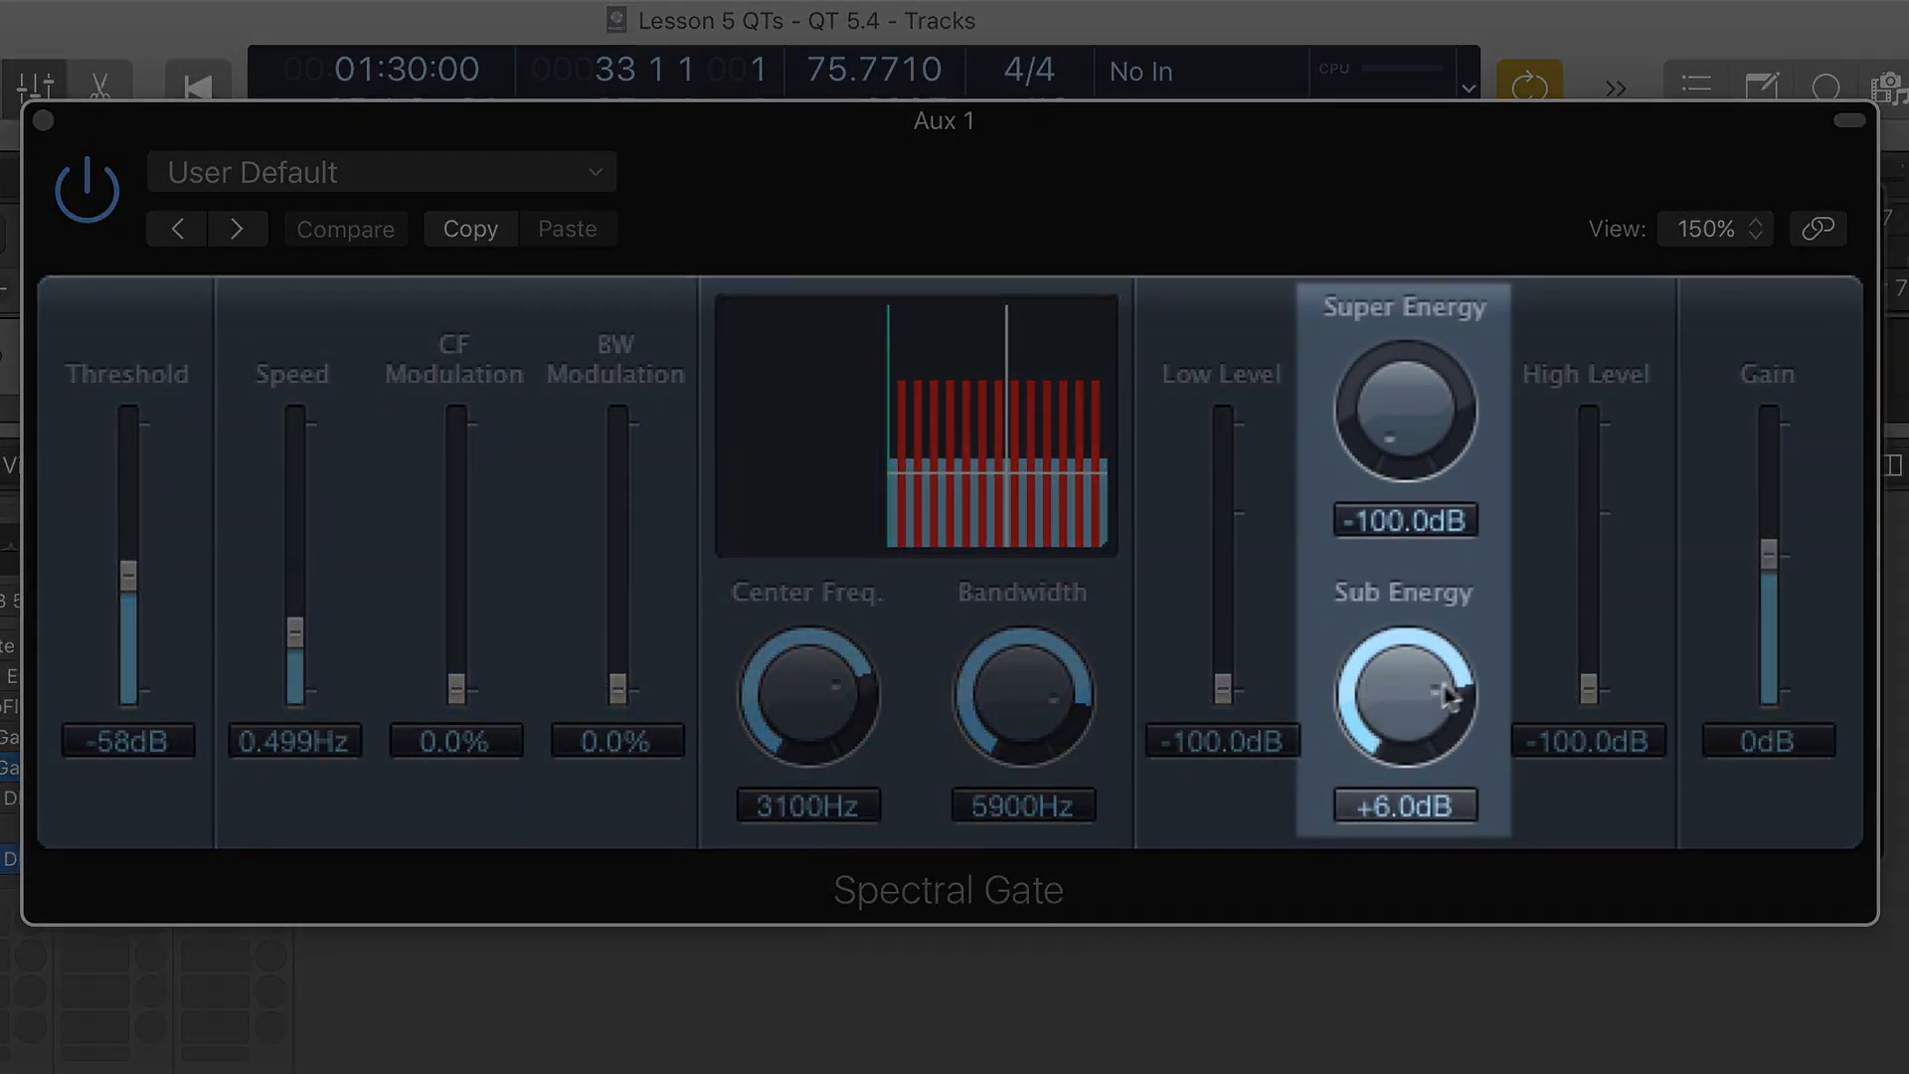
pyautogui.moveTo(1374, 690)
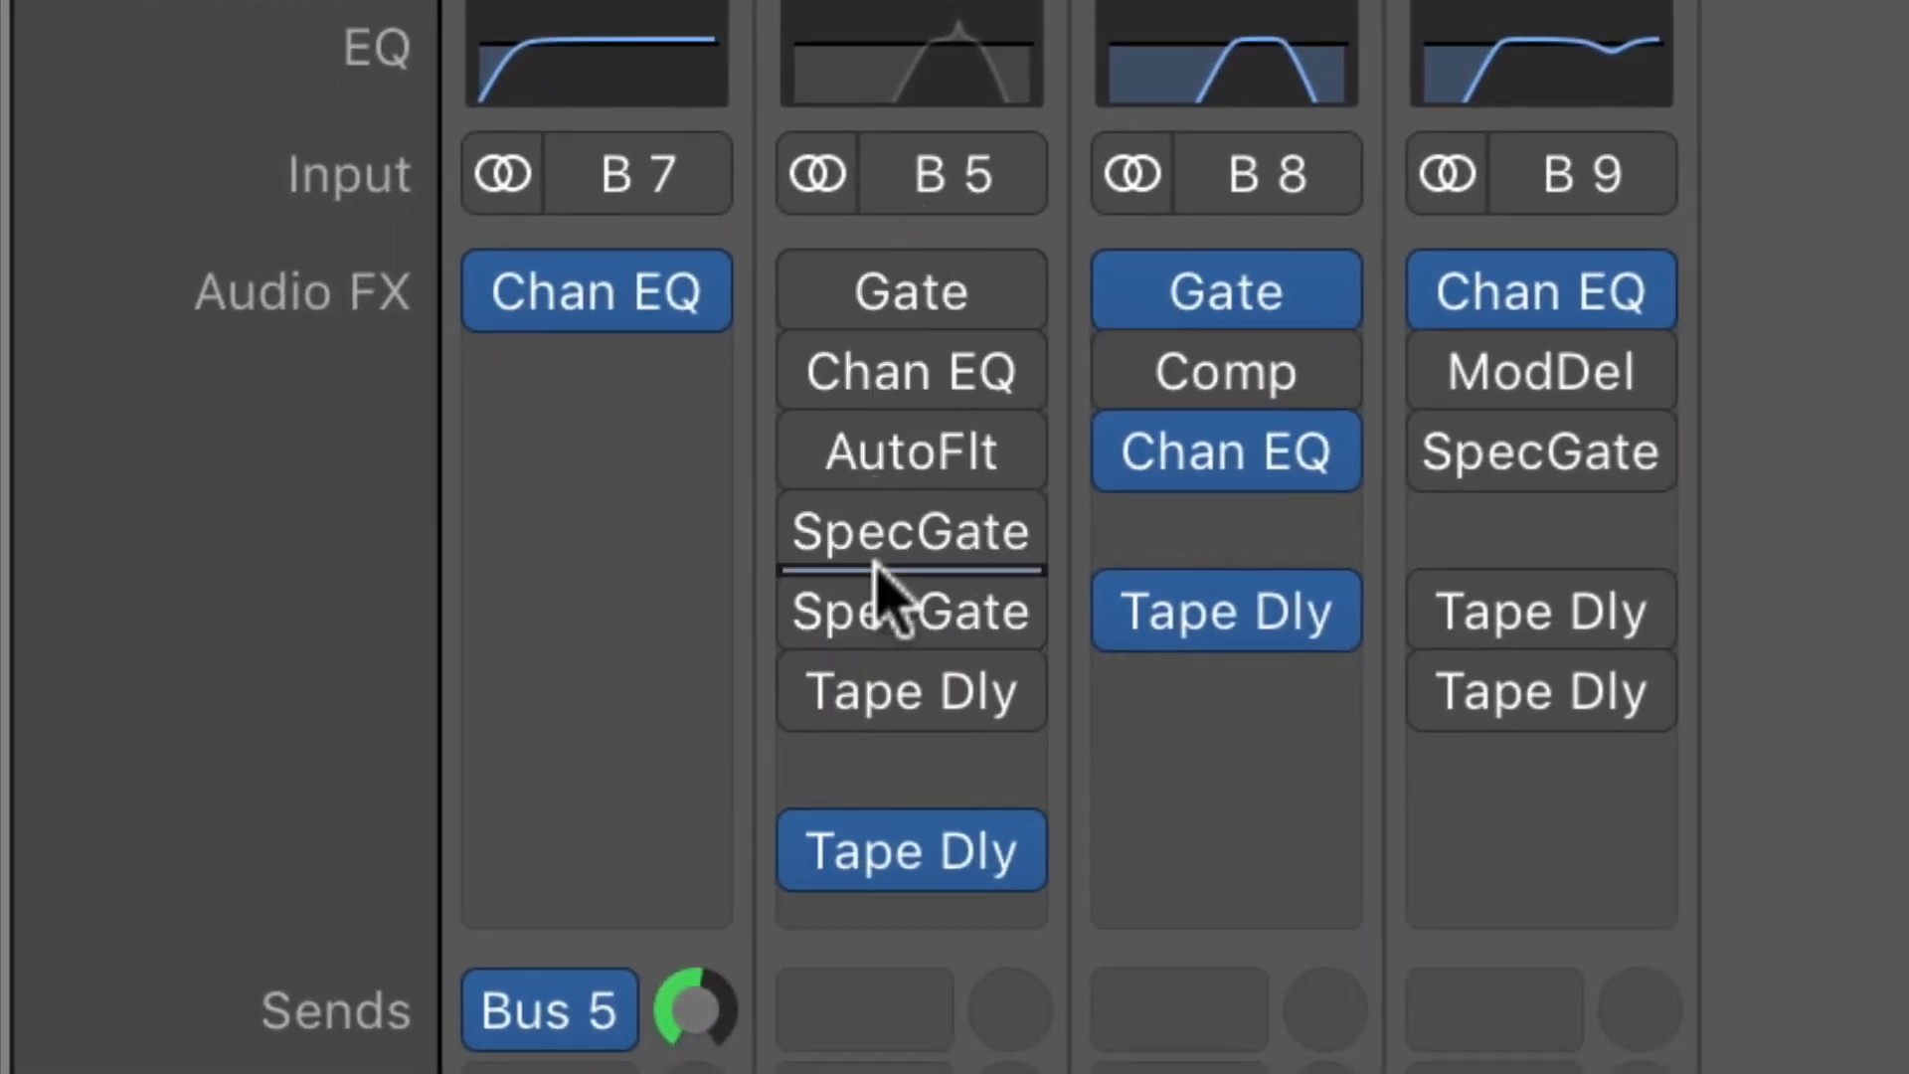
pyautogui.moveTo(936, 298)
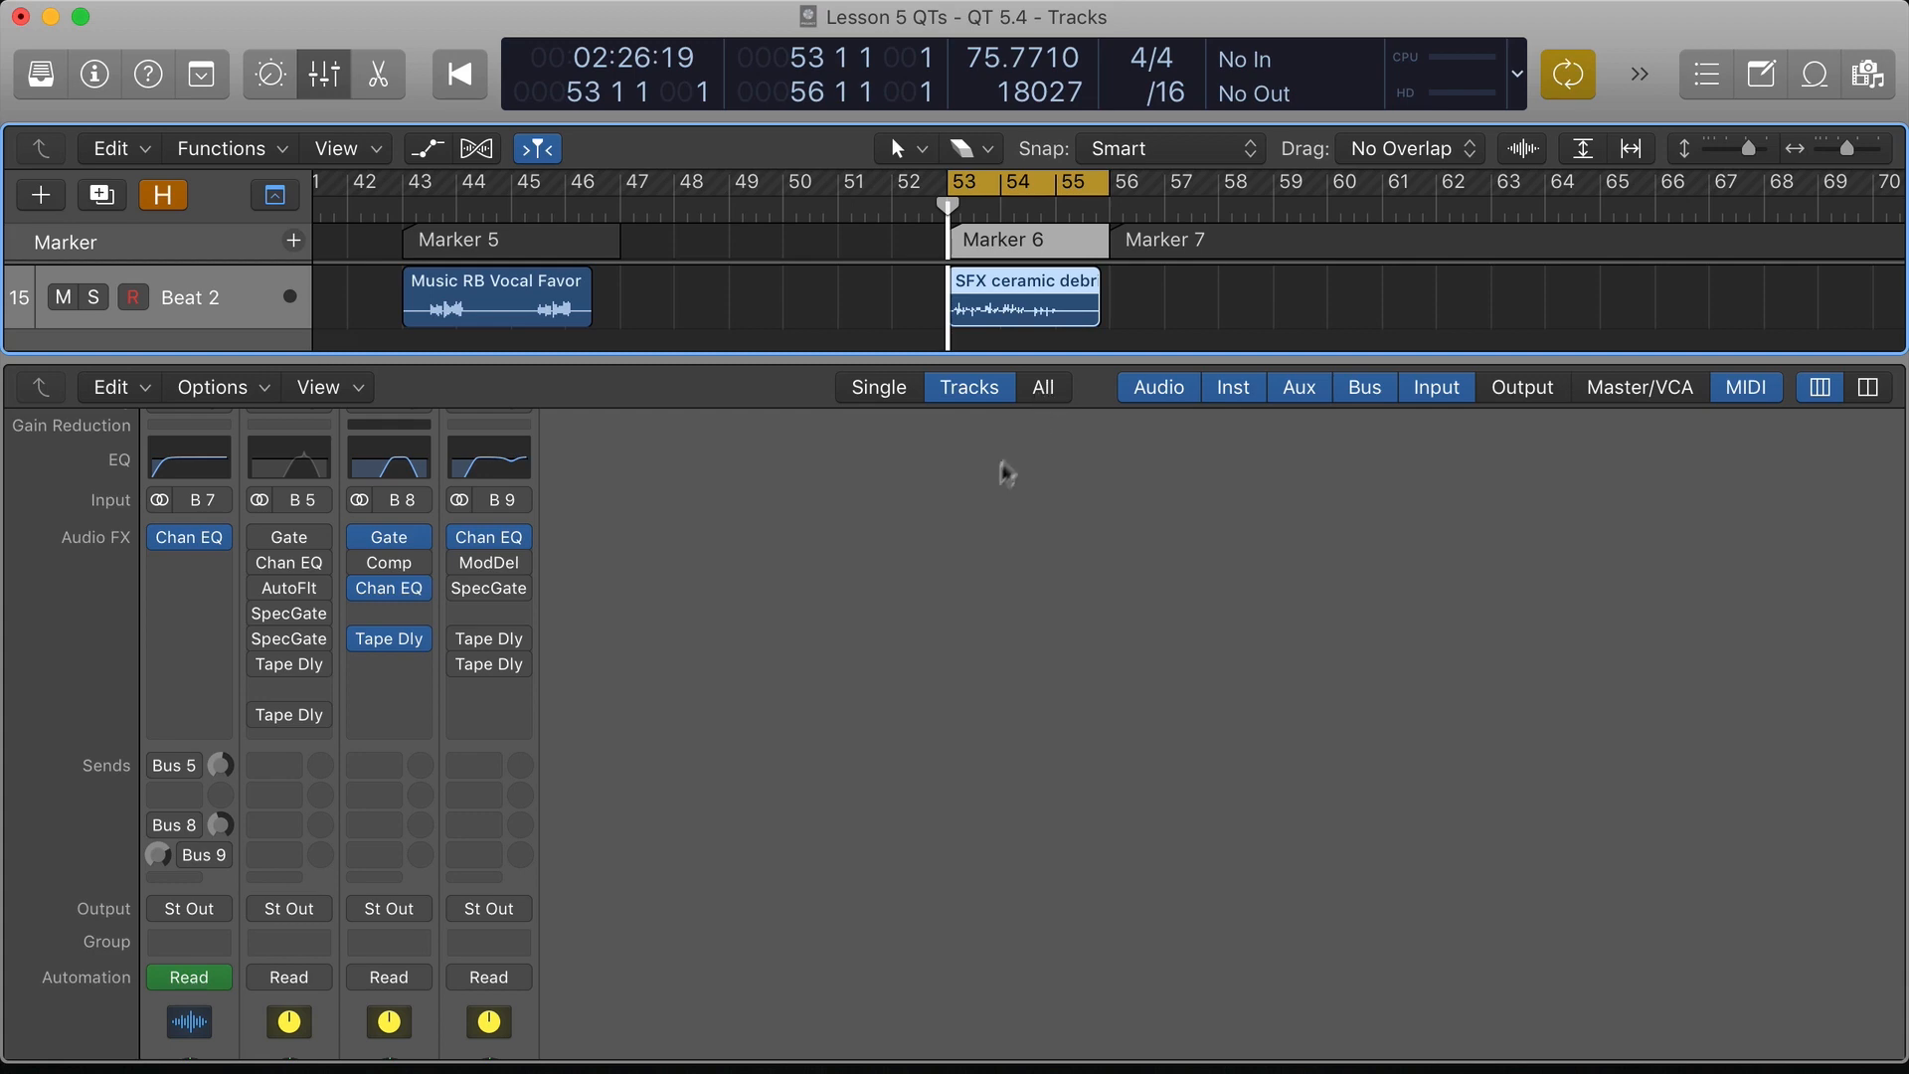
pyautogui.press('space')
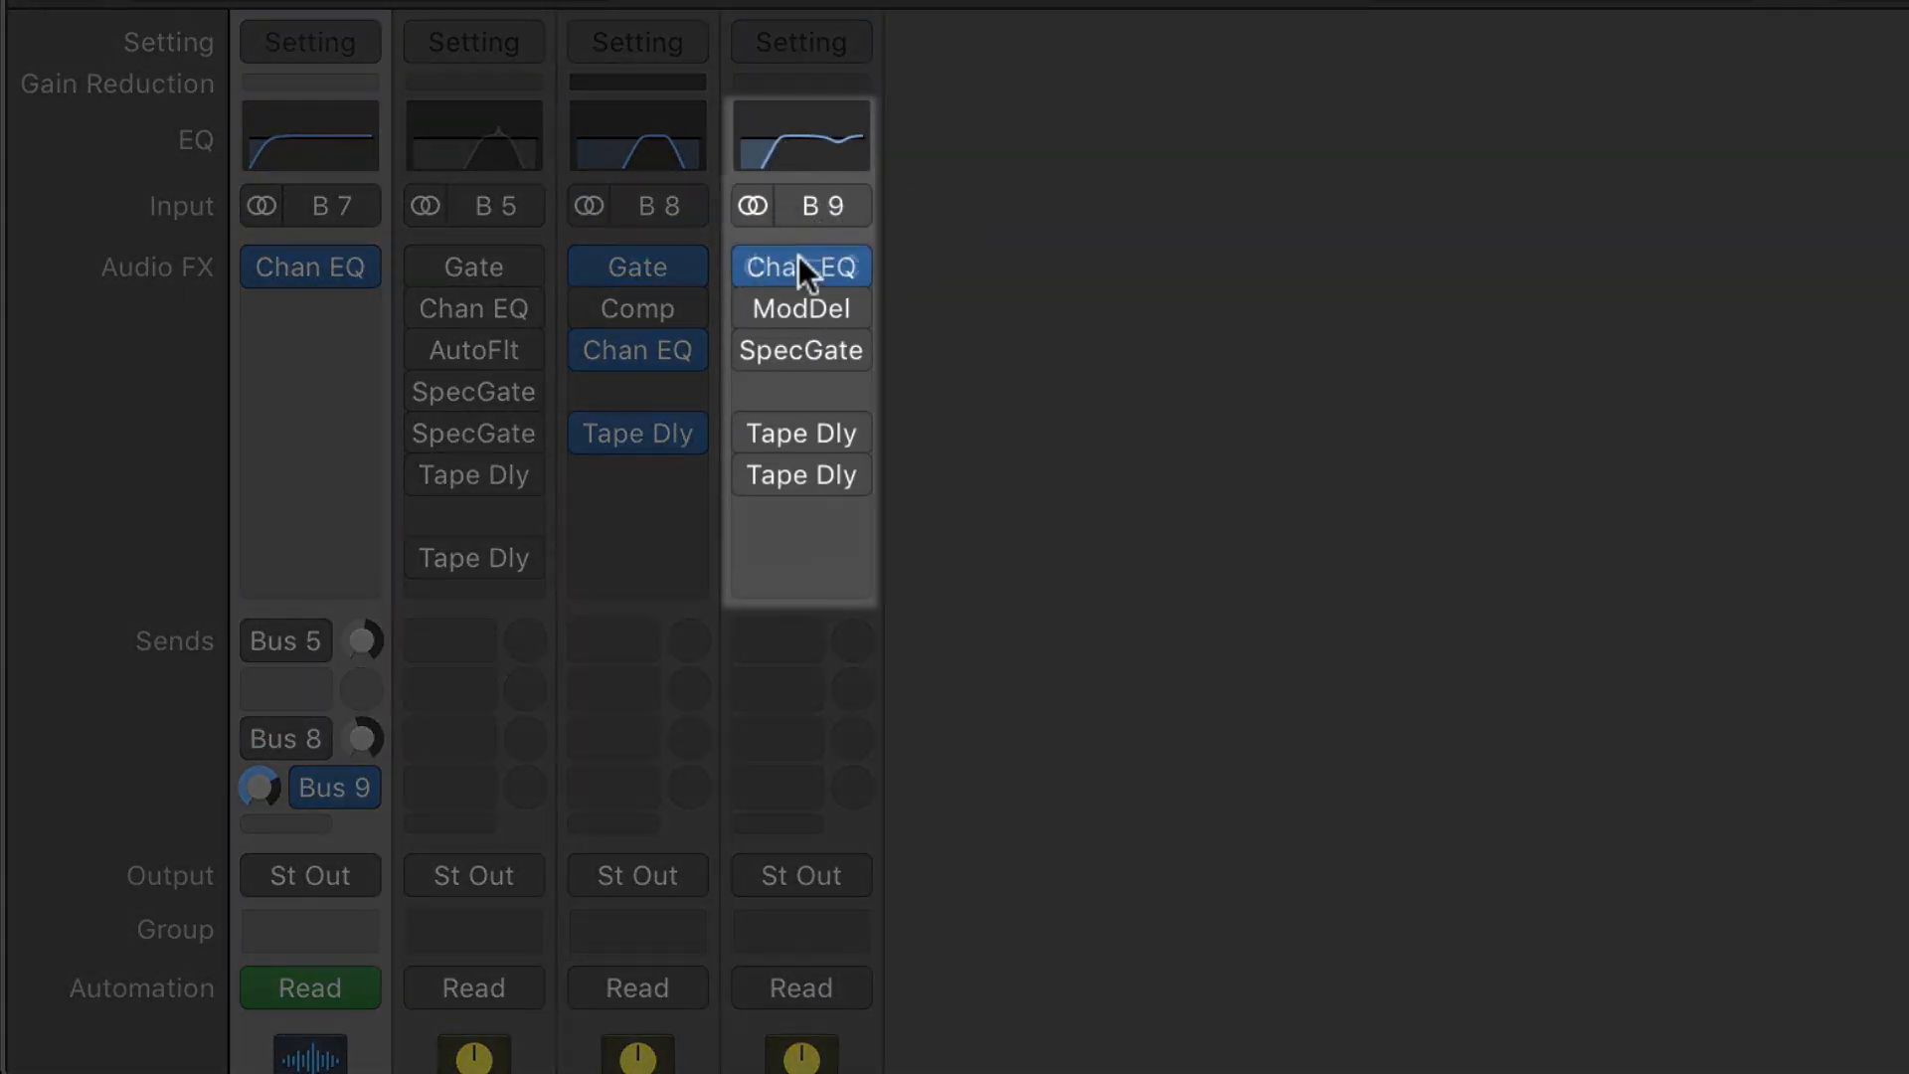
pyautogui.moveTo(803, 273)
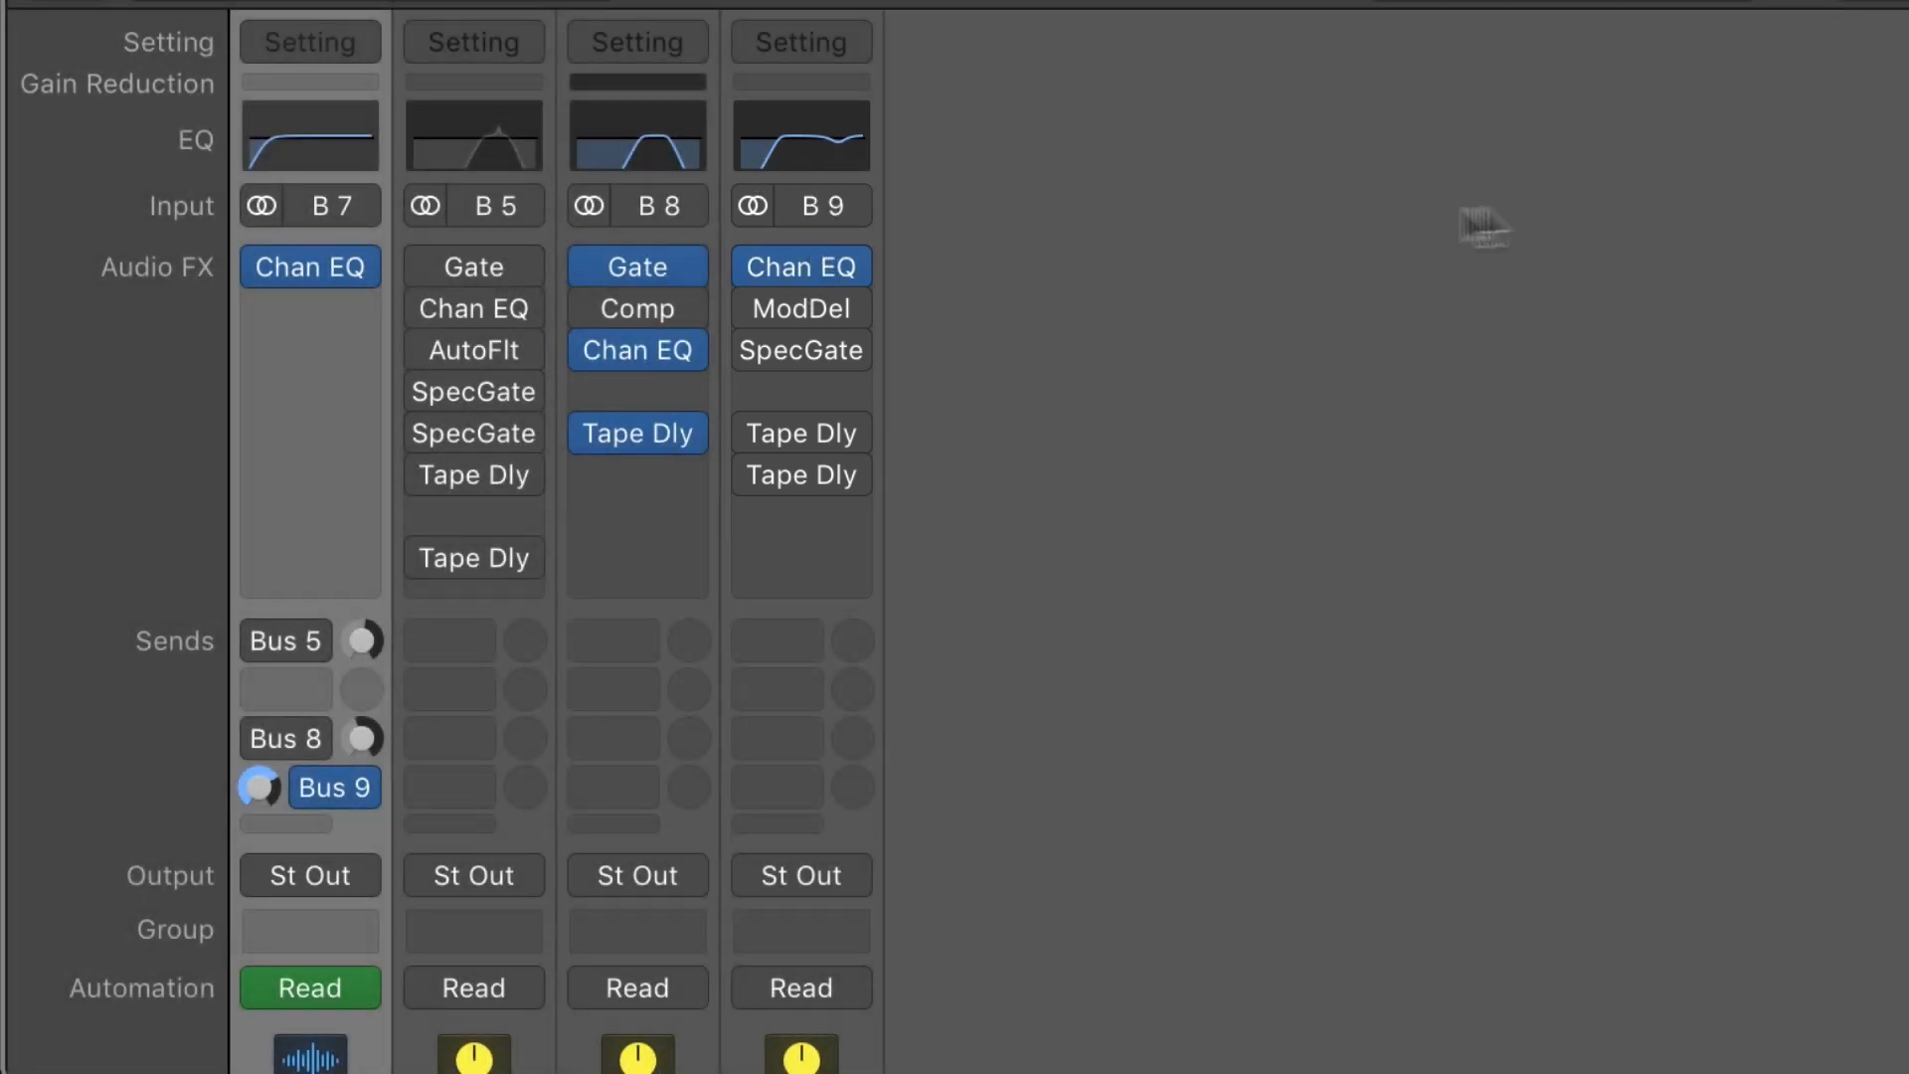
pyautogui.moveTo(1515, 218)
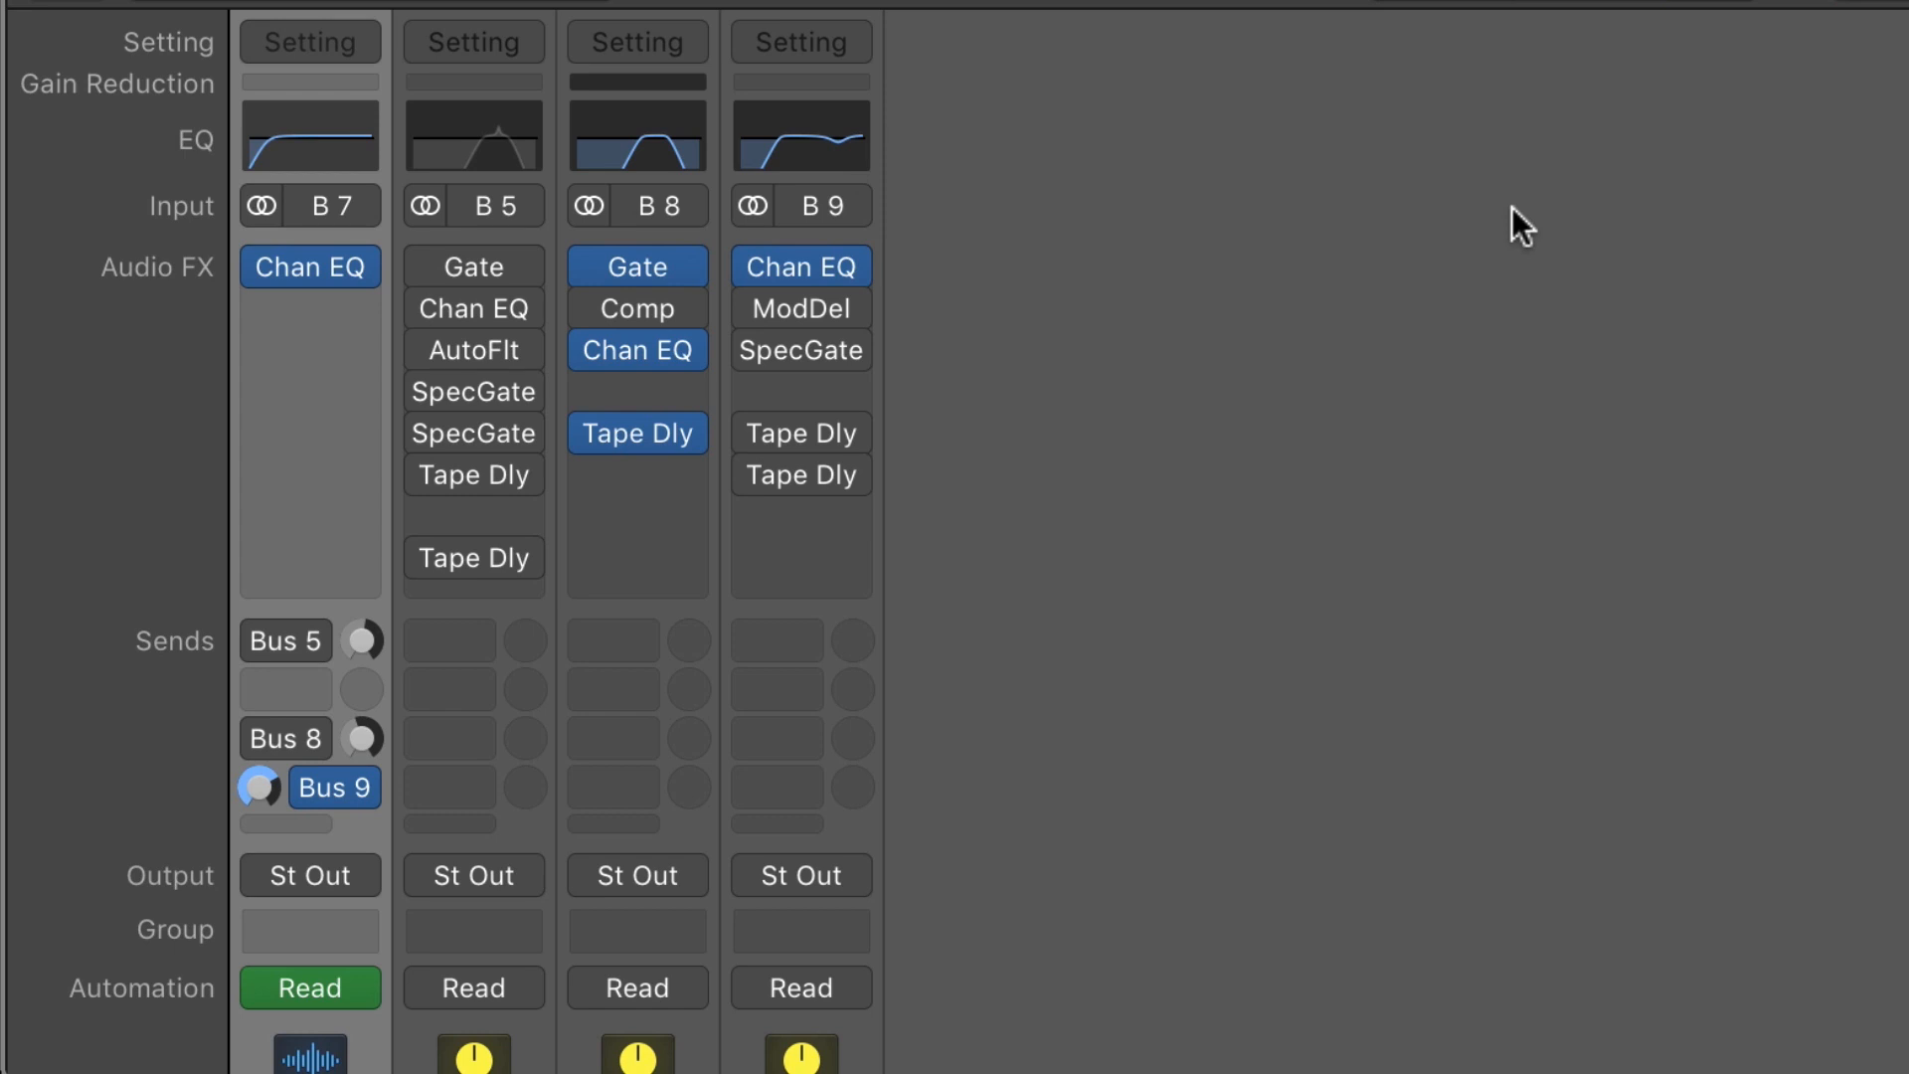
pyautogui.moveTo(1217, 497)
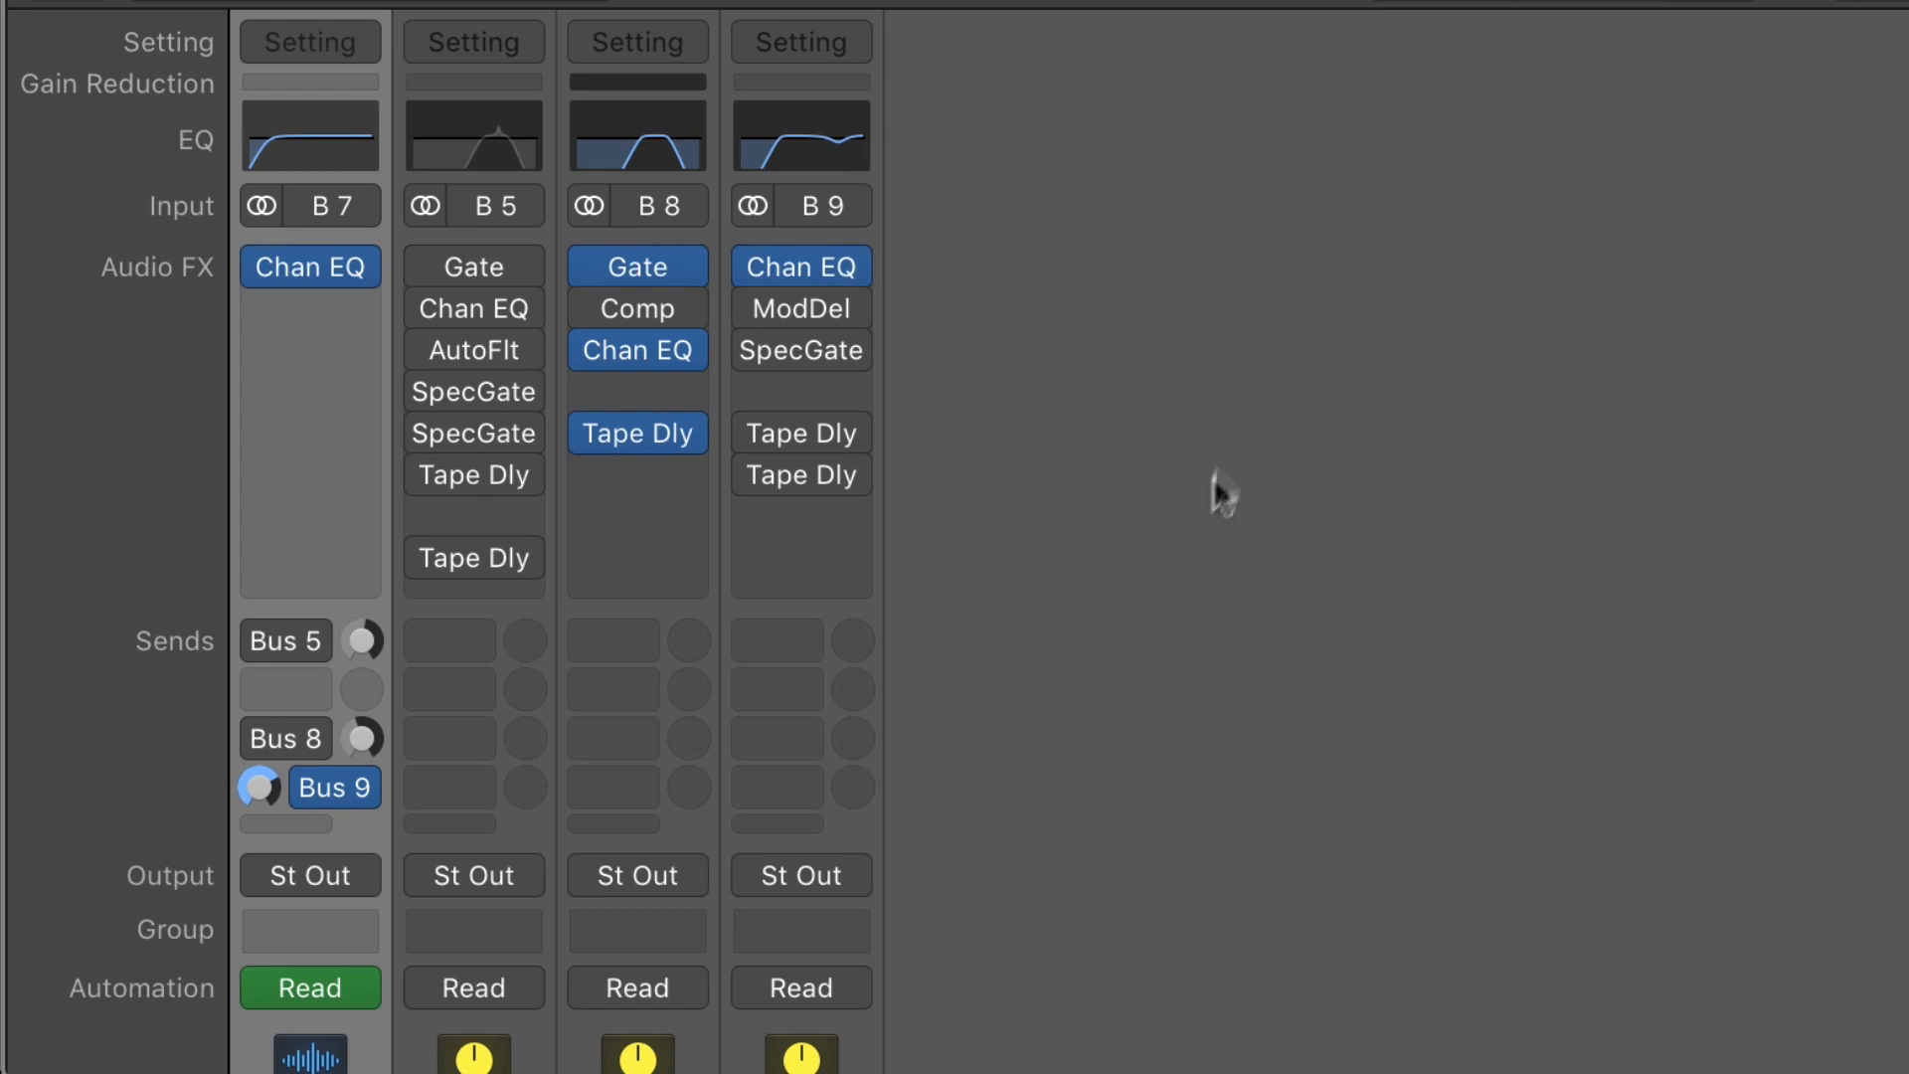
pyautogui.moveTo(799, 433)
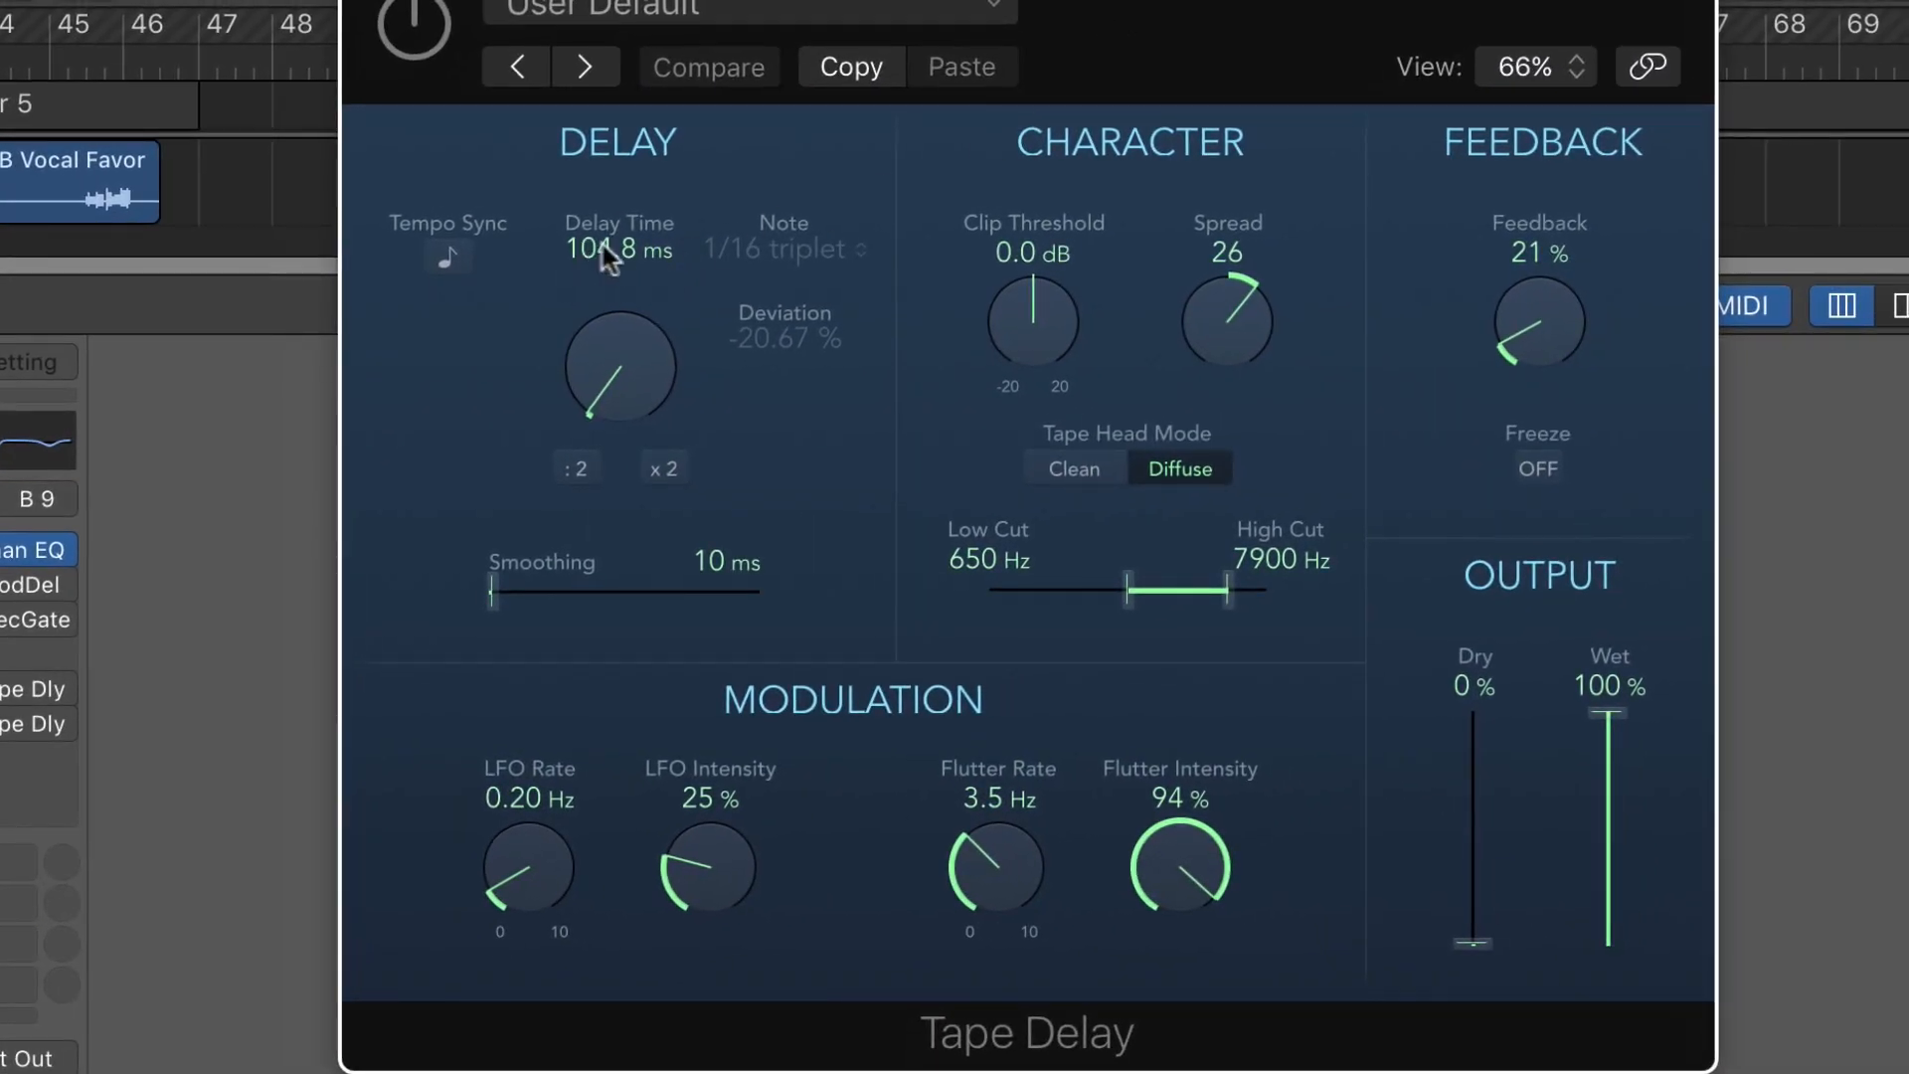
pyautogui.moveTo(1551, 328)
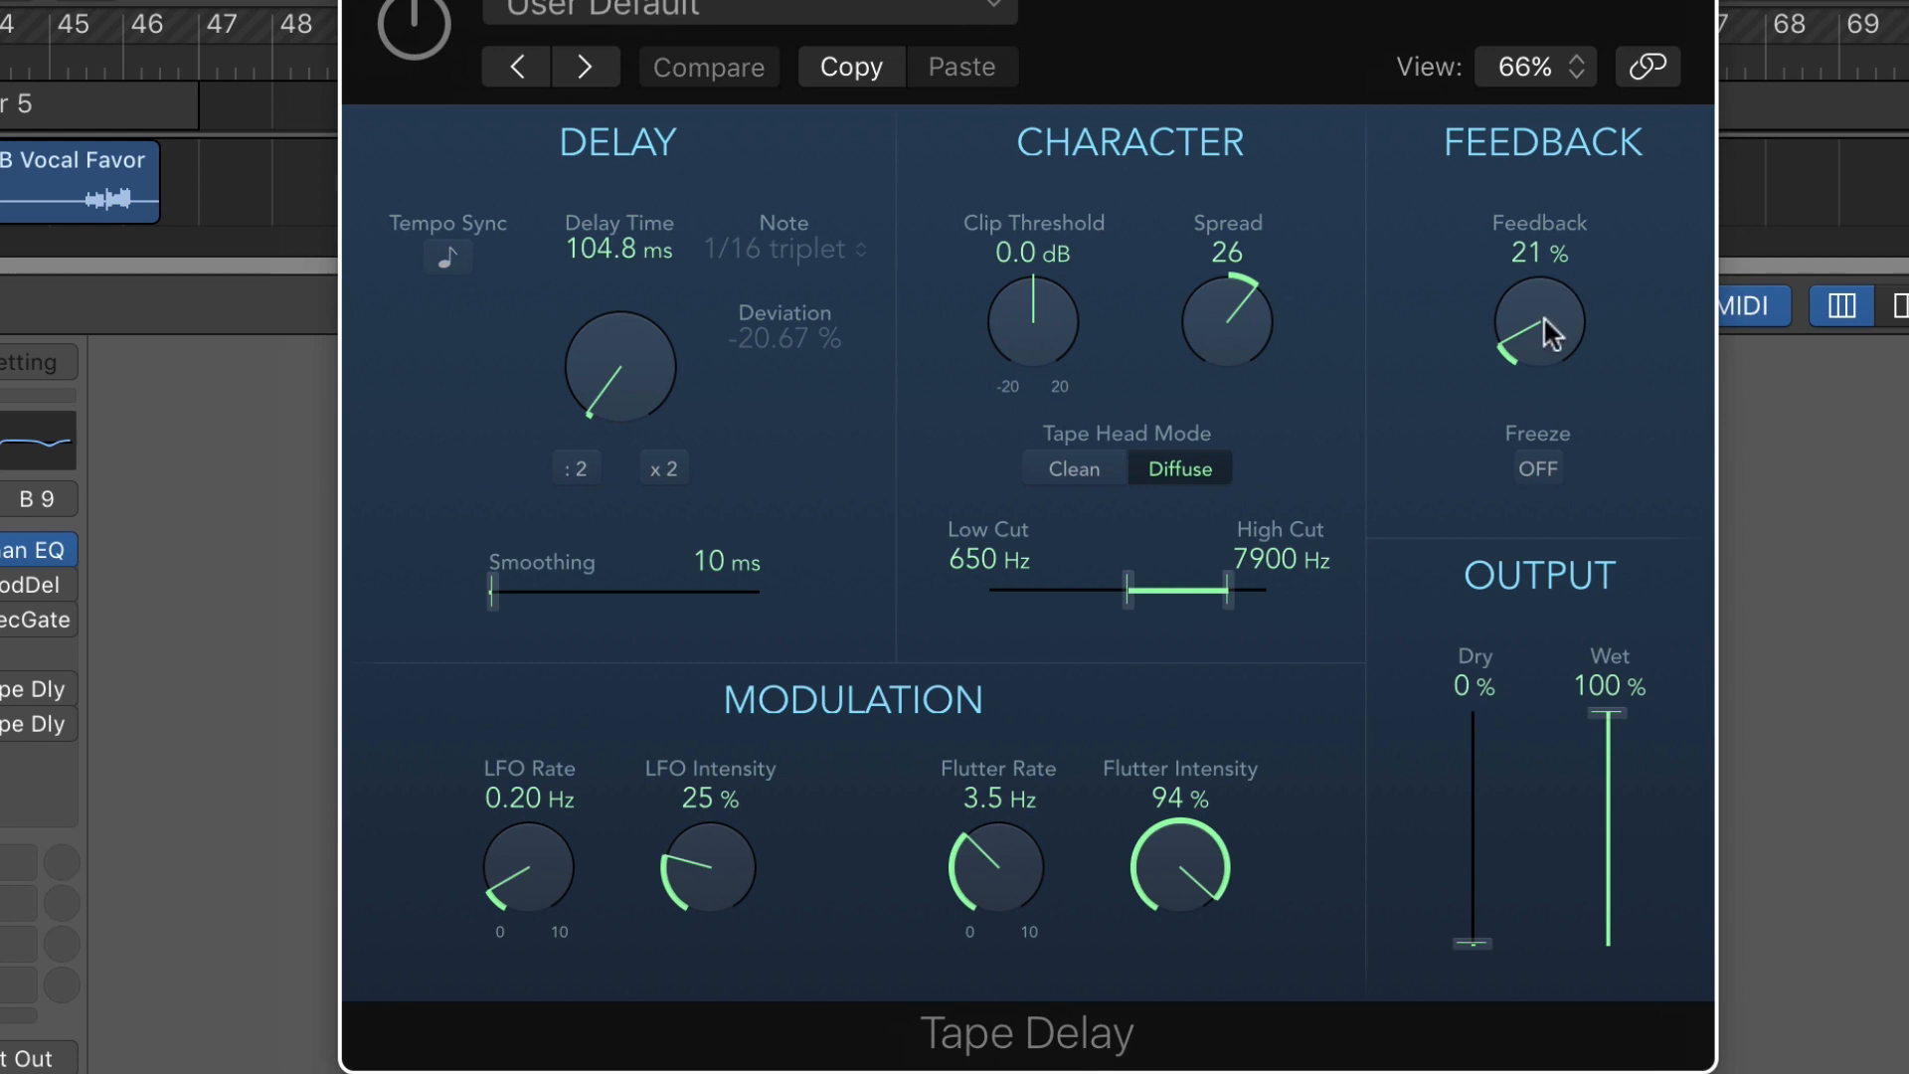
pyautogui.moveTo(1196, 497)
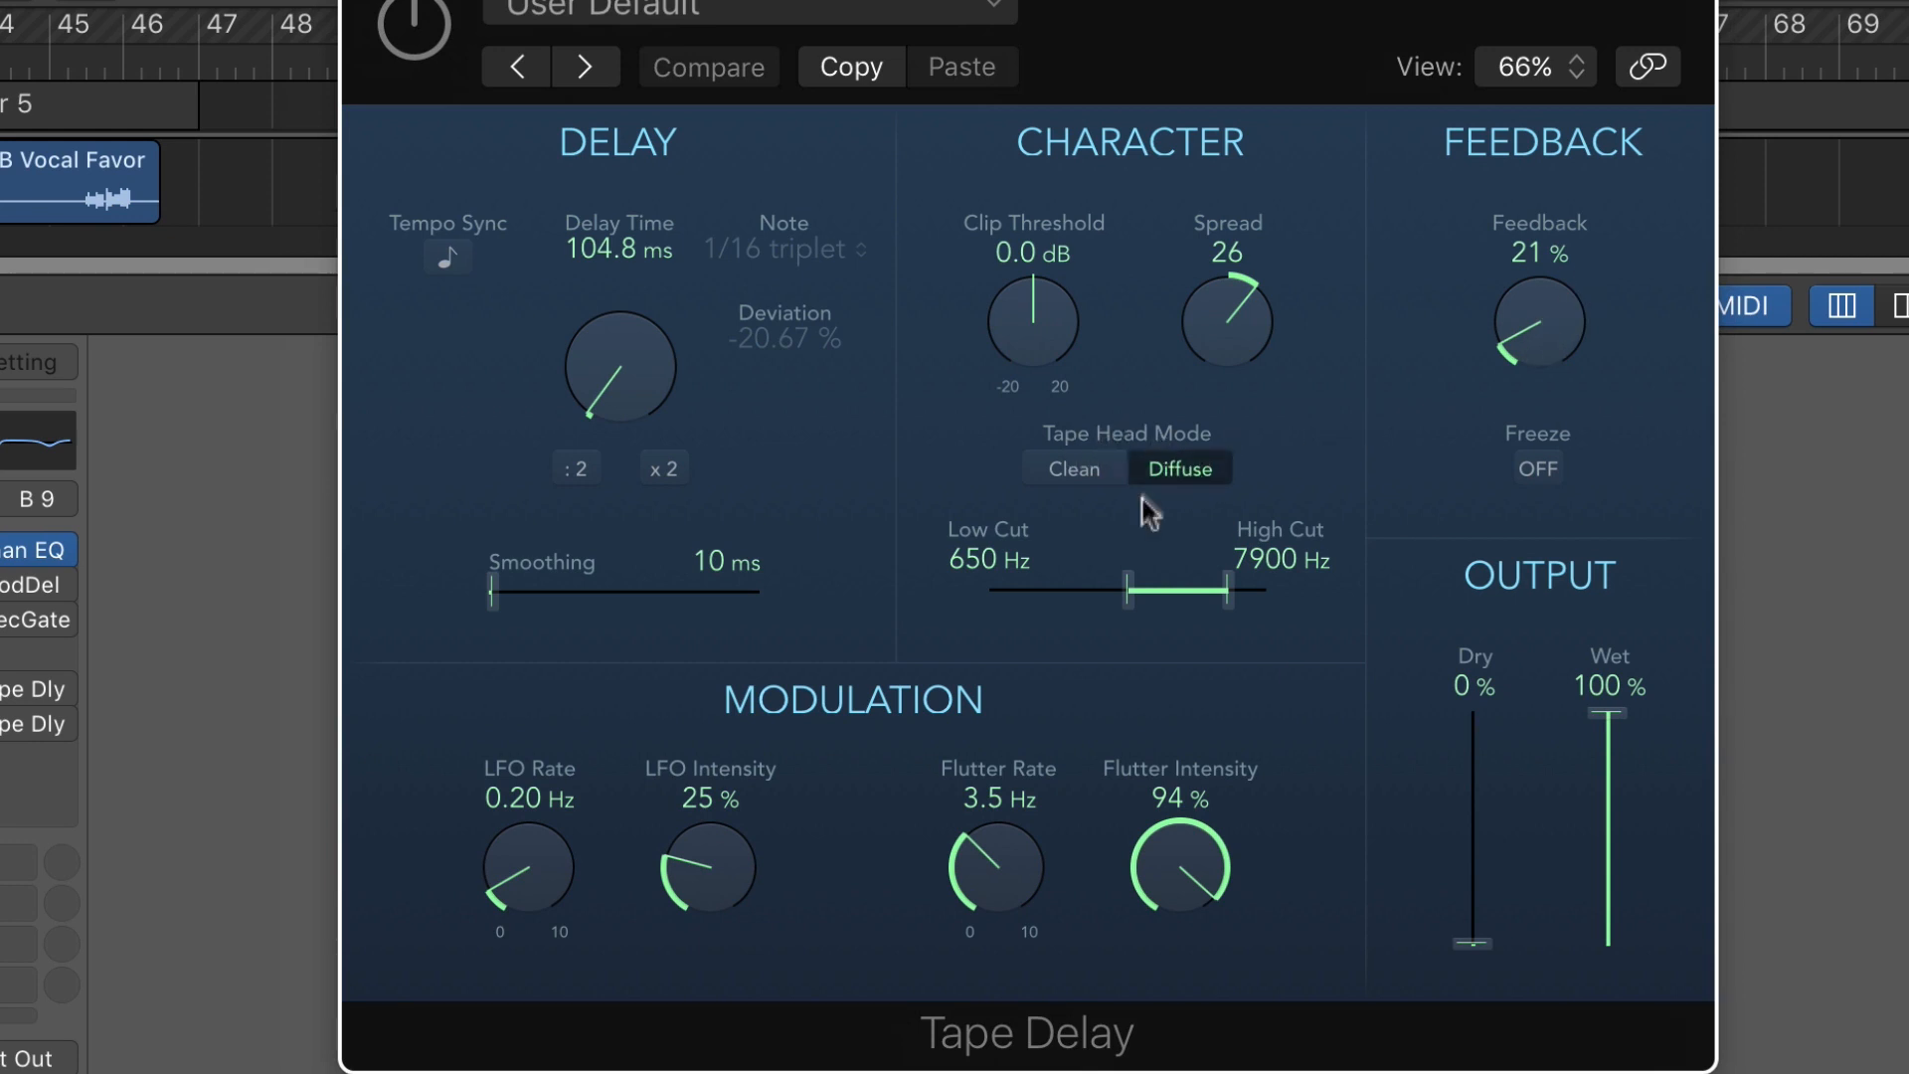
pyautogui.moveTo(1189, 597)
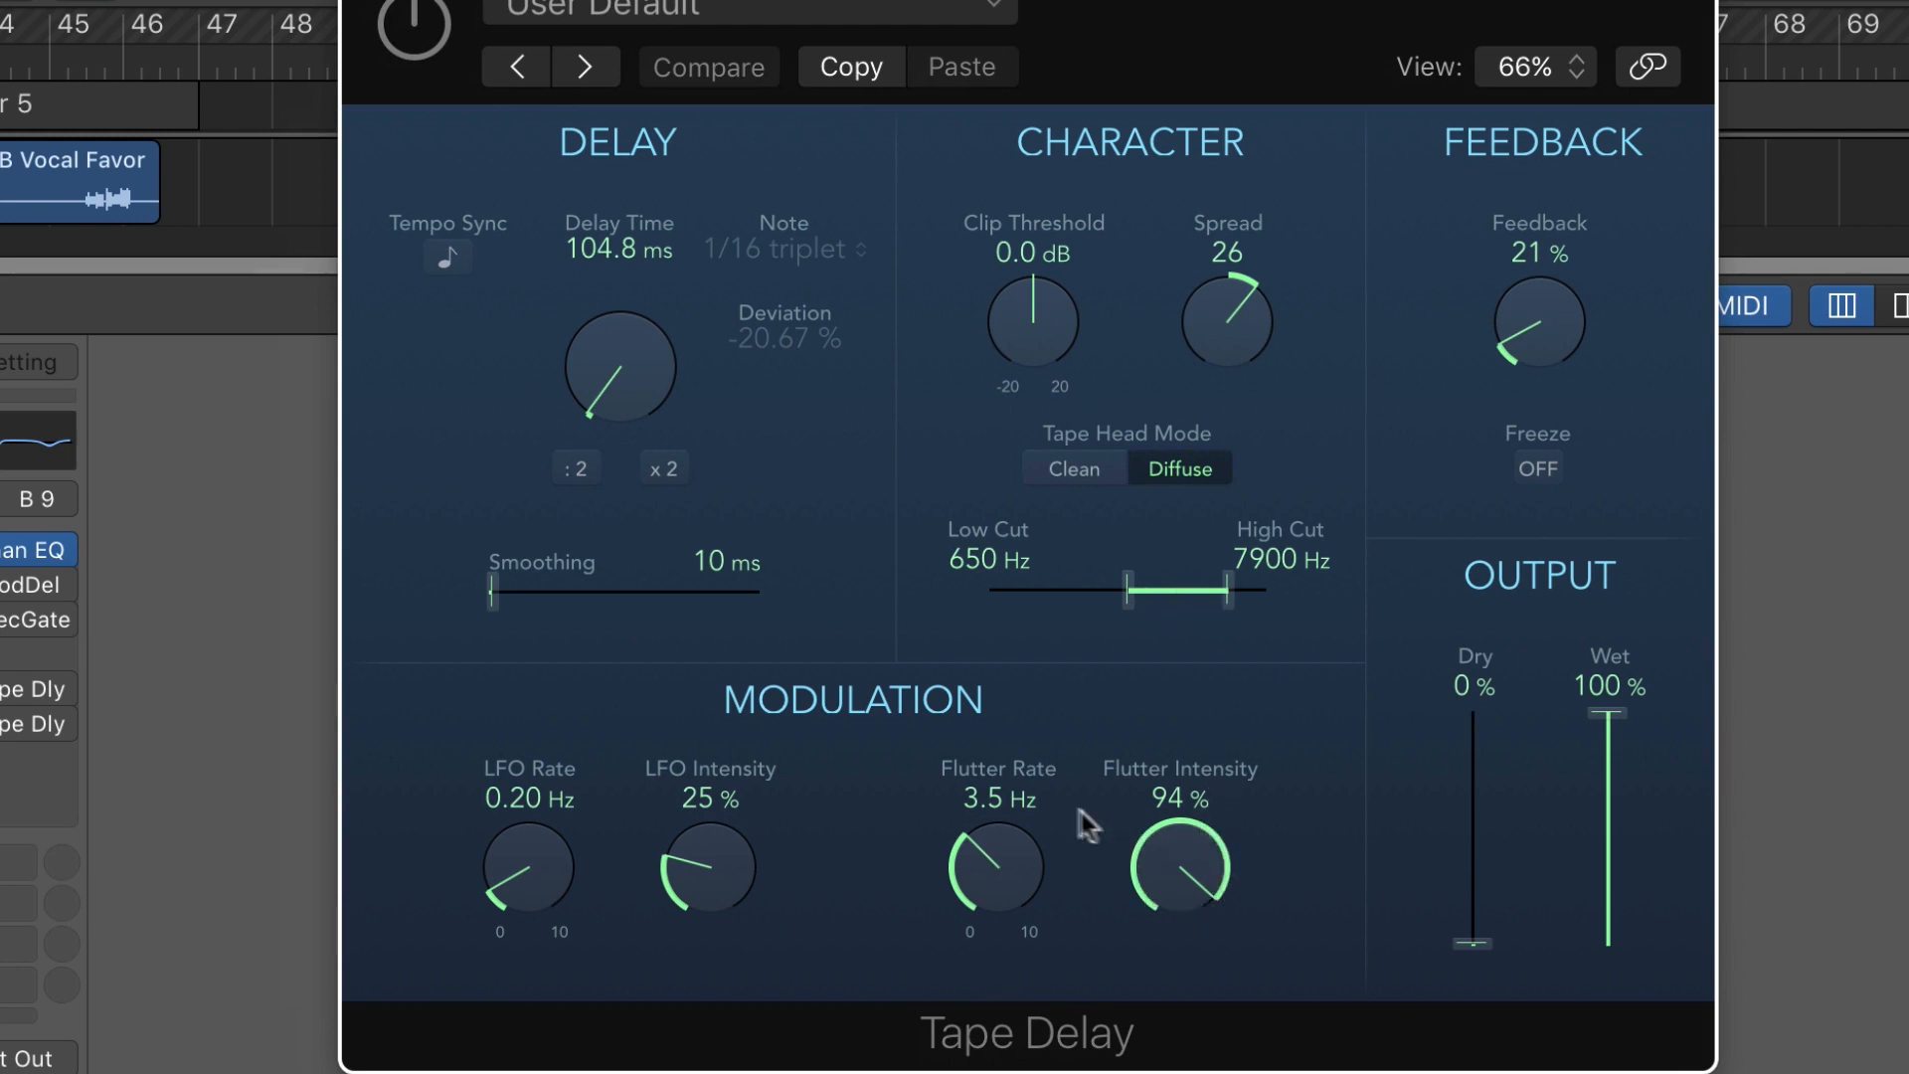
pyautogui.moveTo(740, 883)
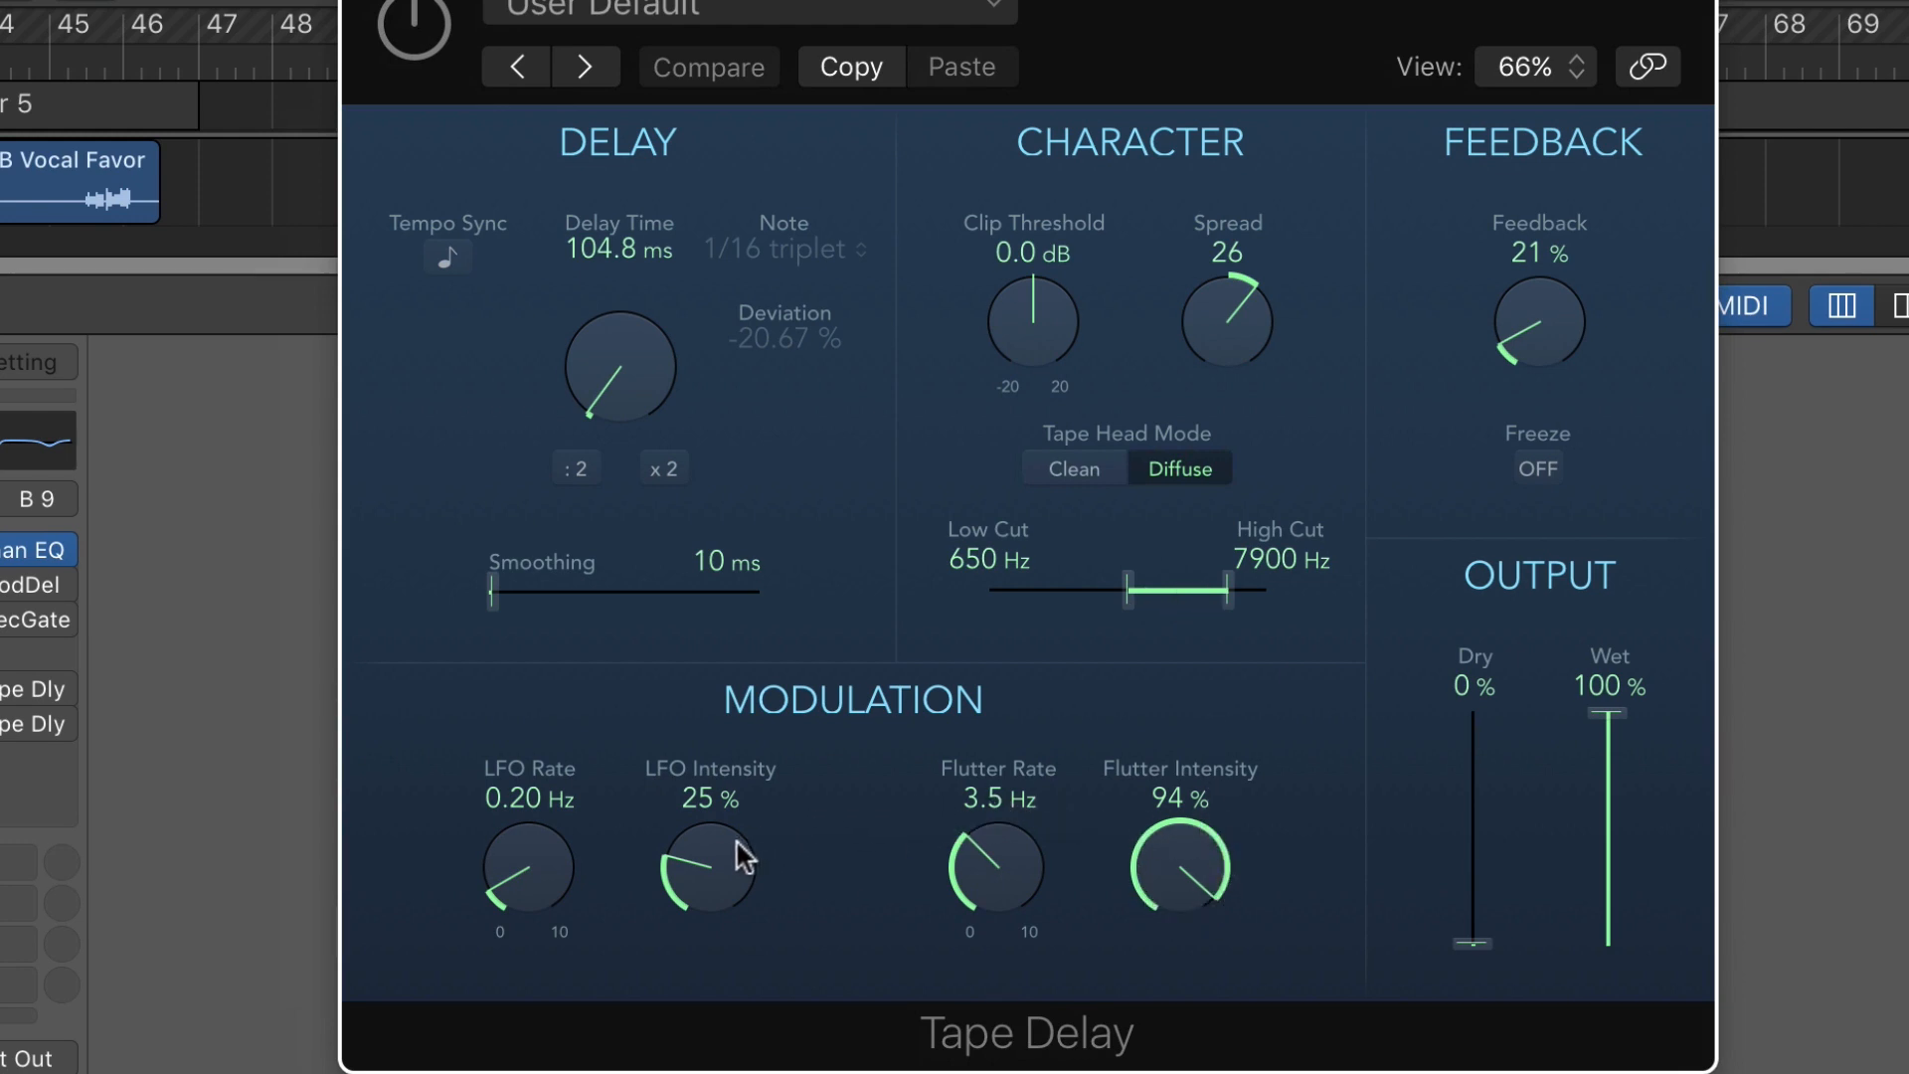
pyautogui.moveTo(424, 751)
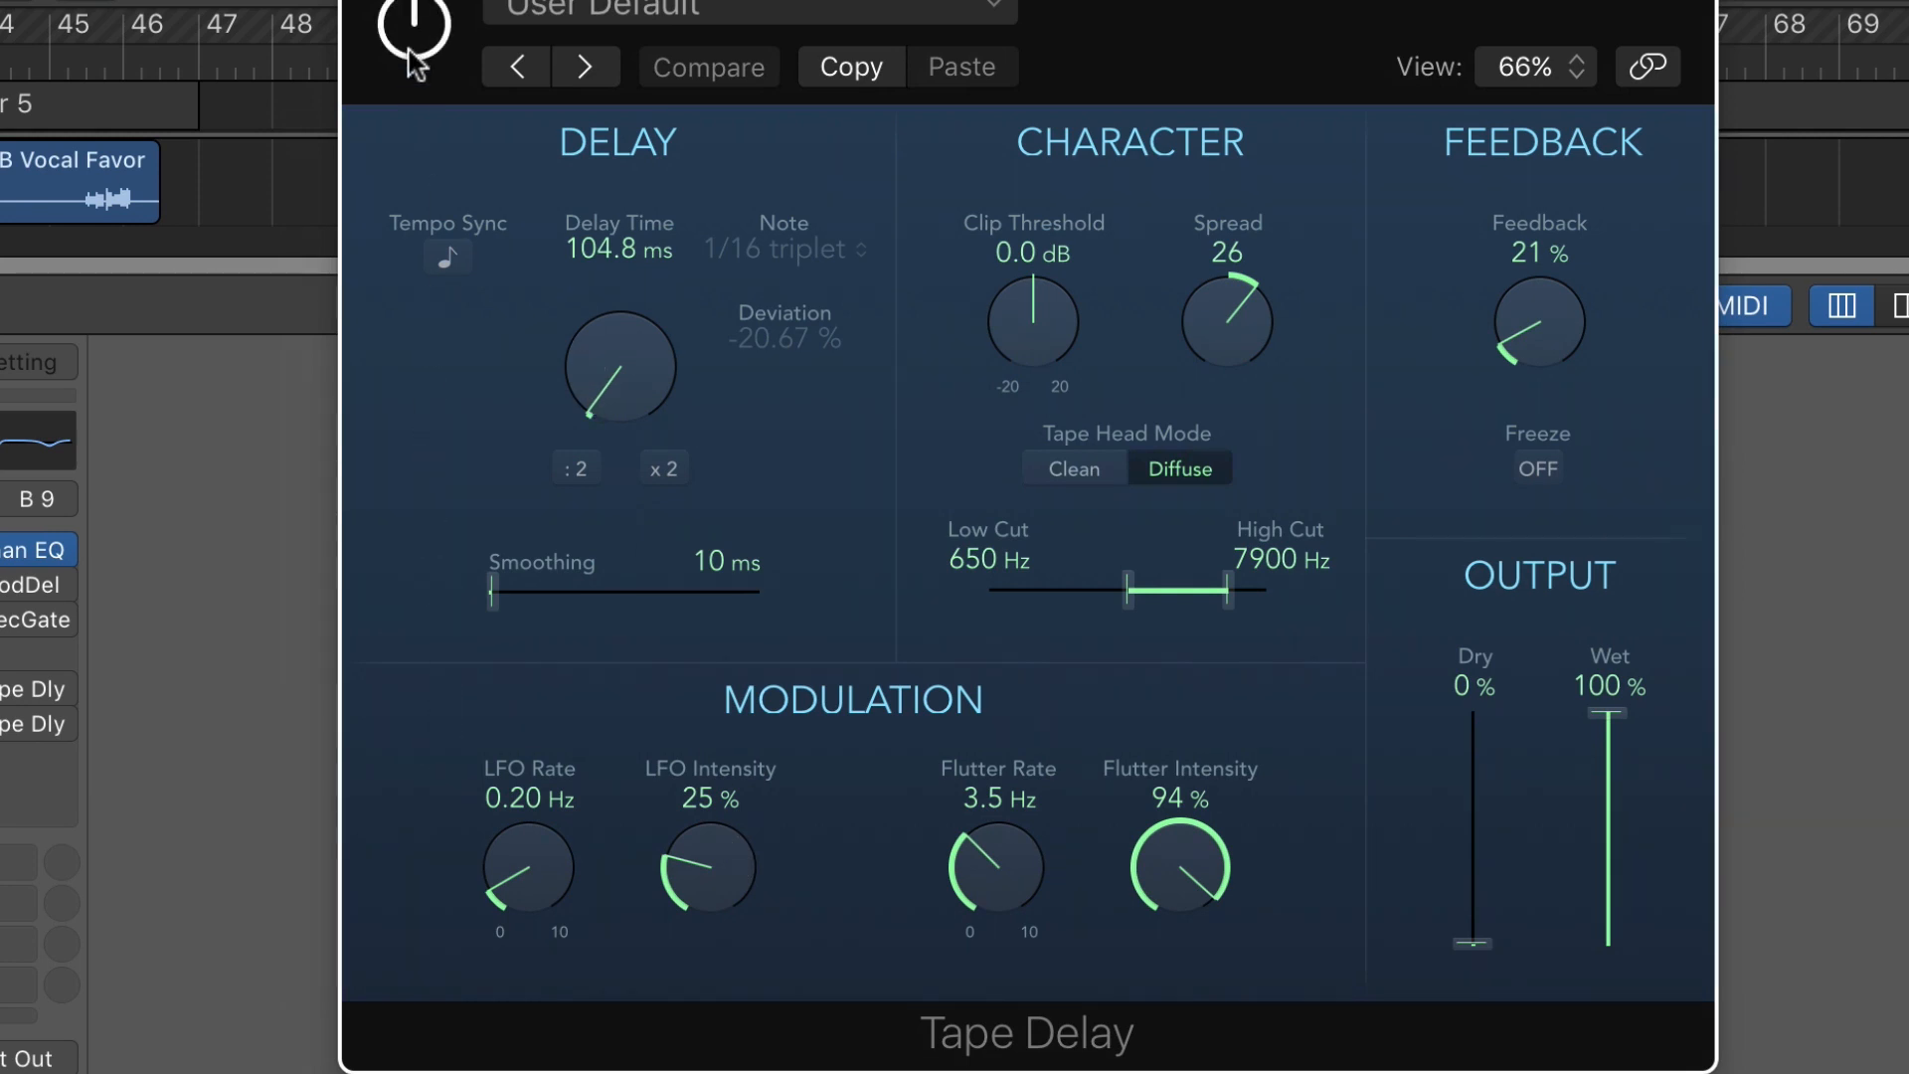
# Step: Switch to the Aux 4 Modulation Delay with 63% intensity, +53% feedback and 57% mix
pyautogui.click(414, 32)
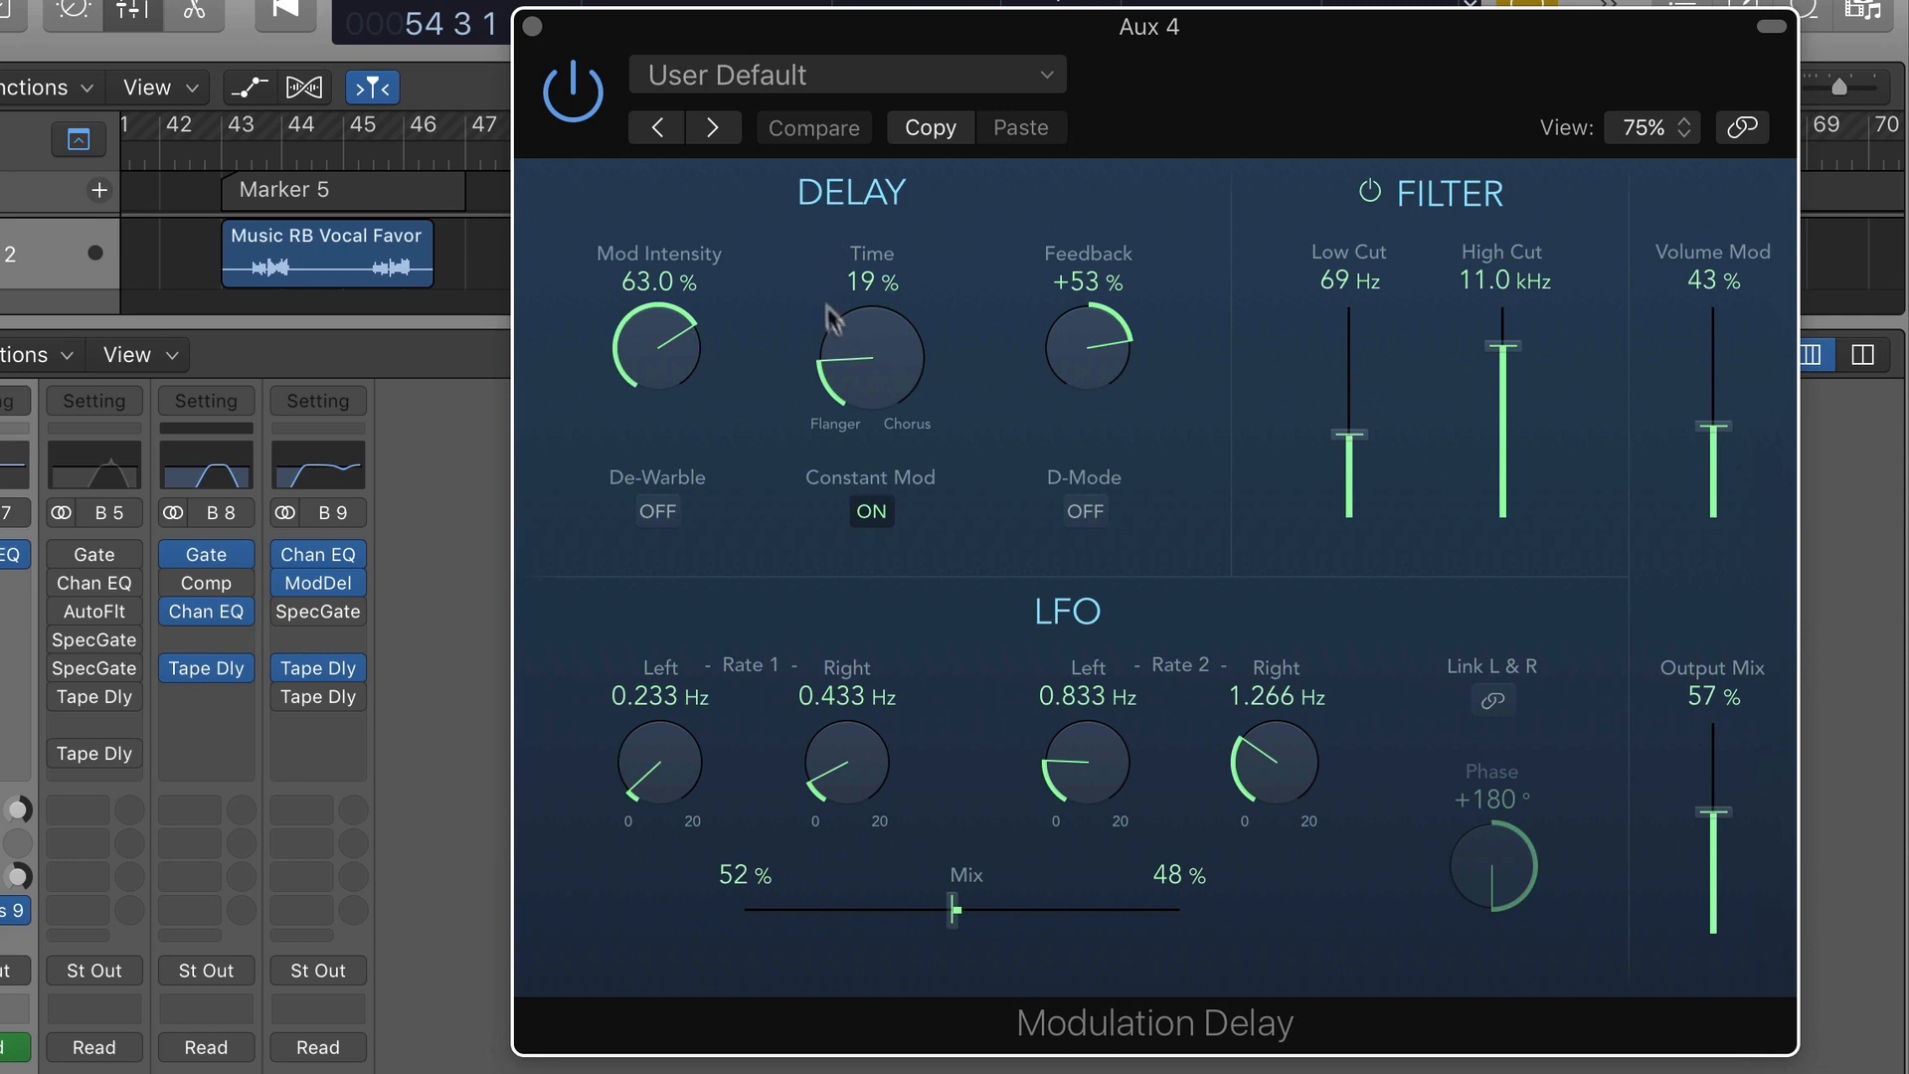
pyautogui.moveTo(1087, 346)
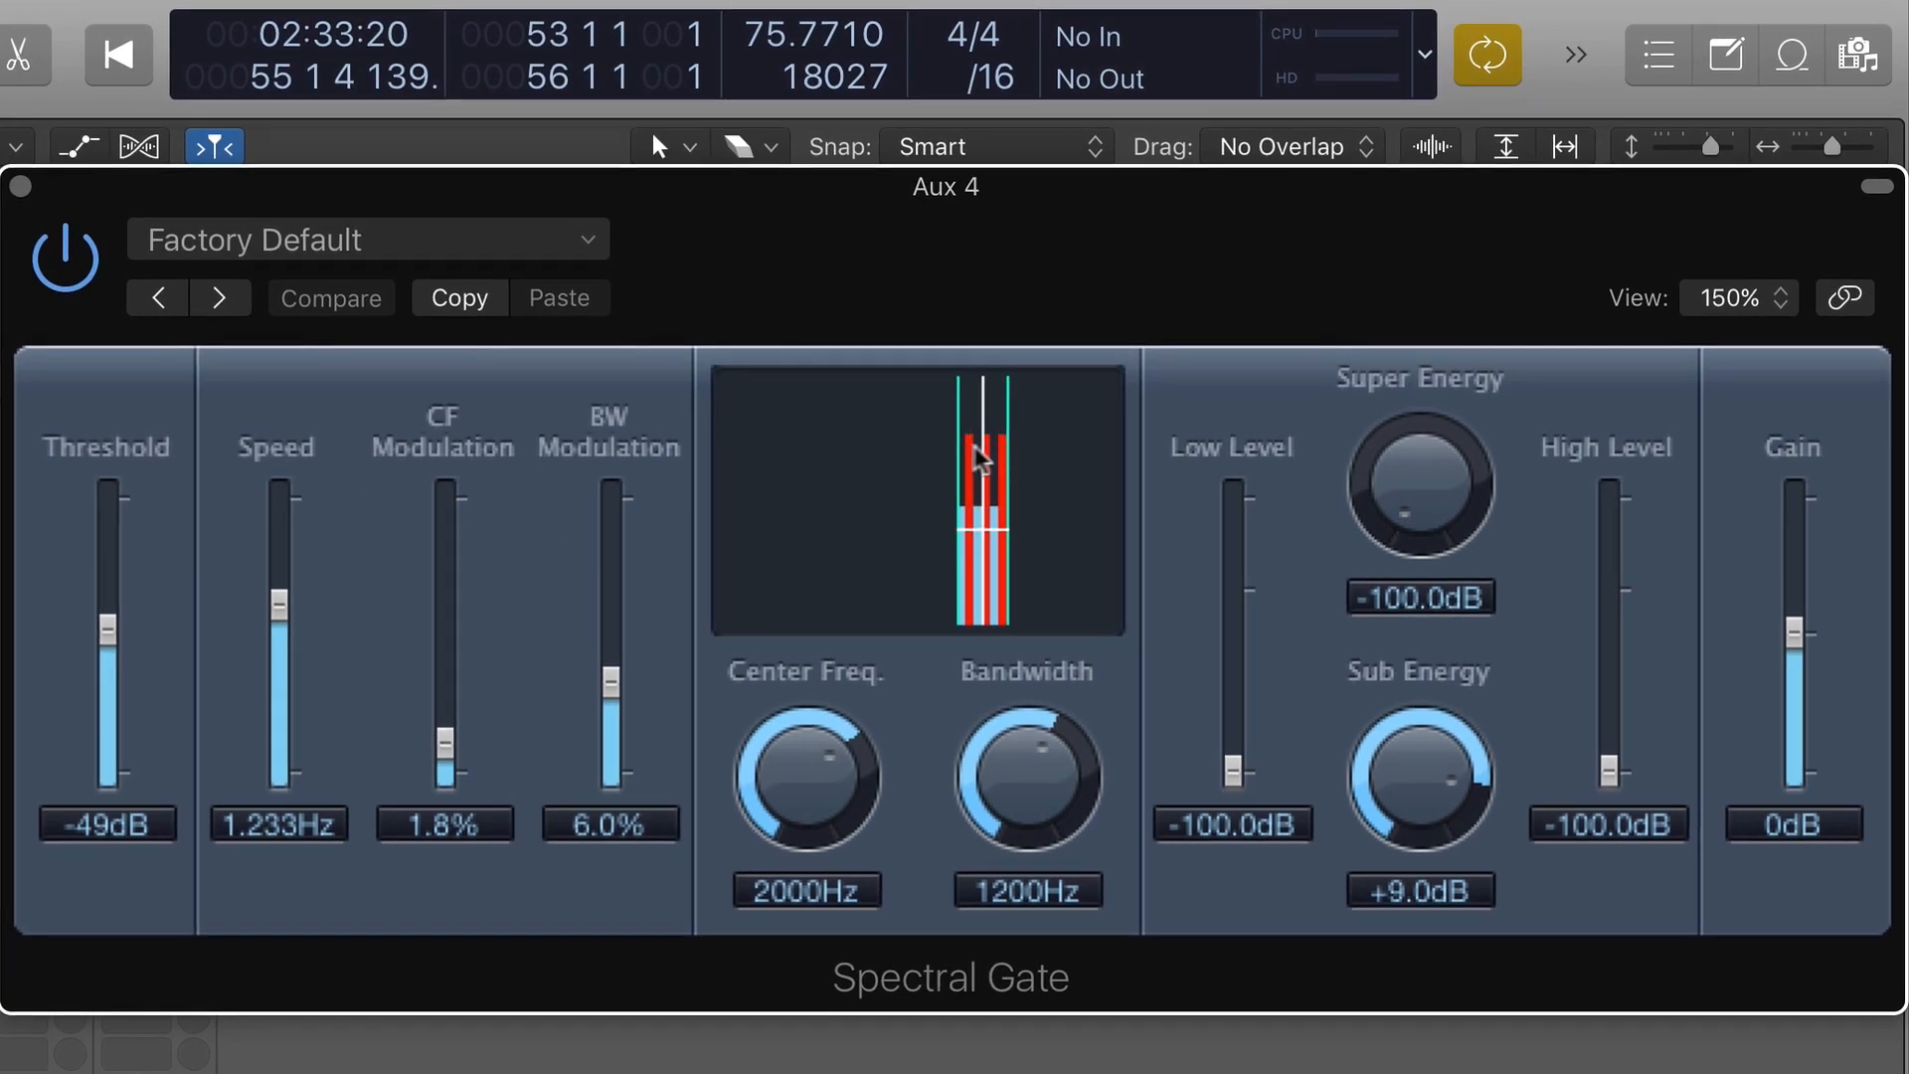
pyautogui.moveTo(803, 521)
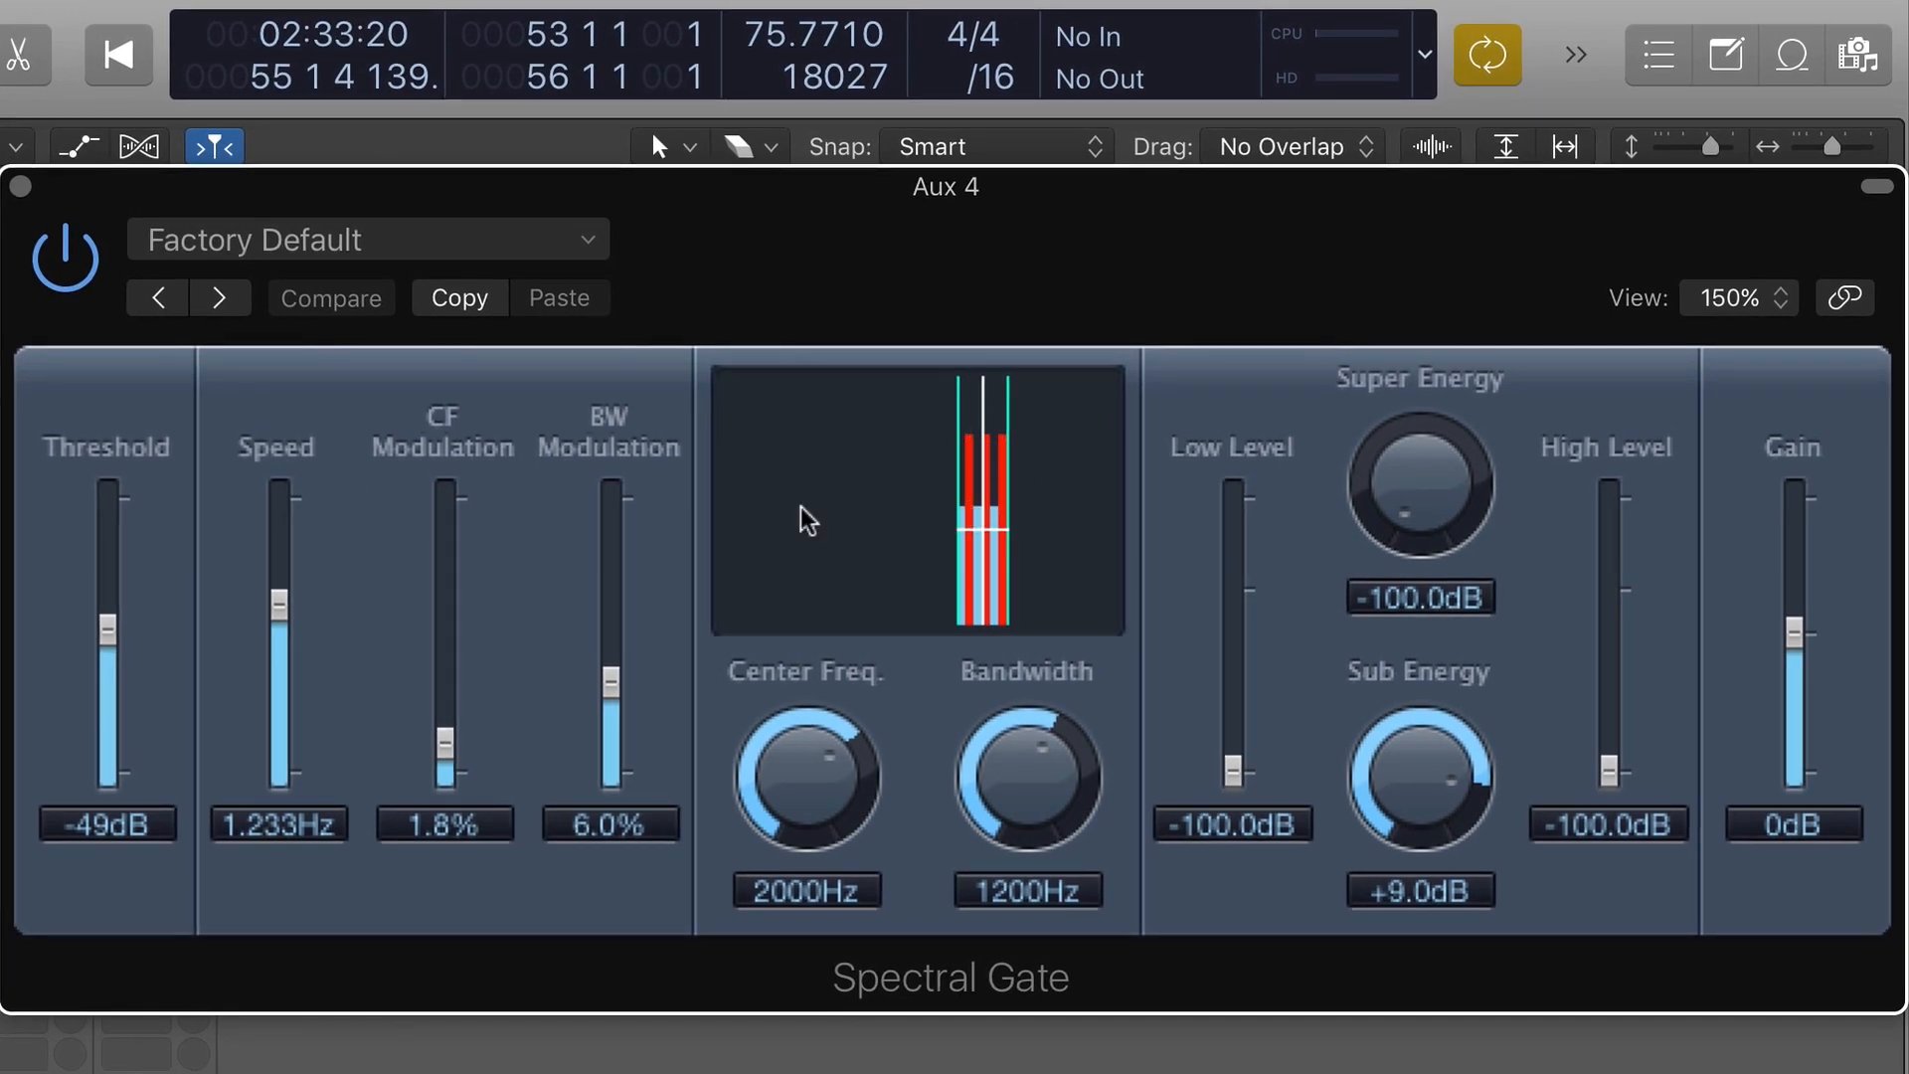
pyautogui.moveTo(302, 606)
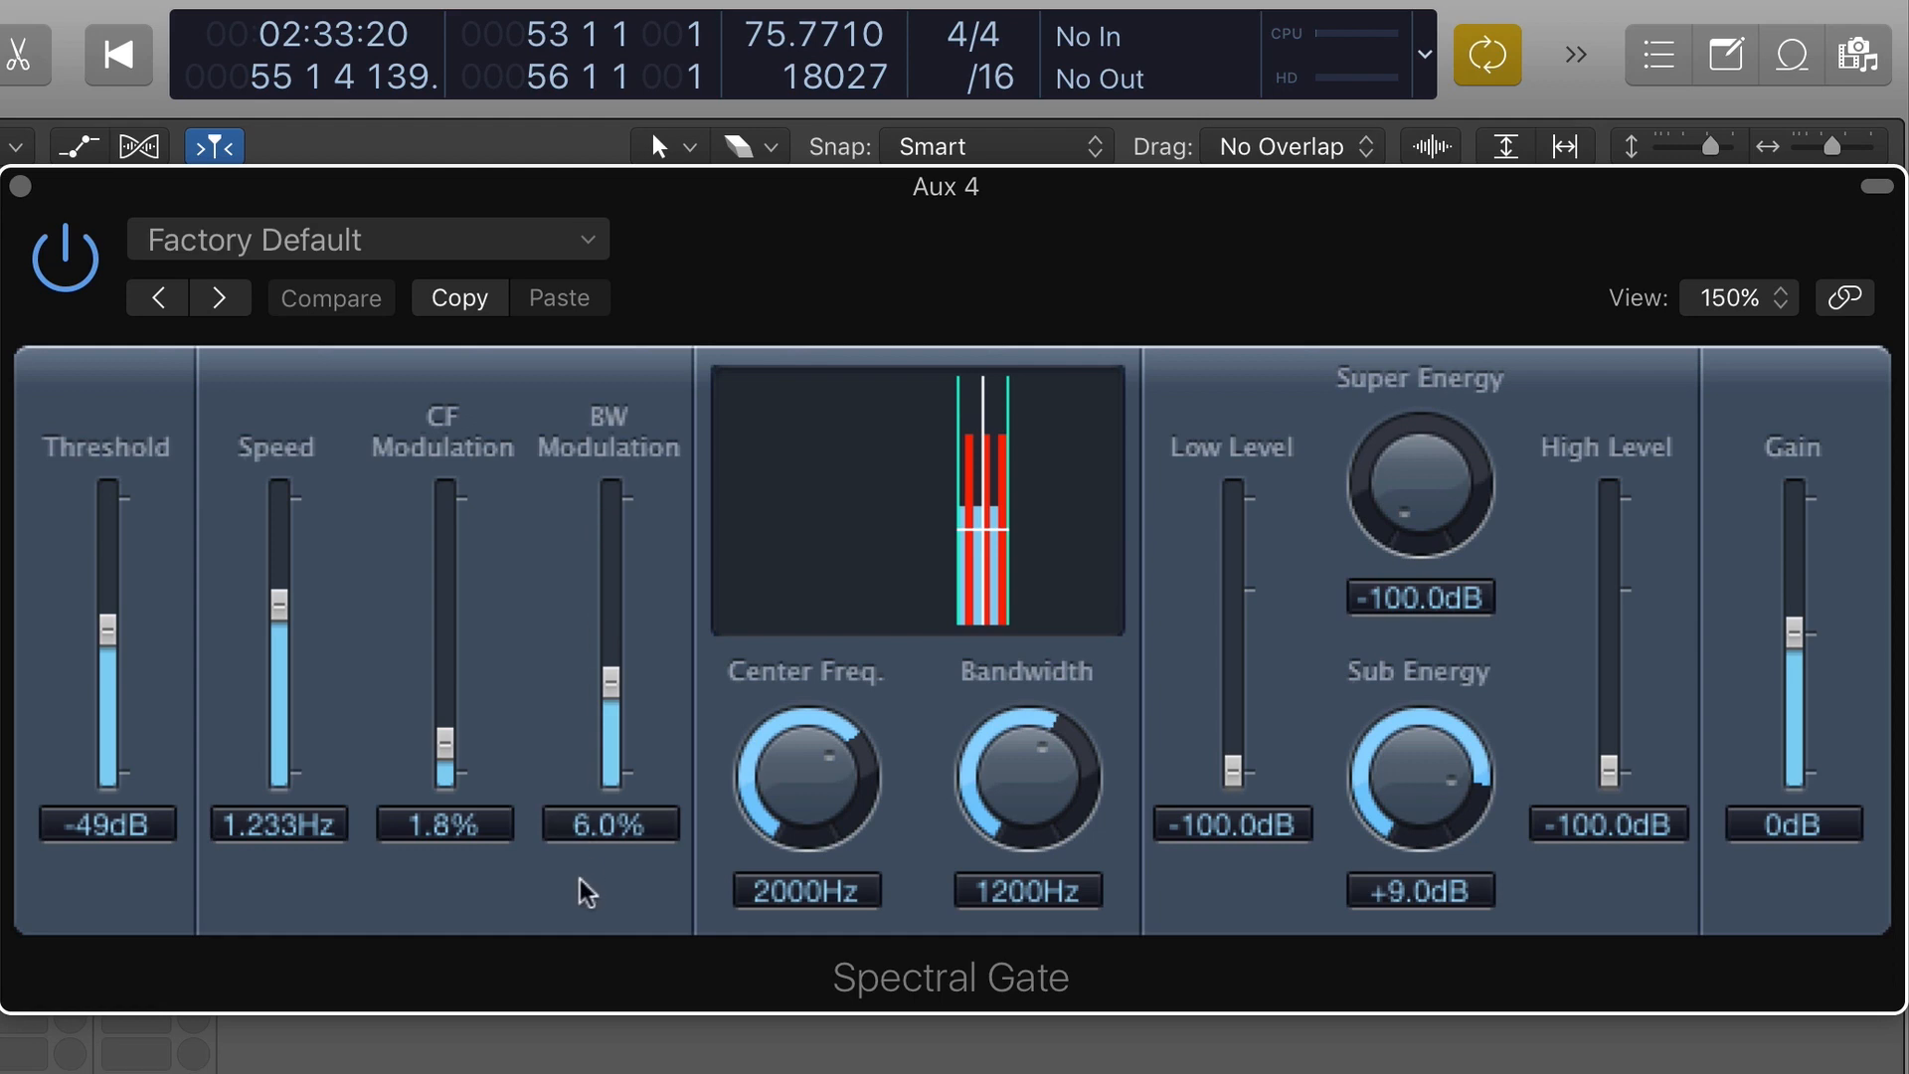
pyautogui.moveTo(22, 187)
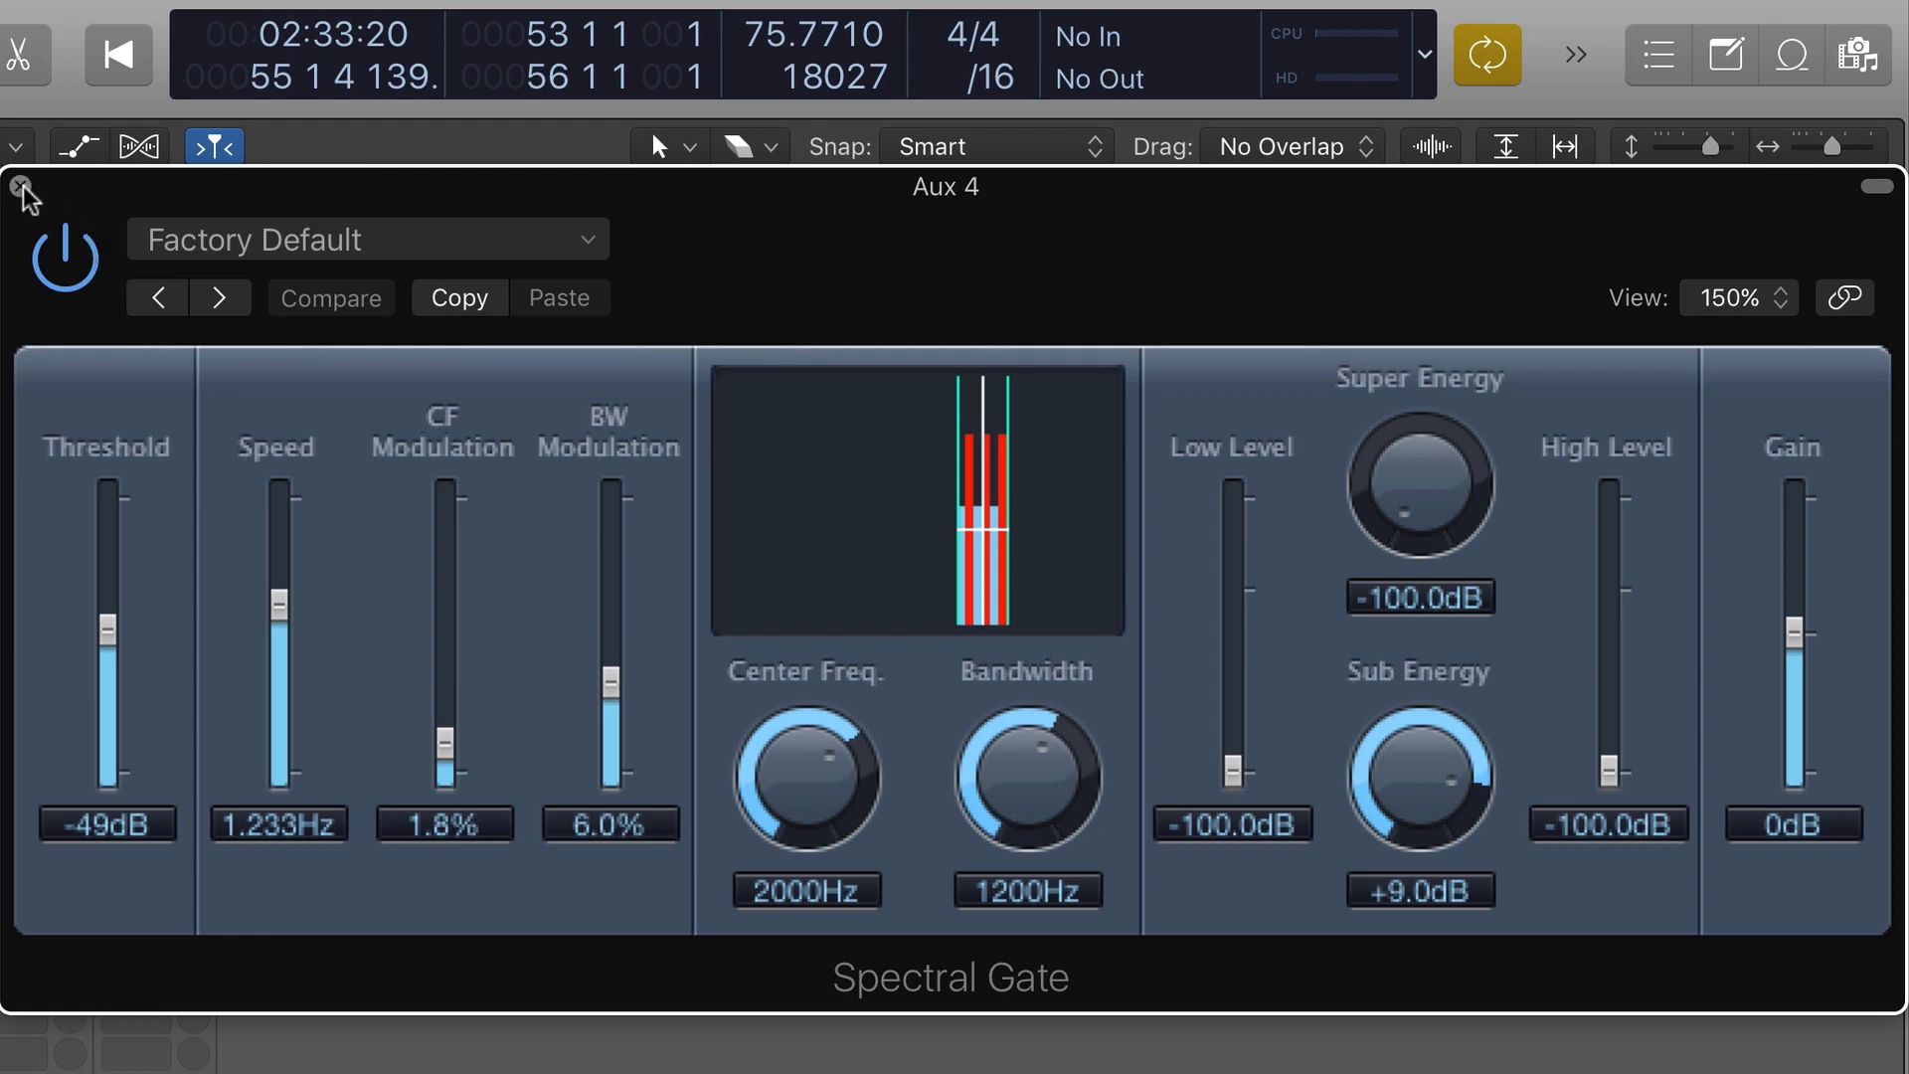
# Step: Close the Aux 4 Spectral Gate window after reviewing its -49 dB, 2000 Hz settings
pyautogui.click(22, 183)
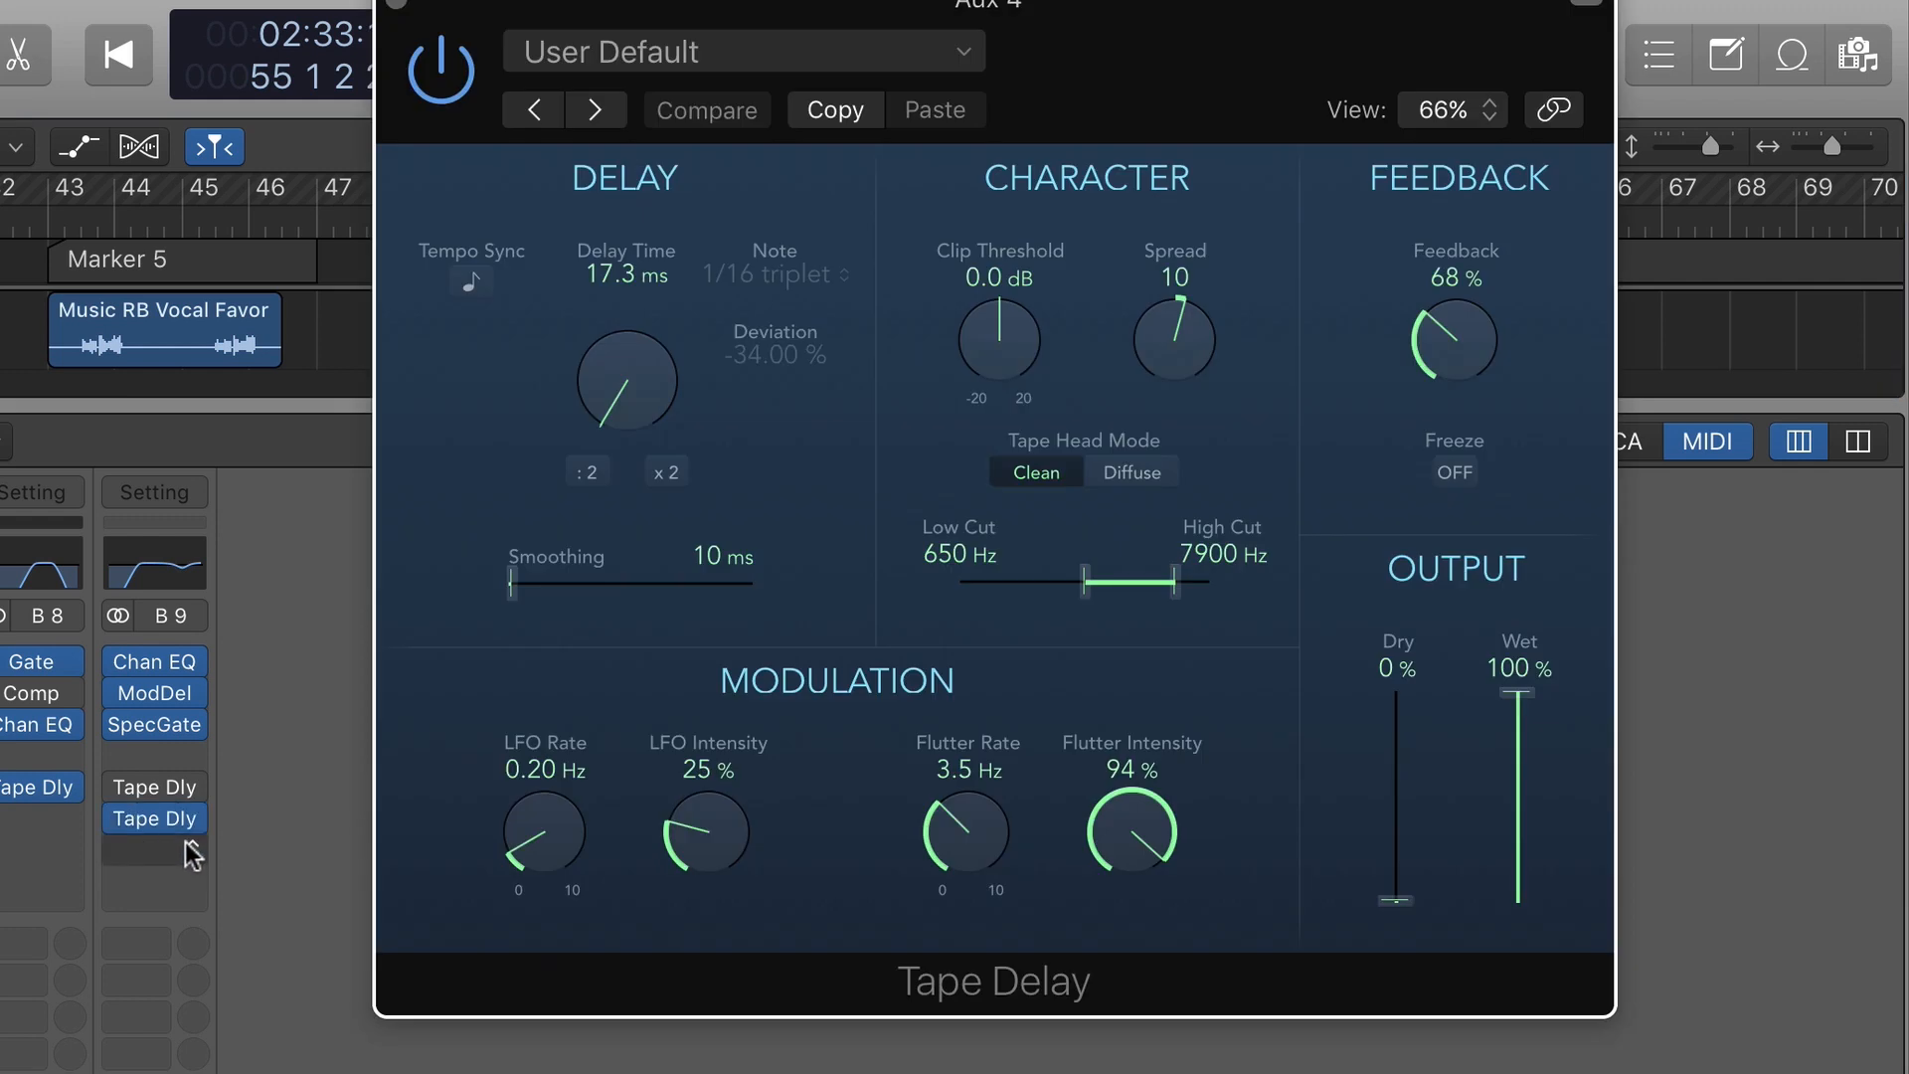
pyautogui.moveTo(630, 289)
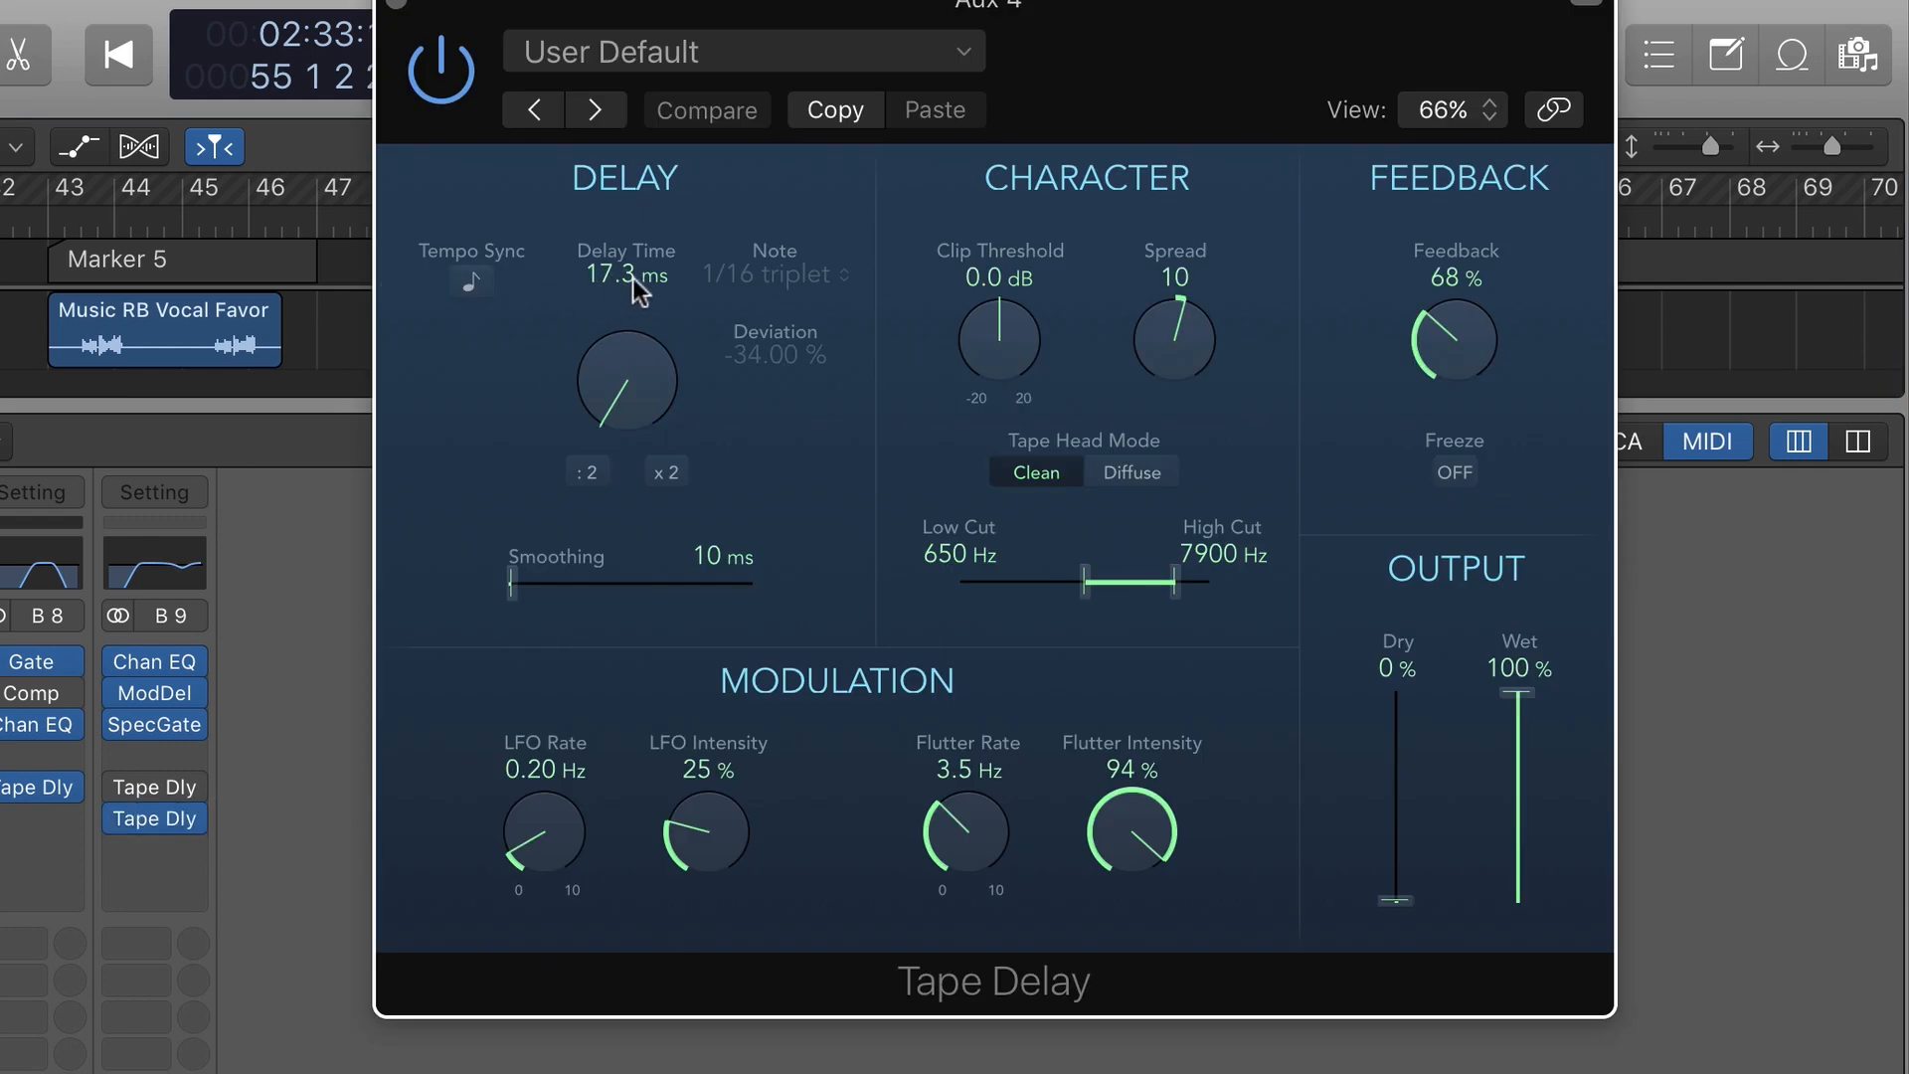
pyautogui.moveTo(1454, 338)
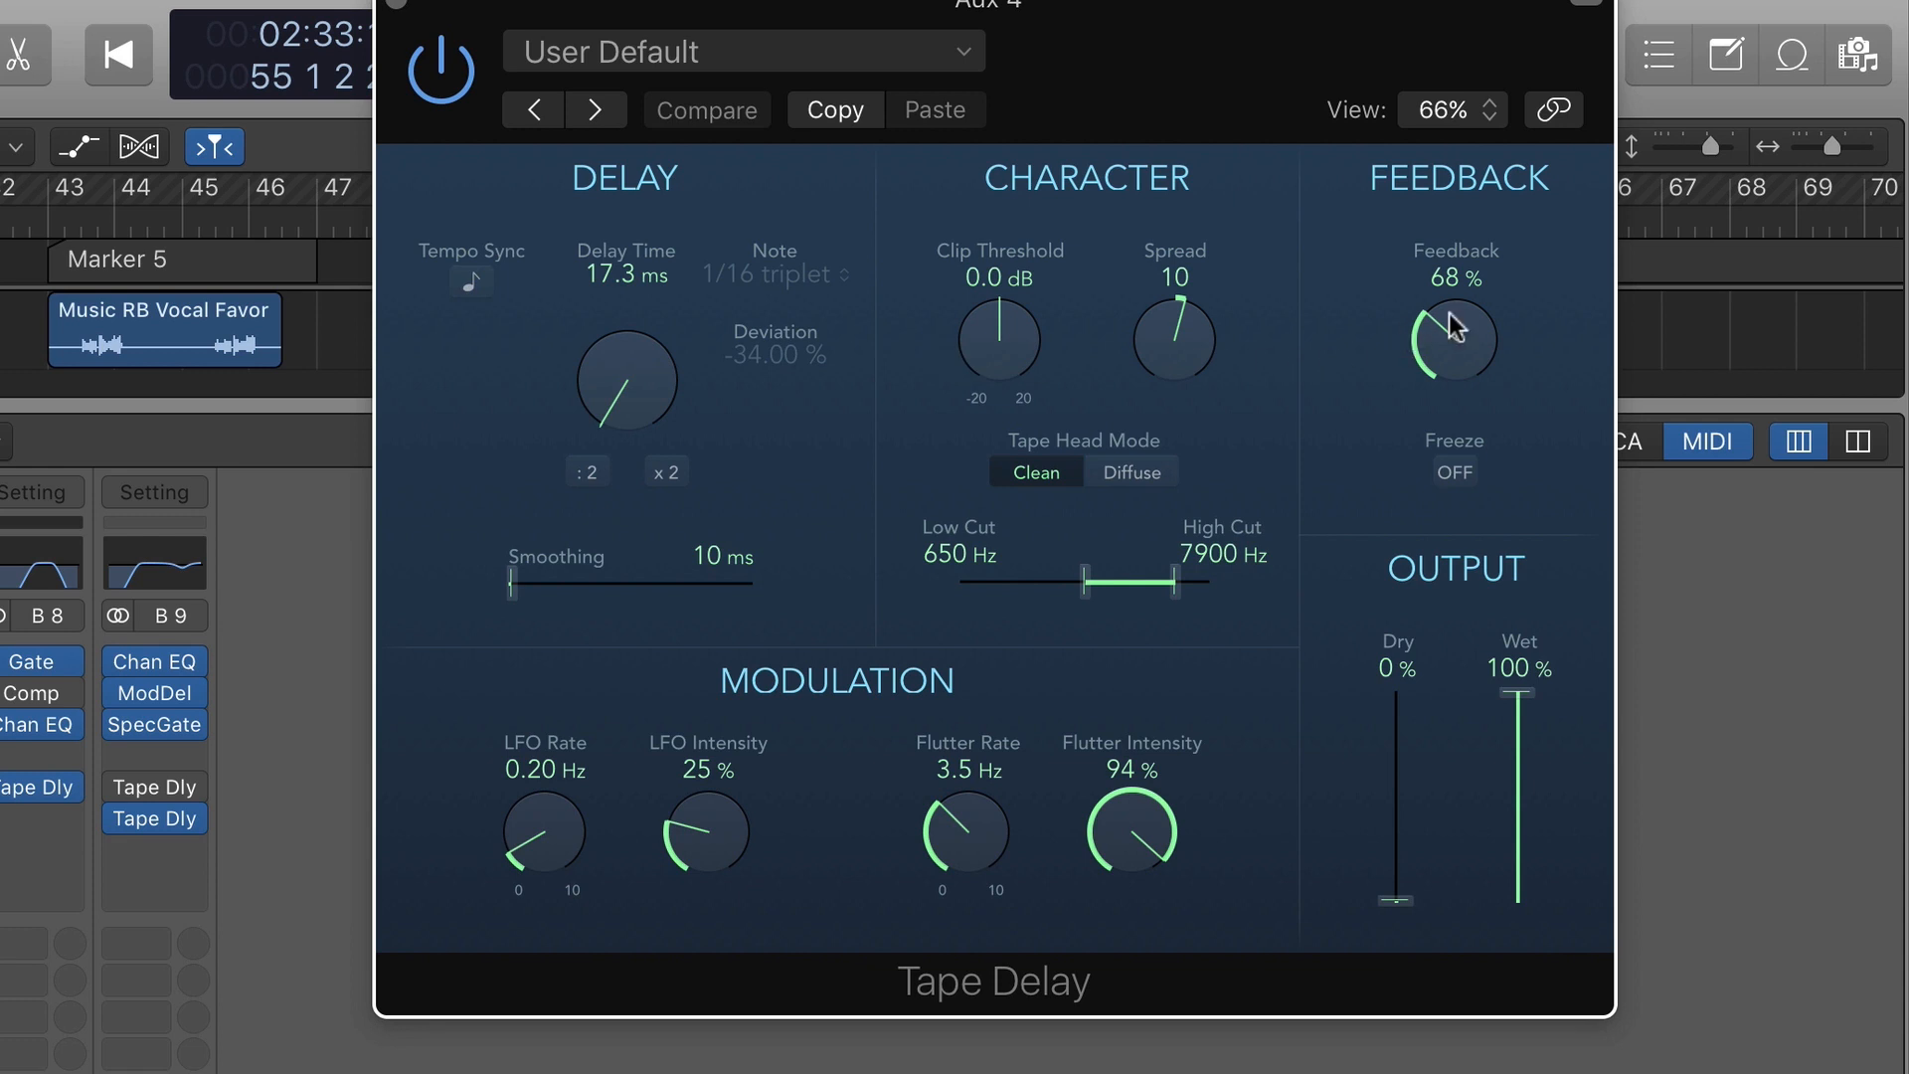
pyautogui.moveTo(1083, 811)
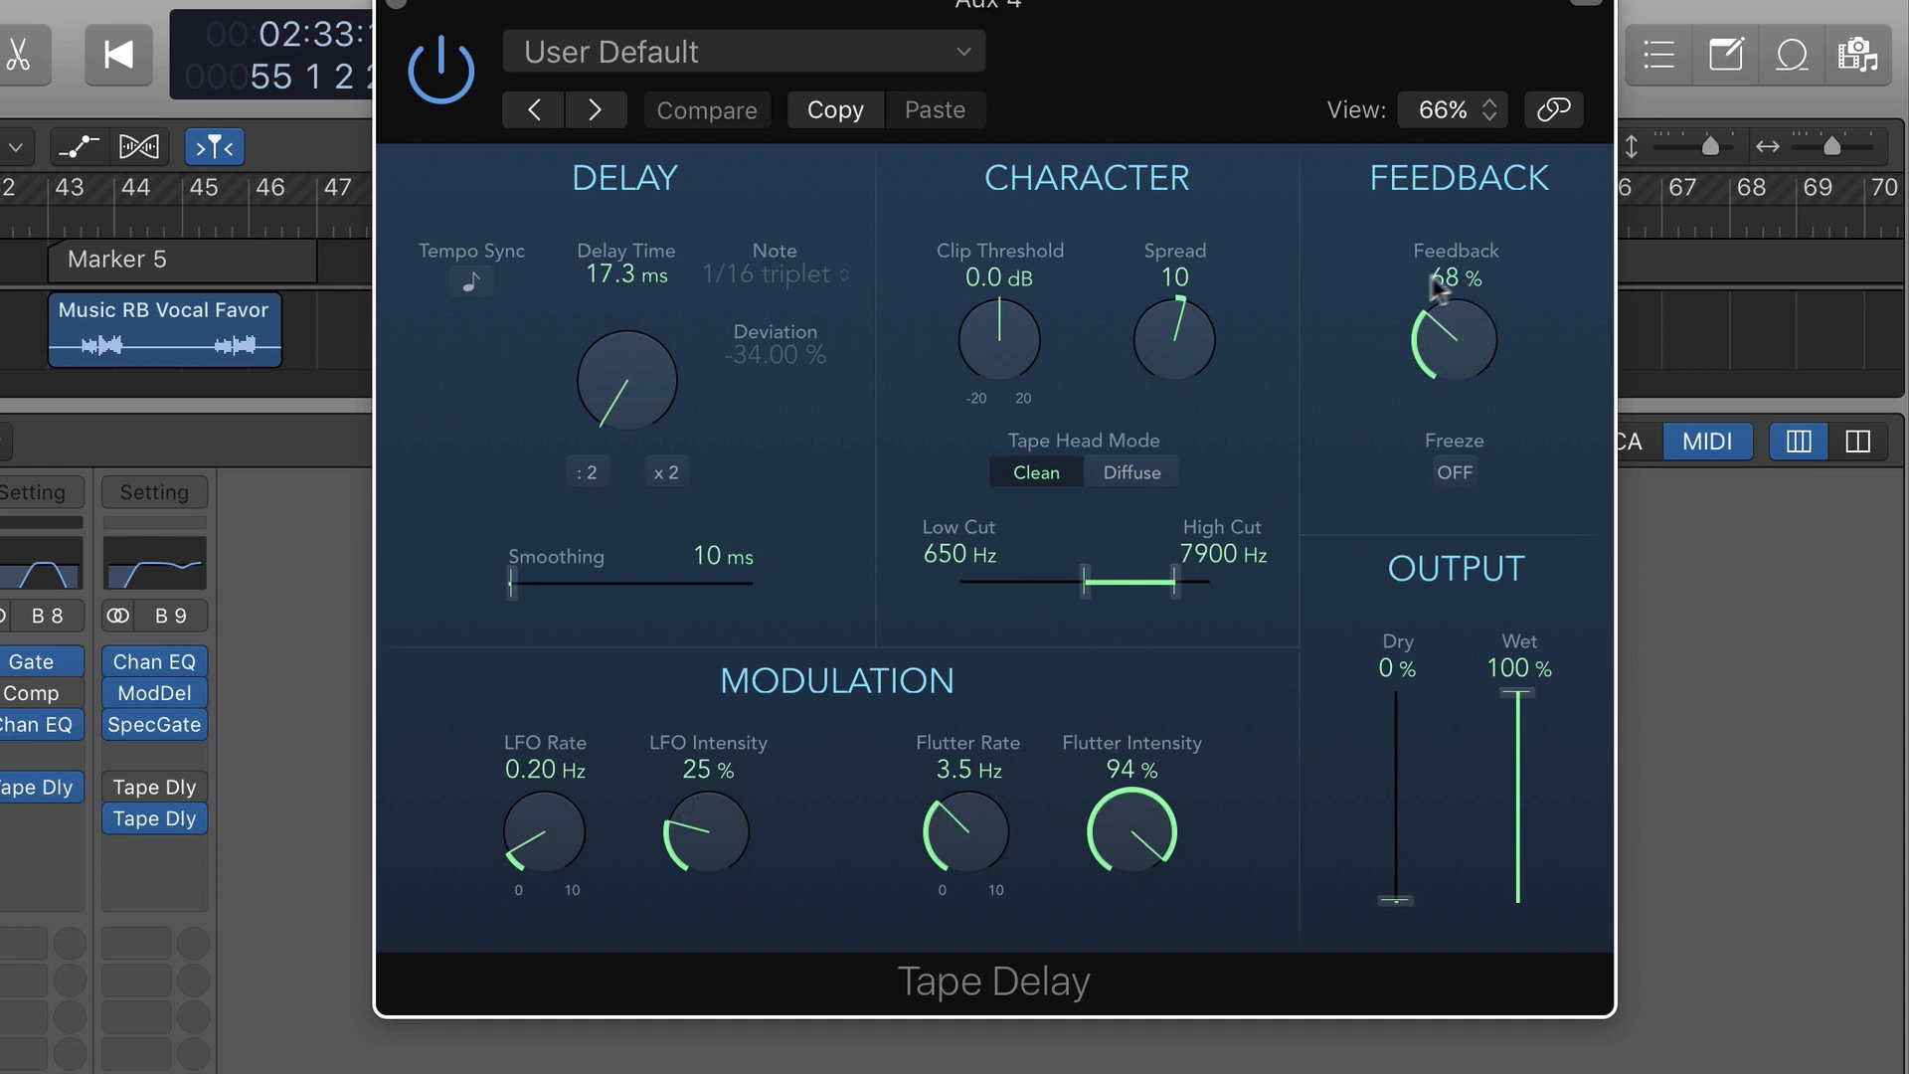
pyautogui.moveTo(1452, 346)
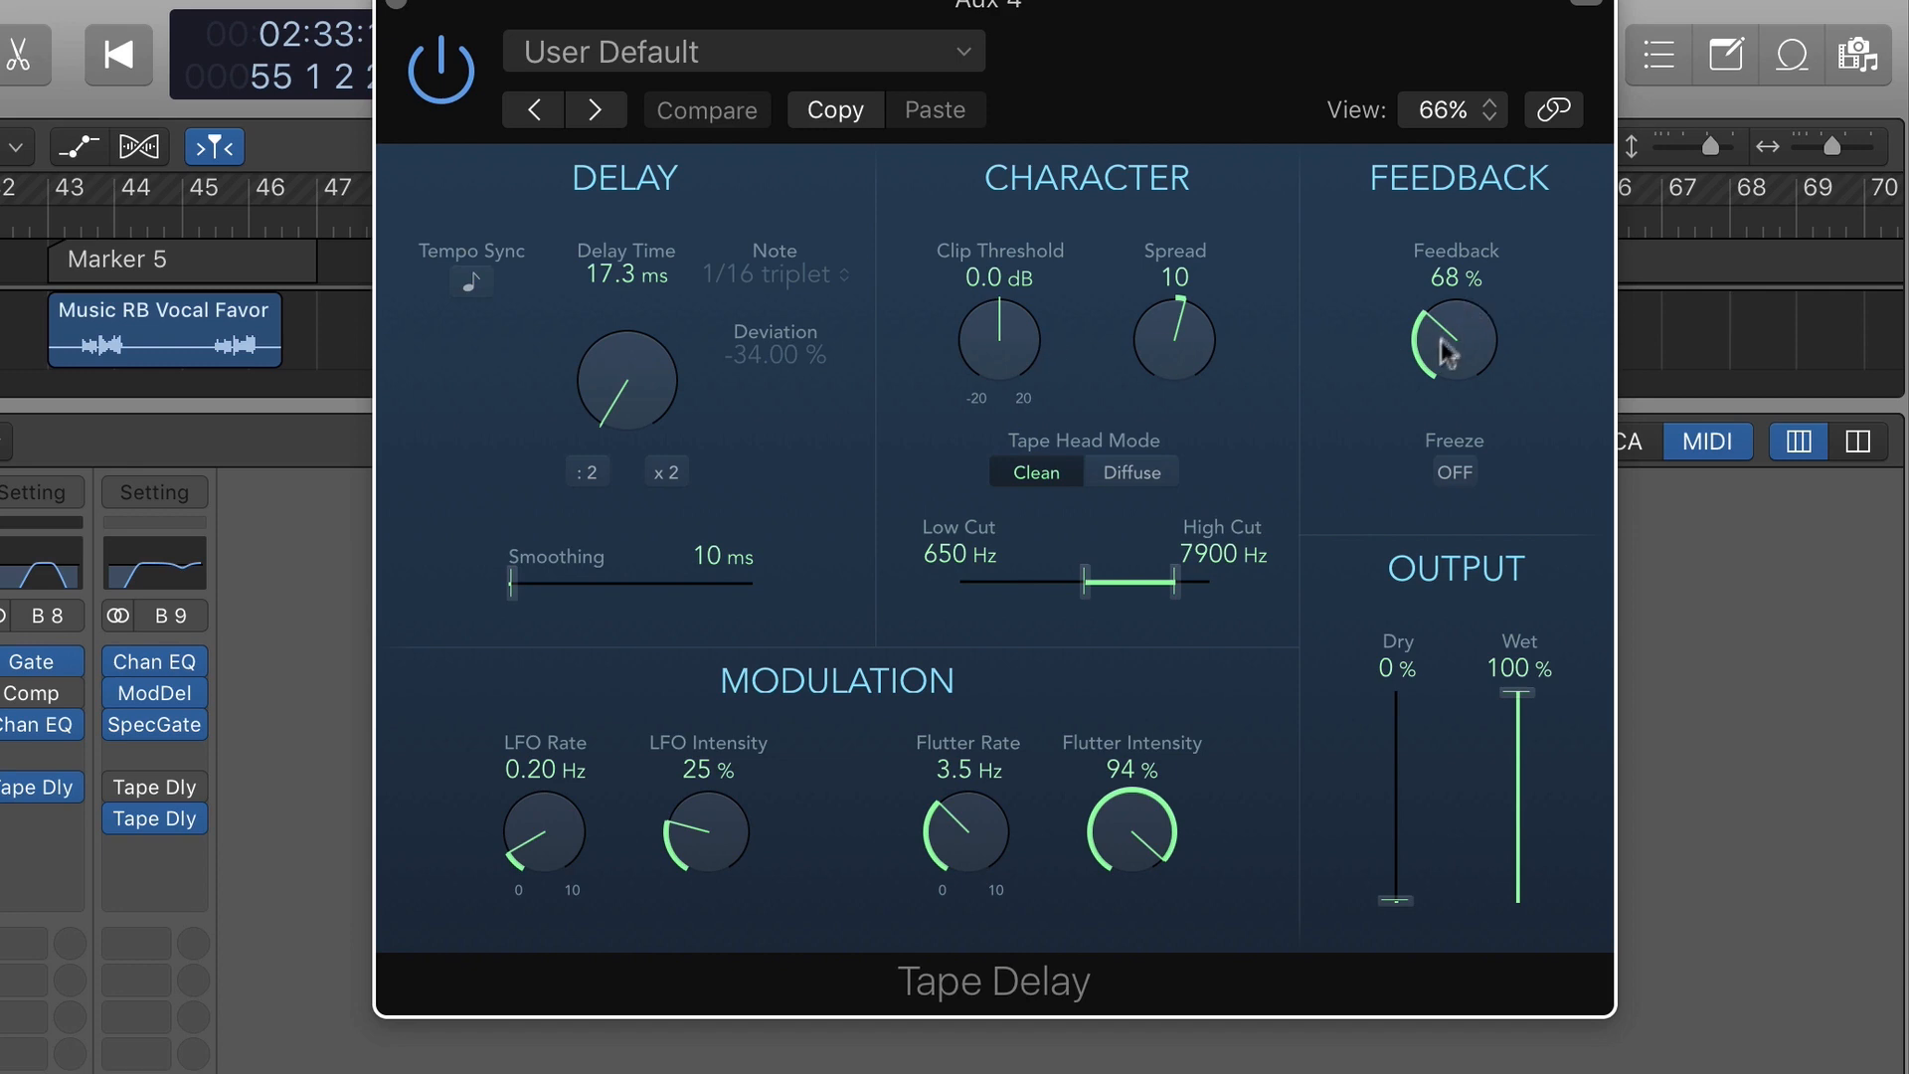